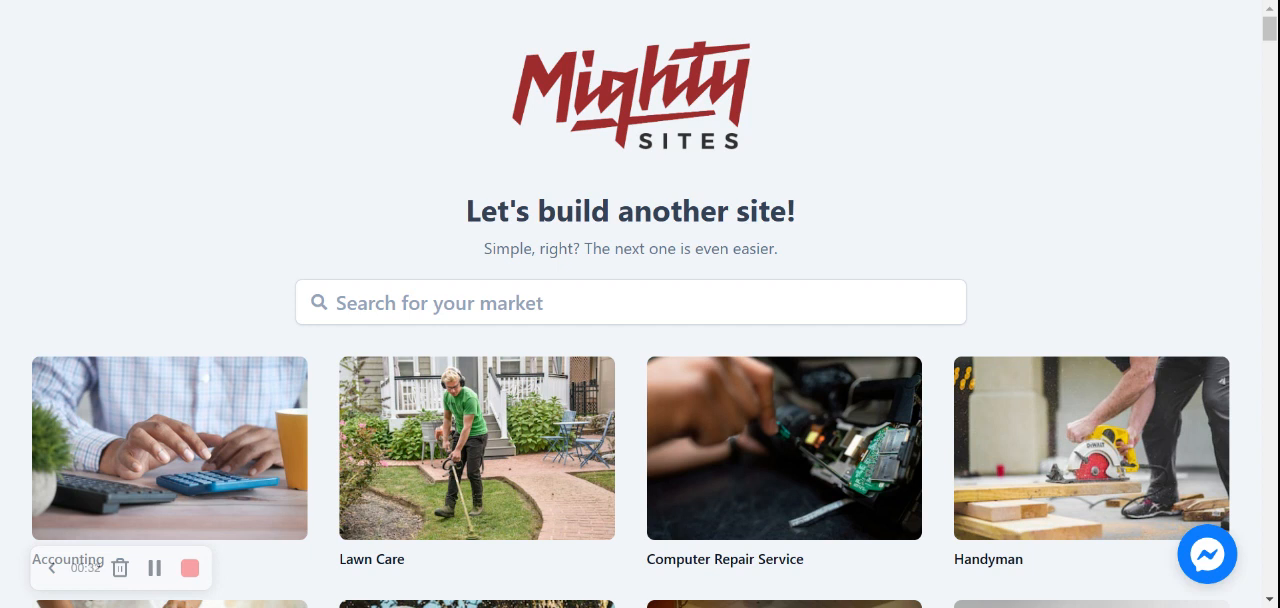
Search the market list for 'party p' so Party Planner appears among the templates
click(630, 302)
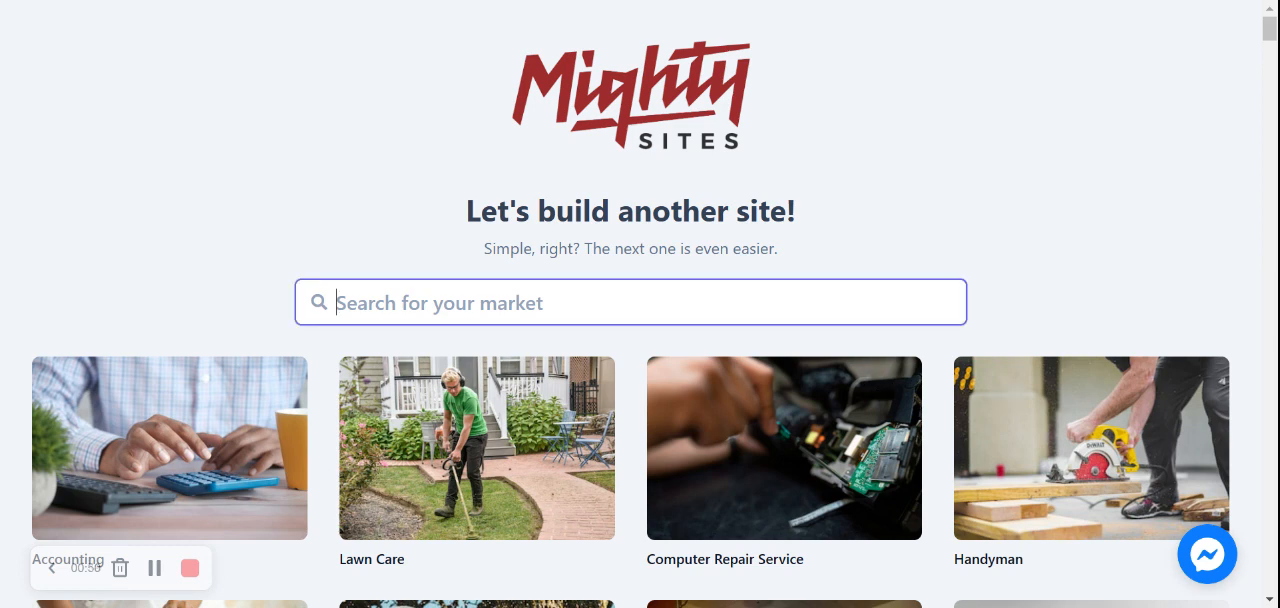
text(party p)
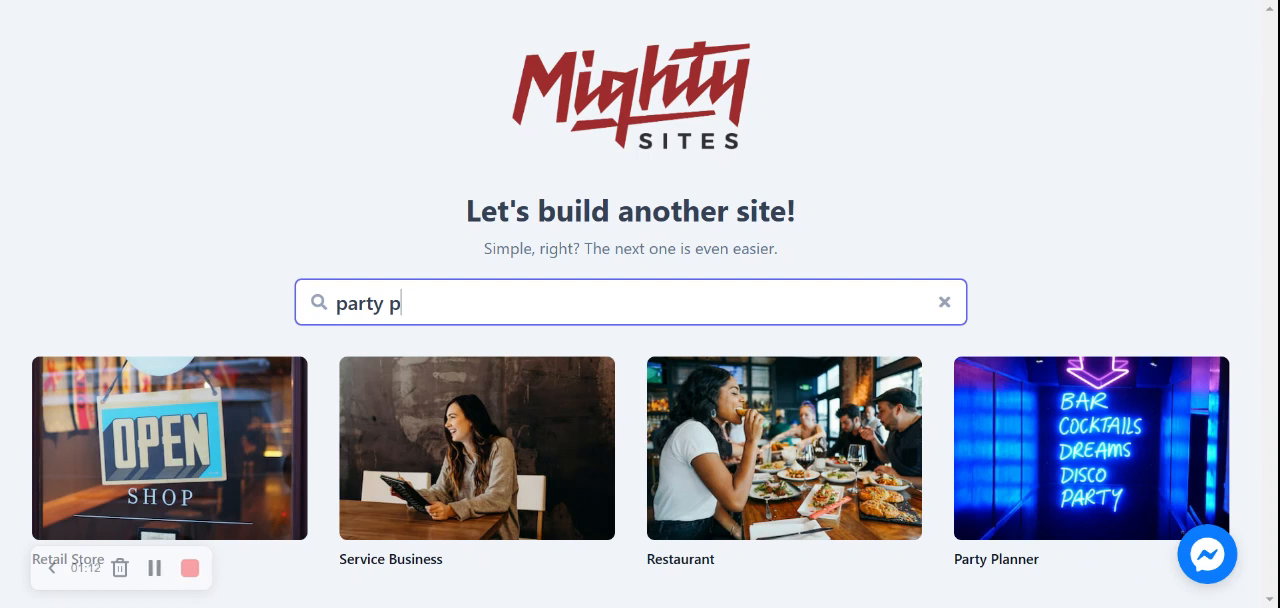
mouse_move(1070, 438)
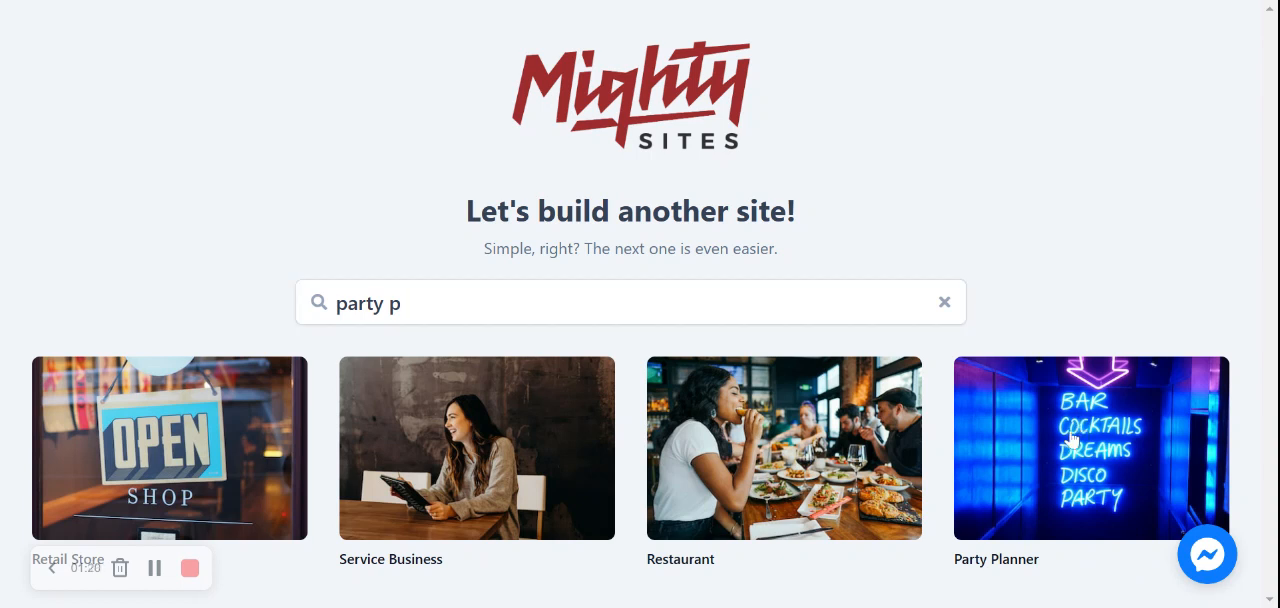
Start a Party Planner site for Rochelle's party planning business in Denver, Colorado, typed Service
click(784, 448)
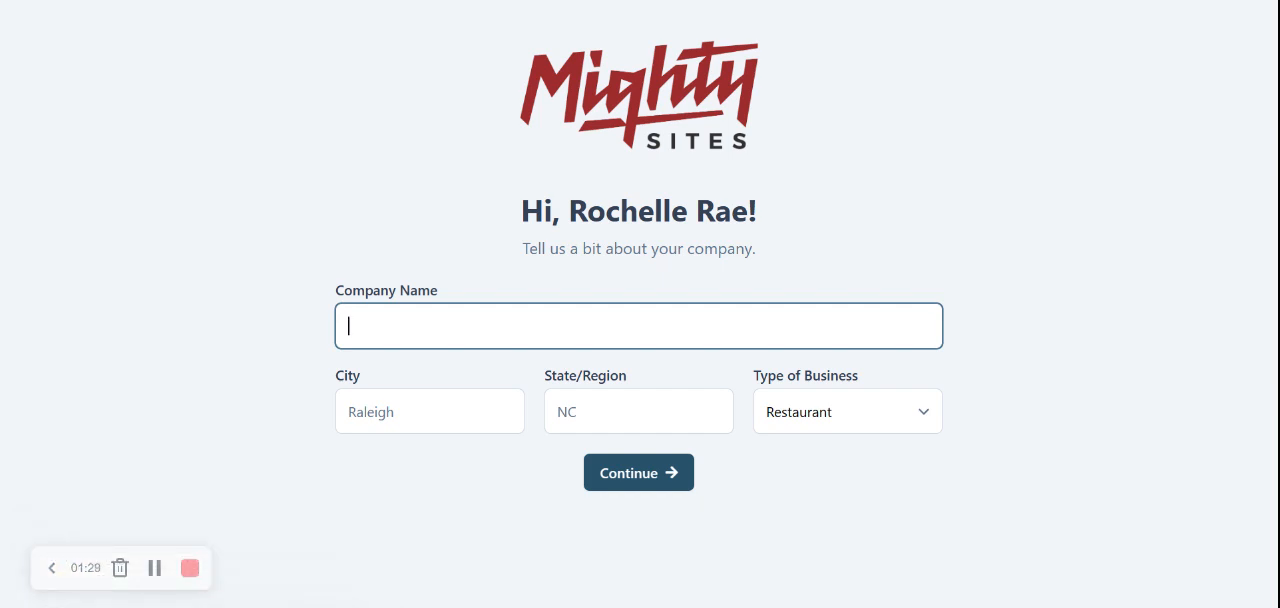
text(Rochelle's)
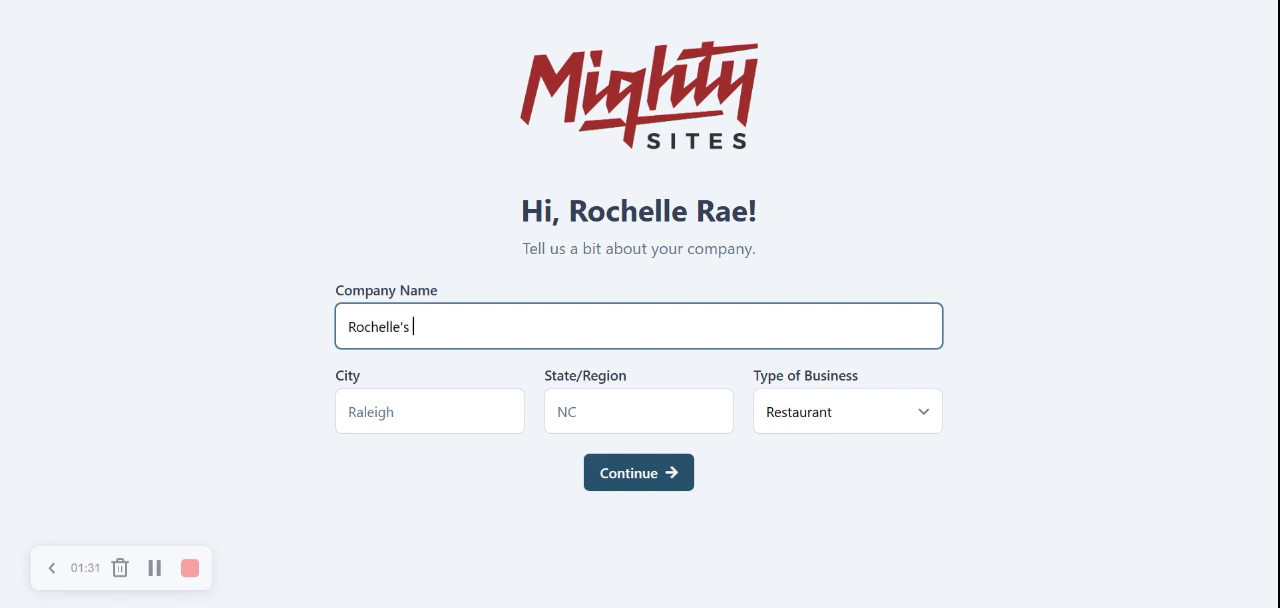
text(Party)
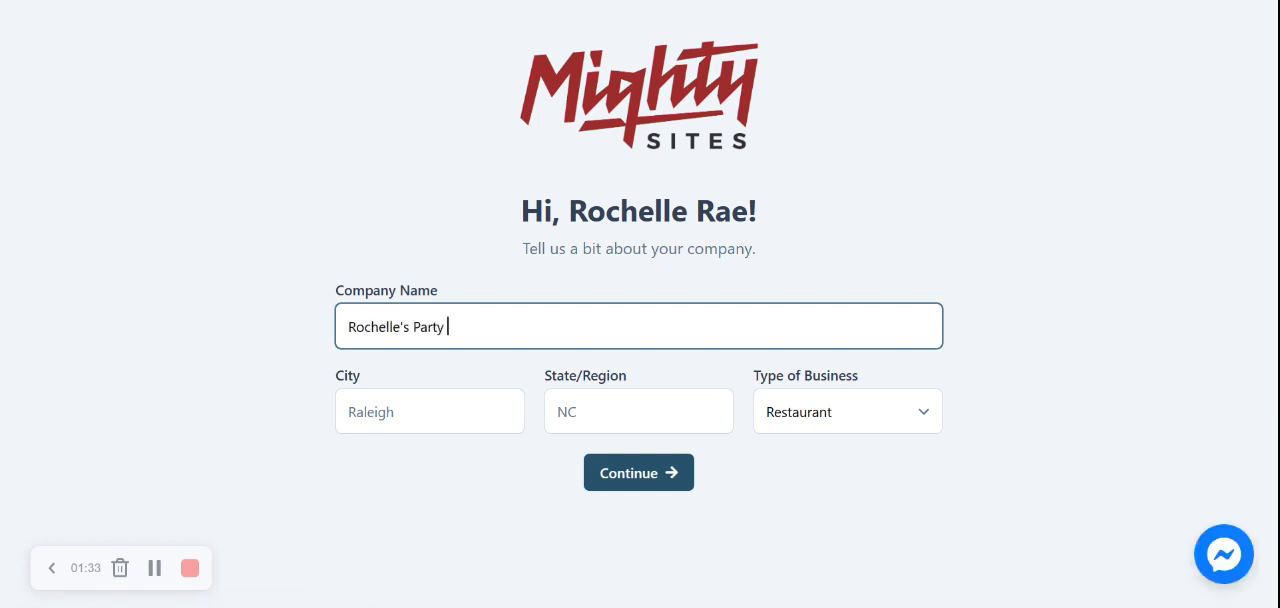
text(Plan)
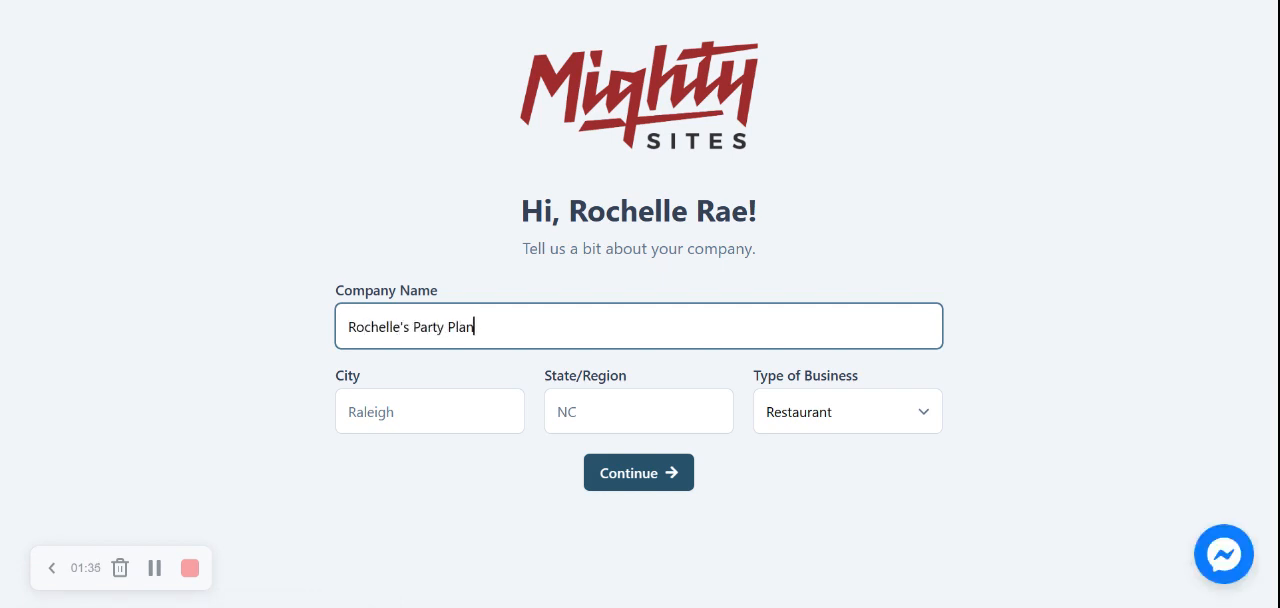
text(ning Busien)
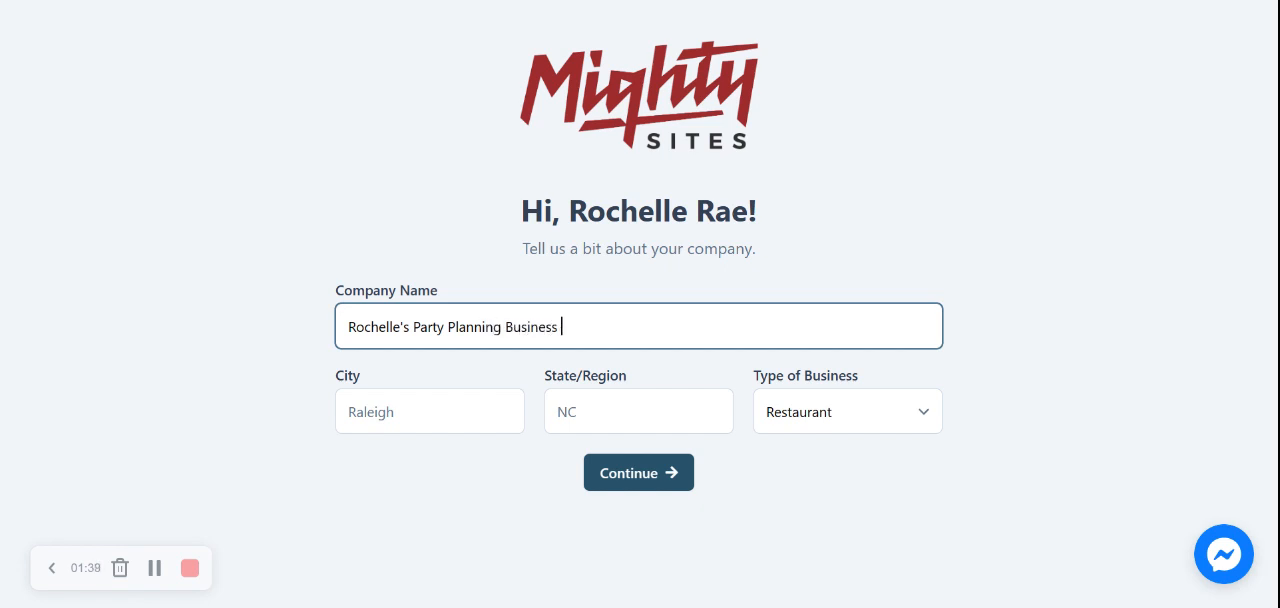
text(Denver)
click(639, 411)
text(Colorado)
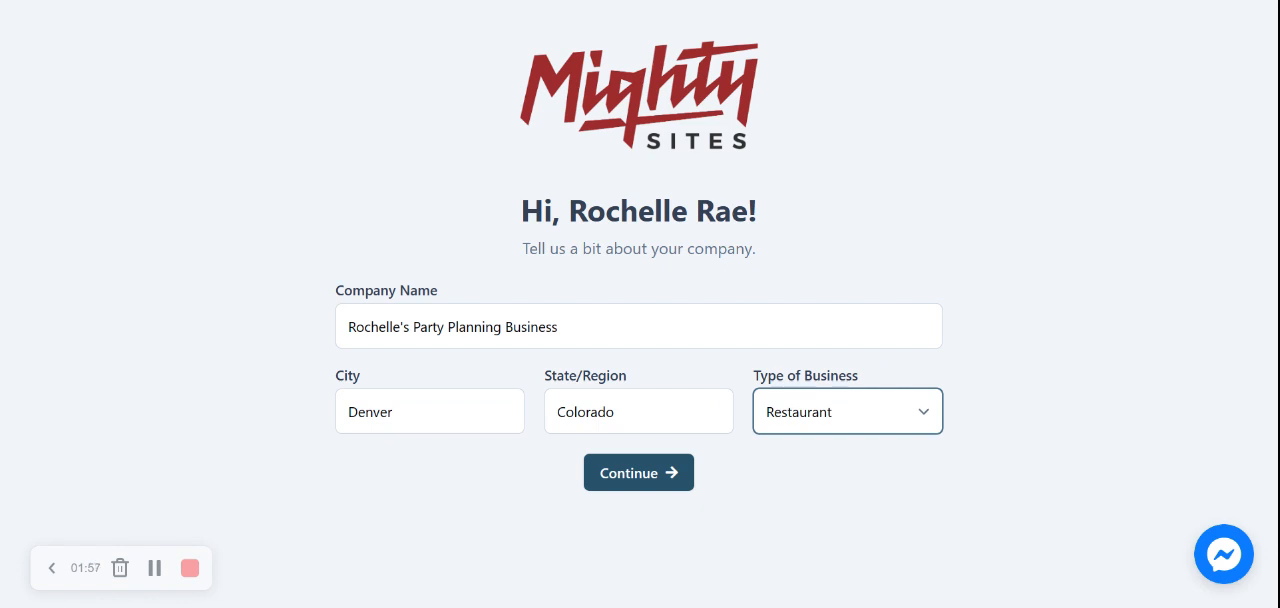
mouse_move(849, 446)
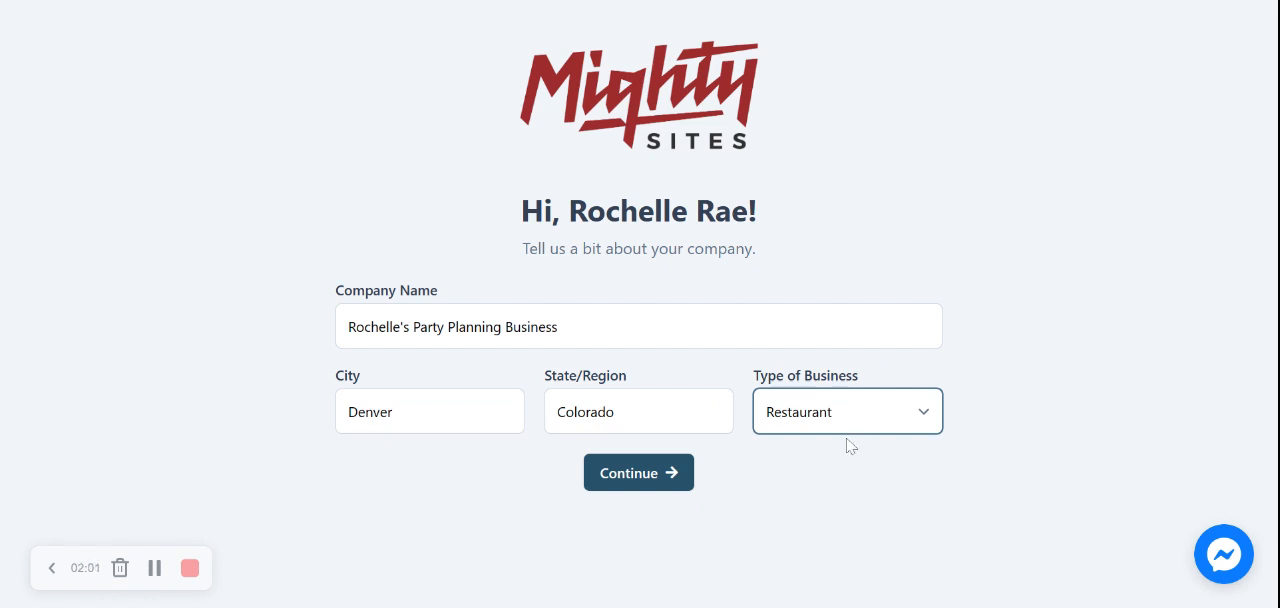
click(847, 411)
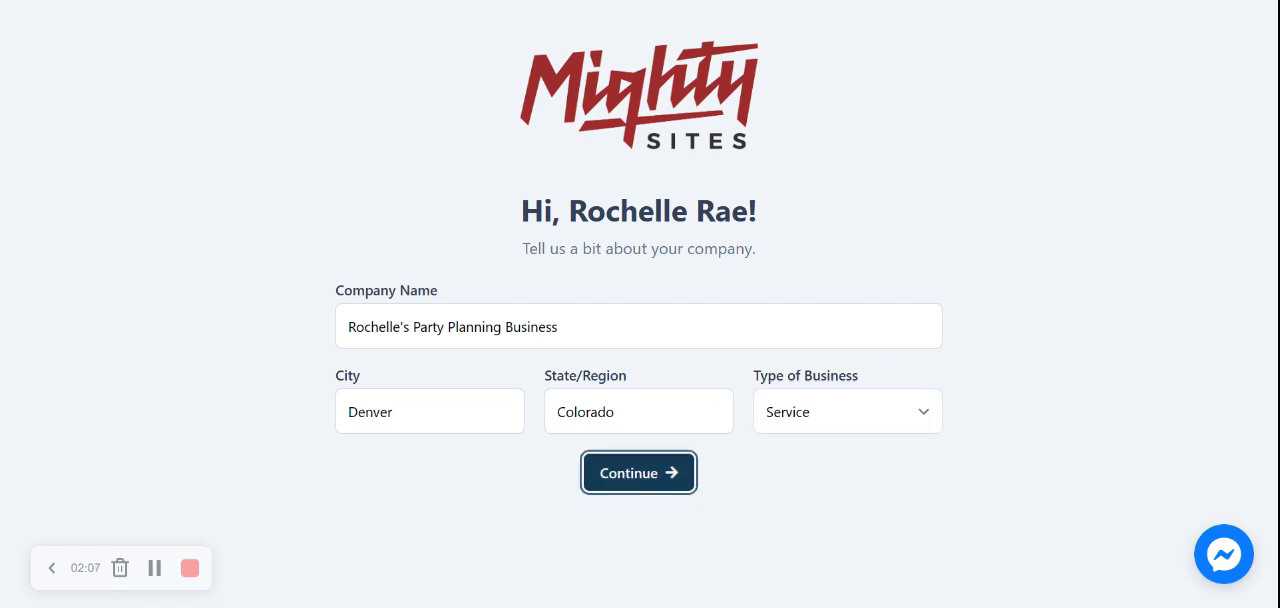
Generate the Party Planner site from the company details and view it in editing mode
click(638, 472)
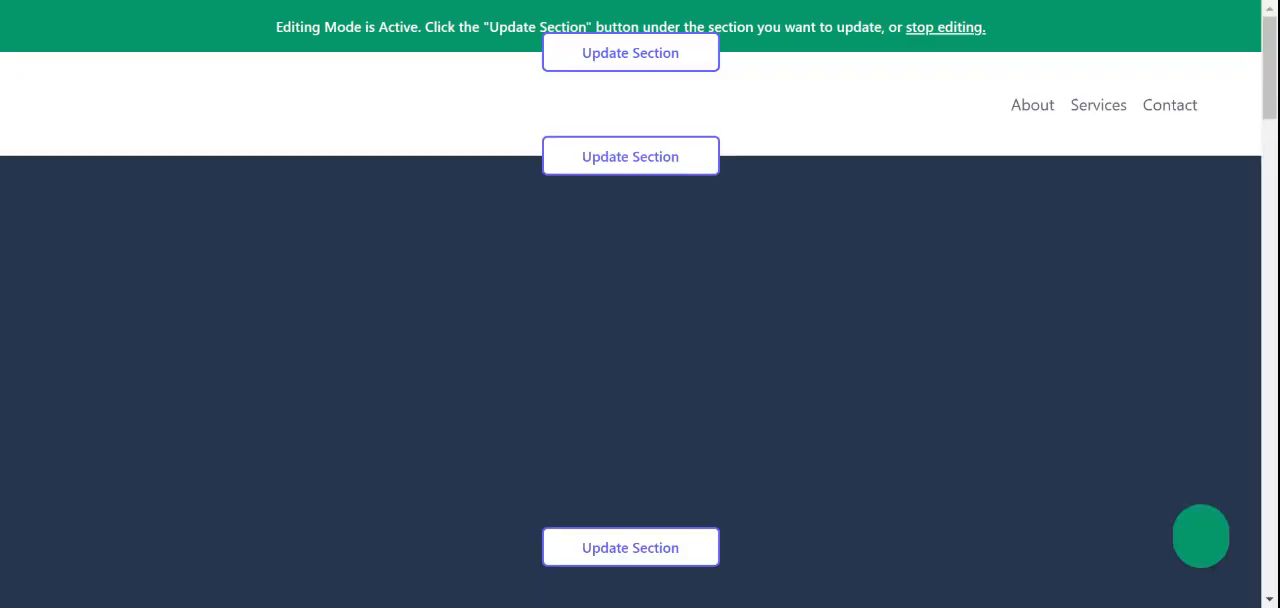
scroll(up, 3)
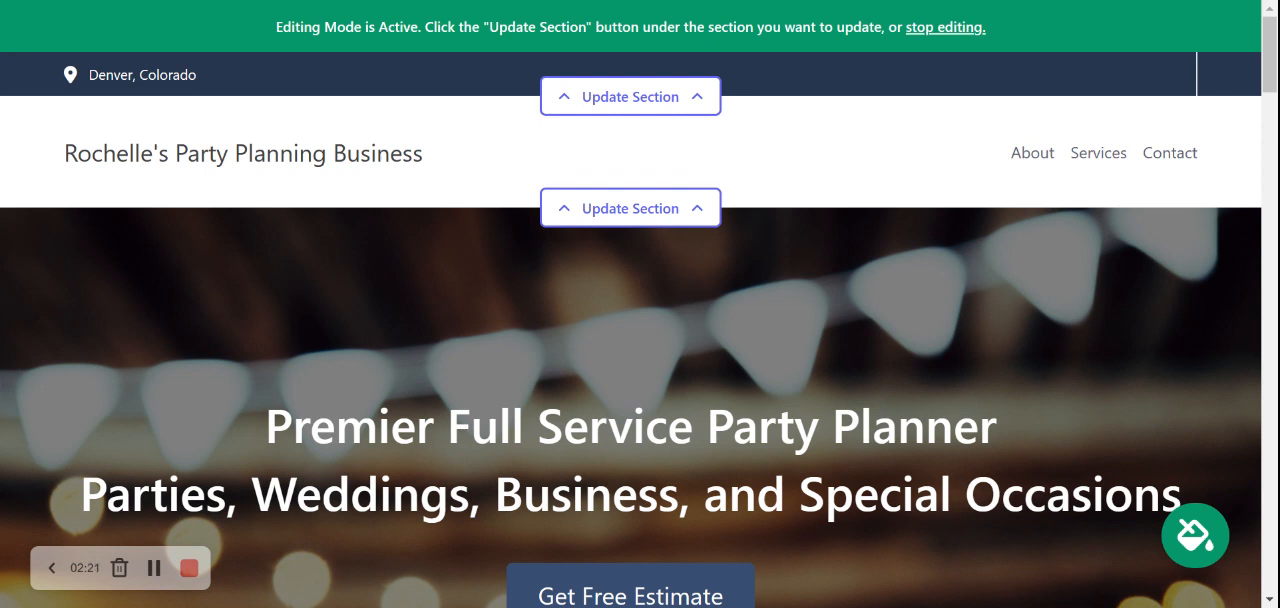
mouse_move(630, 96)
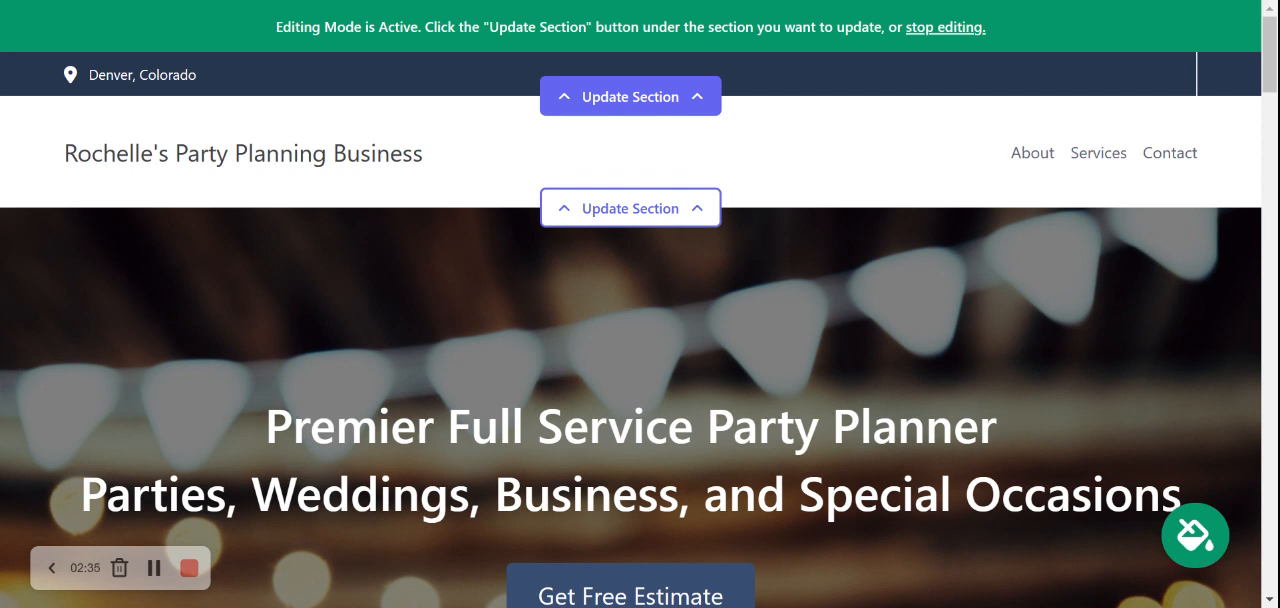
Preview the light blue-navy and red-navy themes, then save the slate-teal colour theme
click(1194, 536)
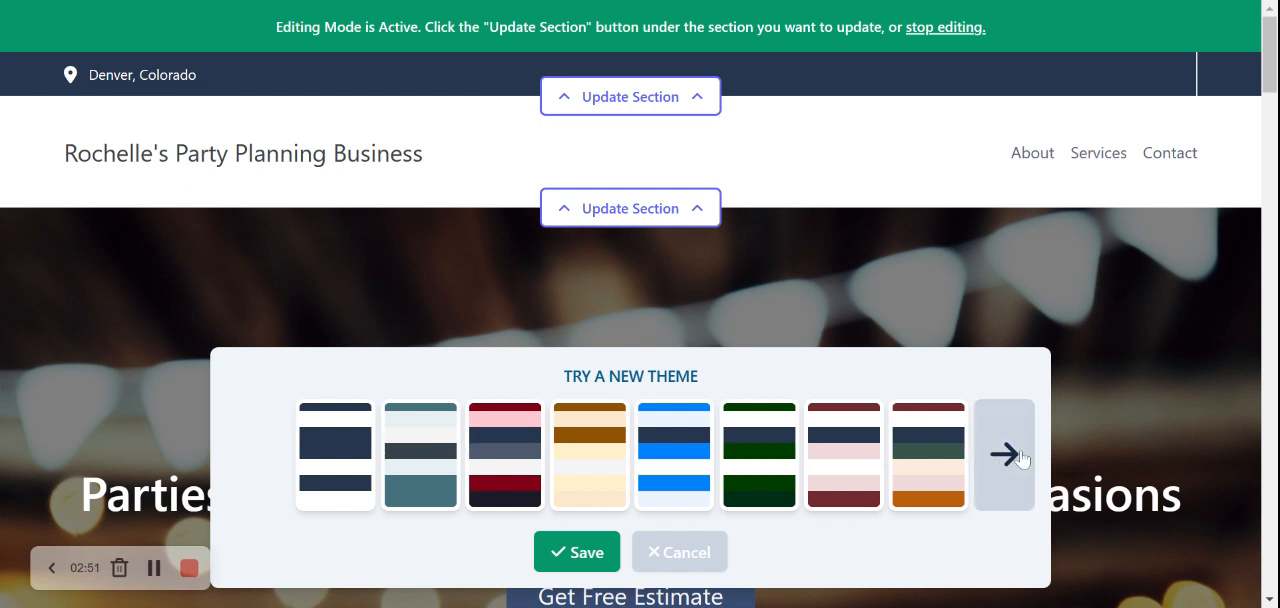
click(1004, 453)
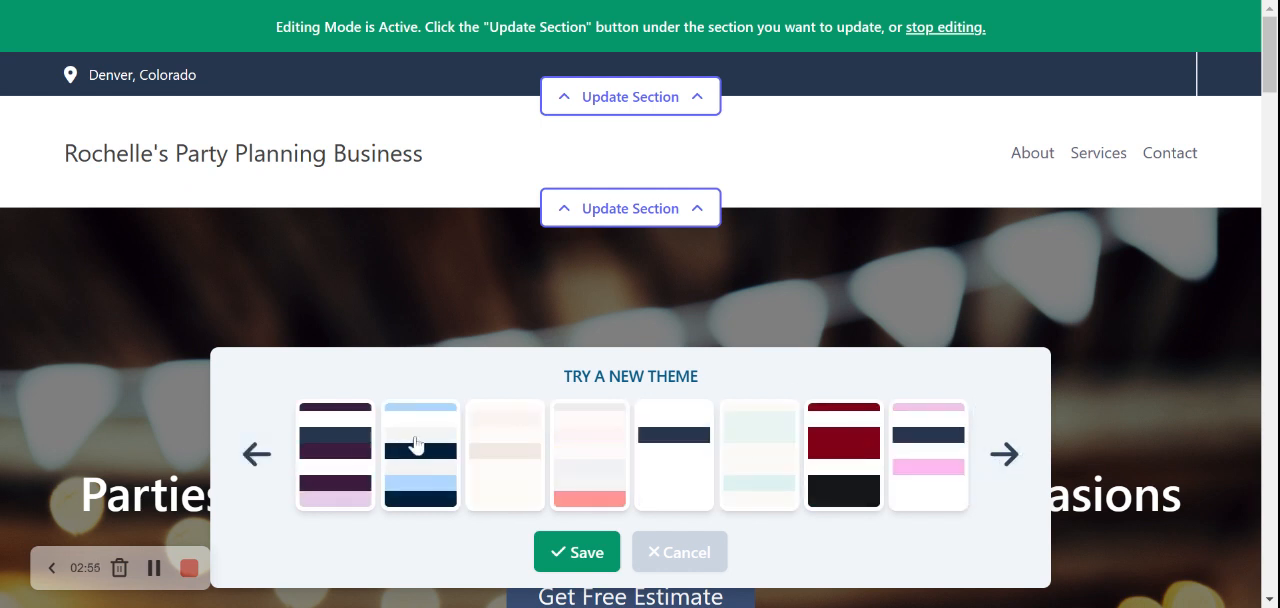
click(419, 454)
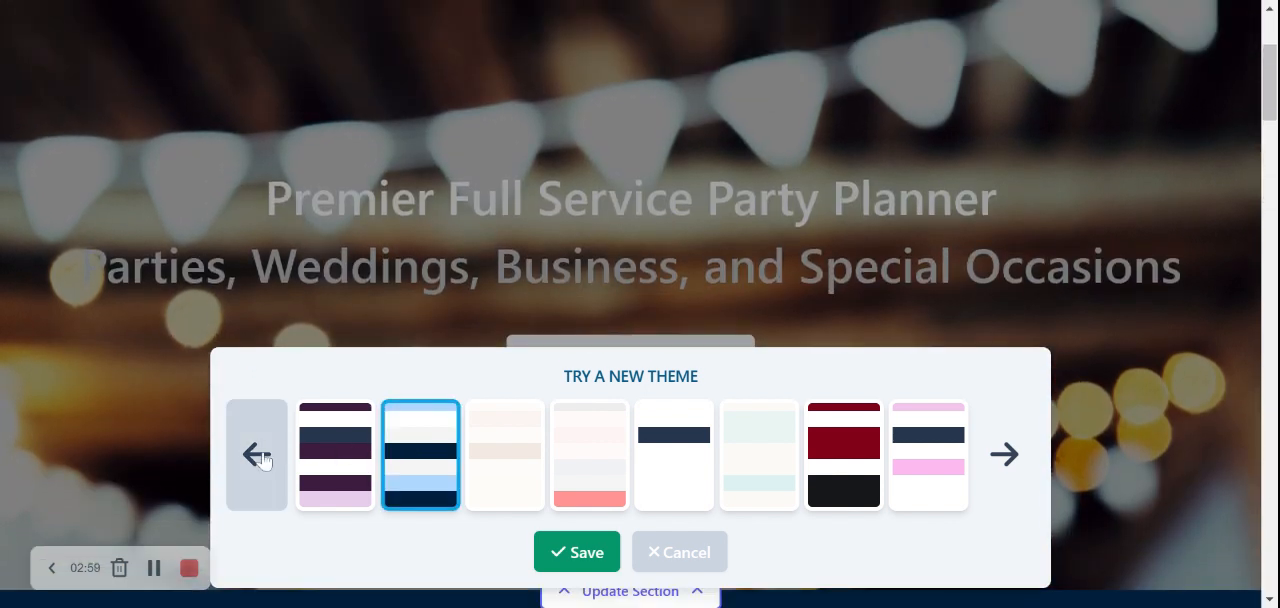
click(256, 454)
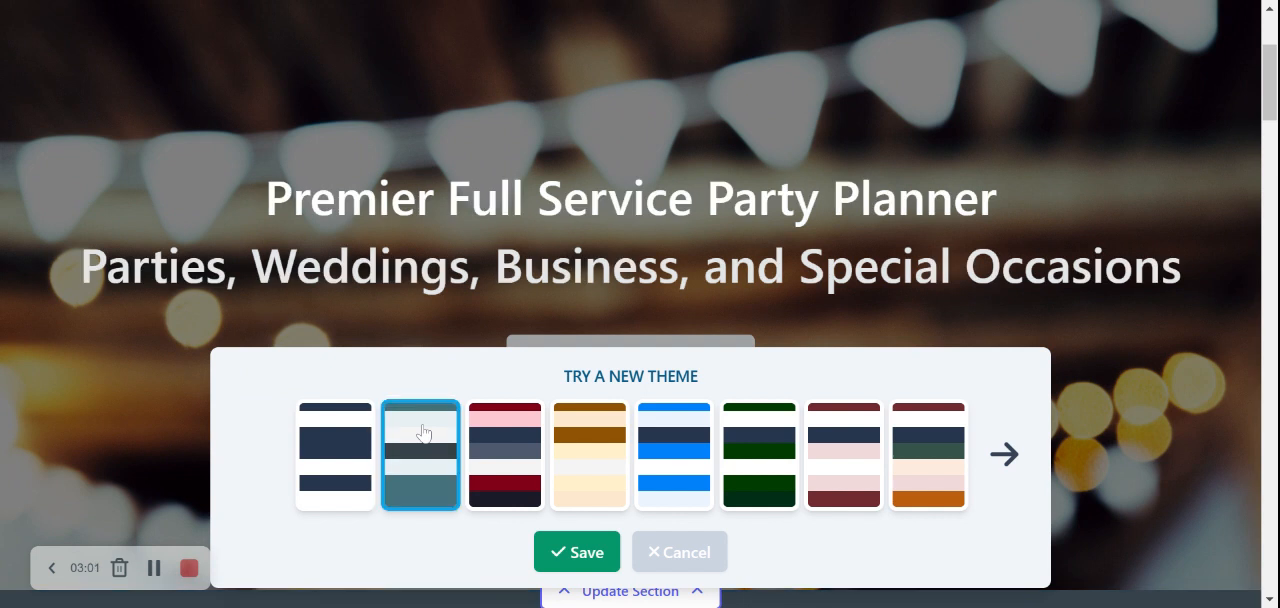
click(504, 454)
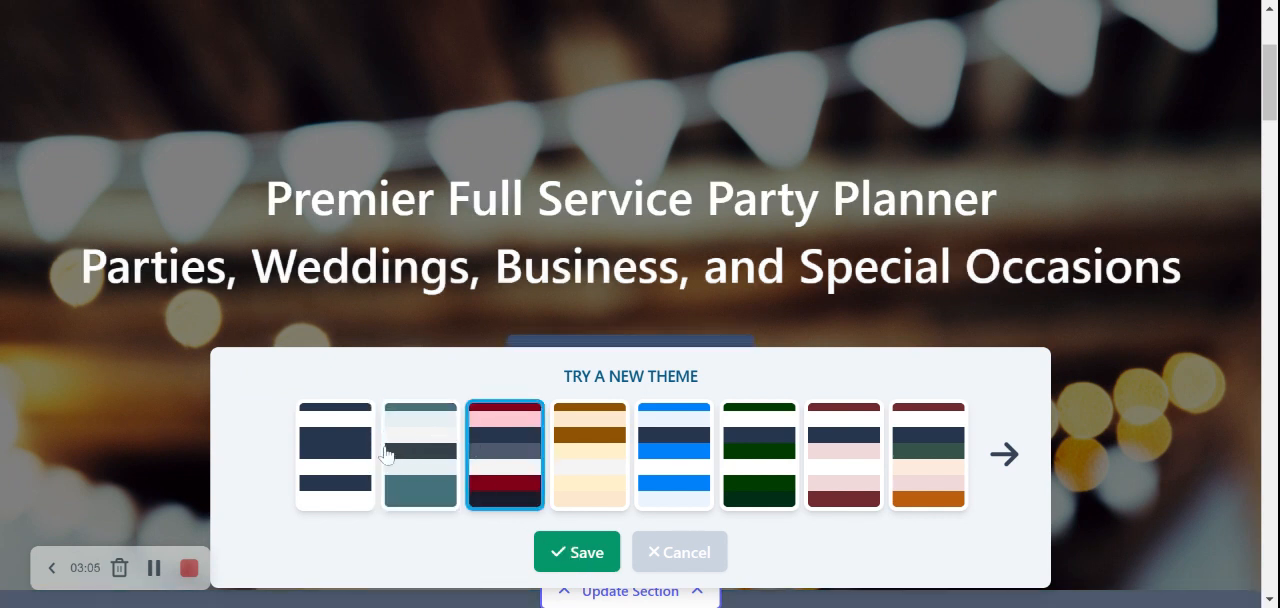
click(419, 454)
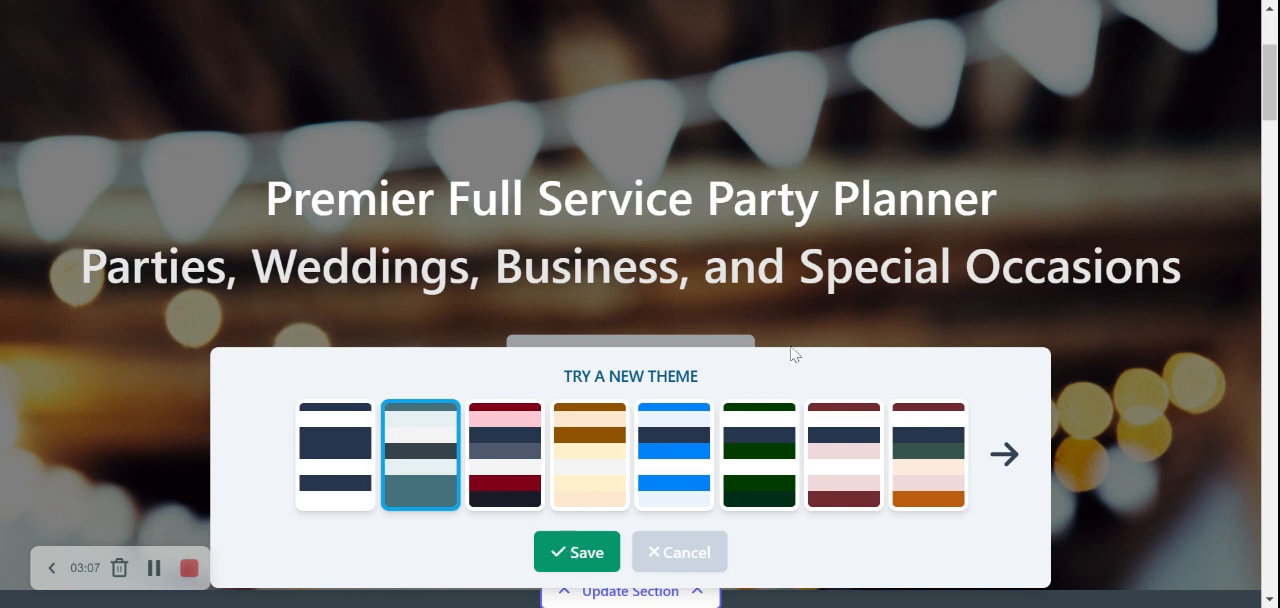
click(576, 552)
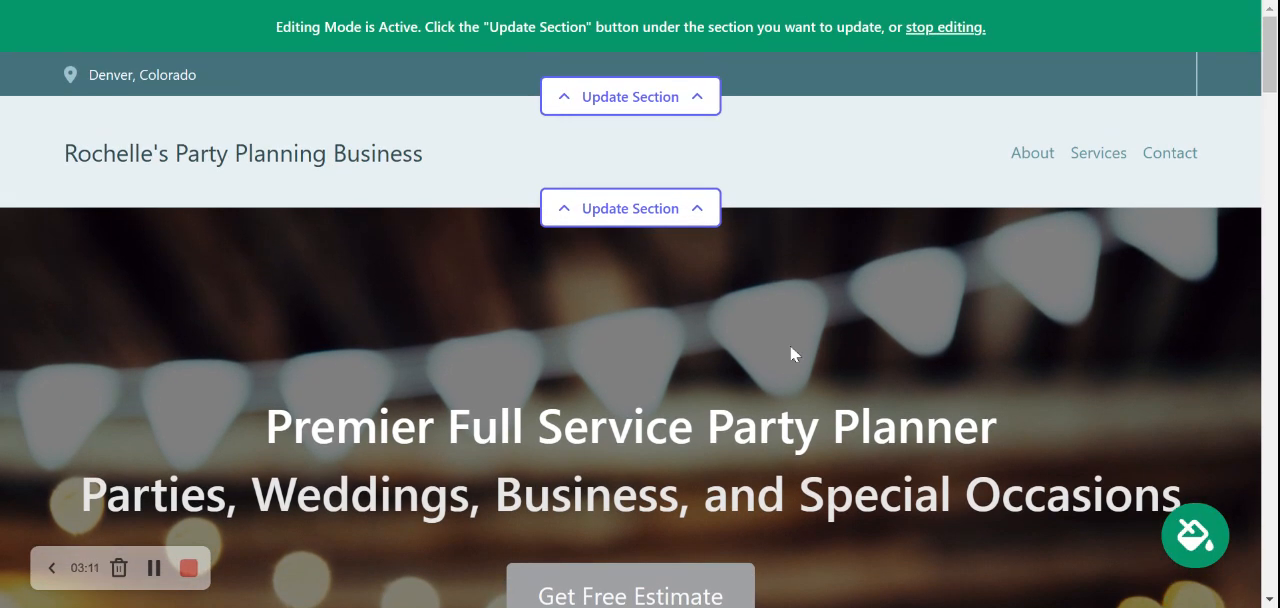
mouse_move(523, 162)
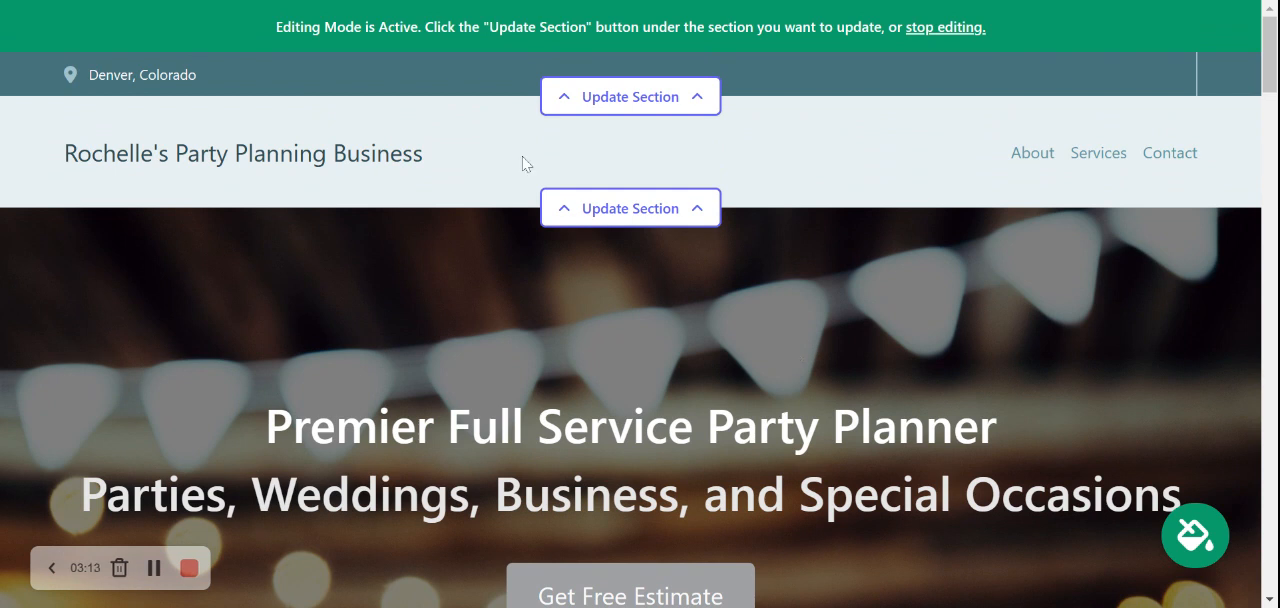
click(629, 96)
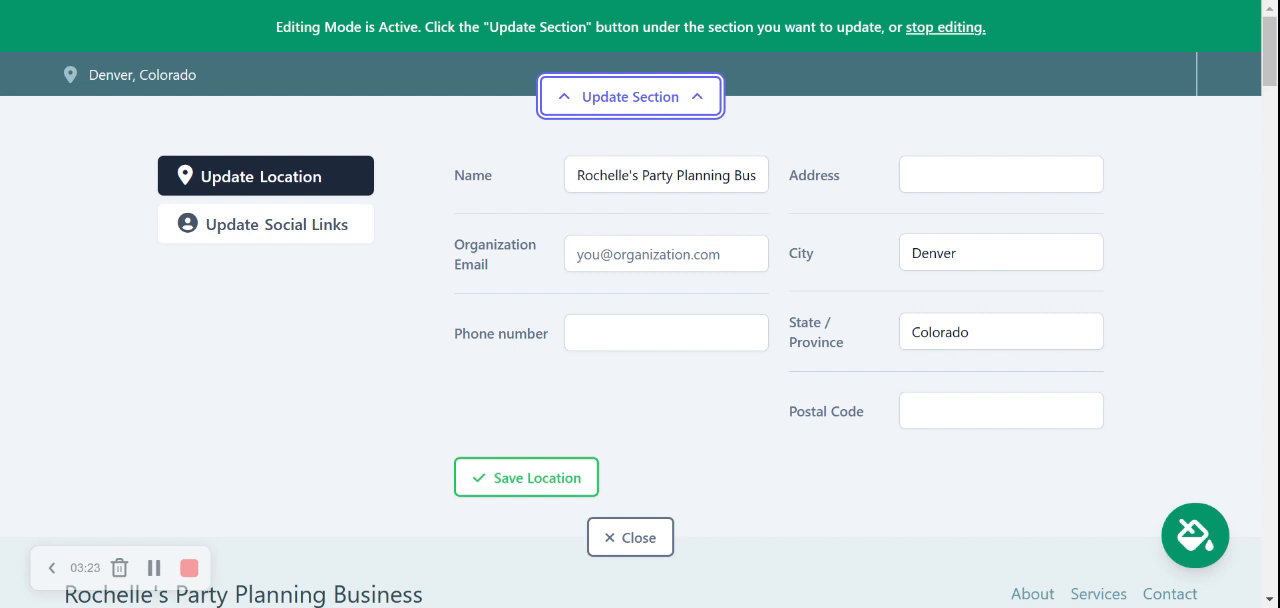
text(07263)
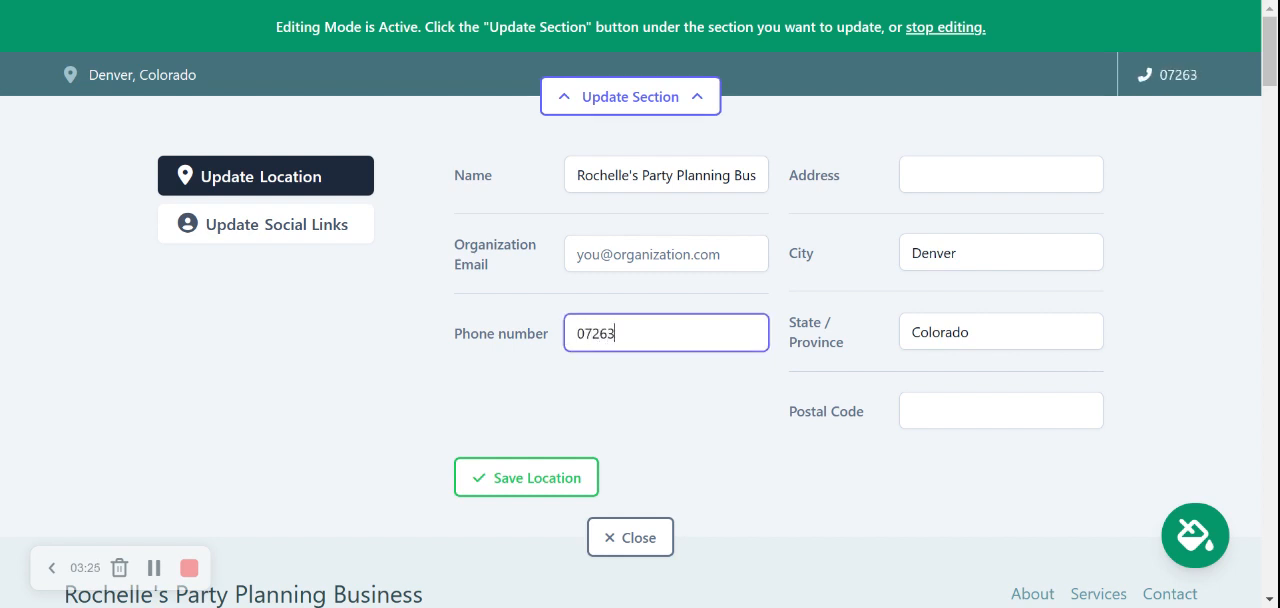
text(80098)
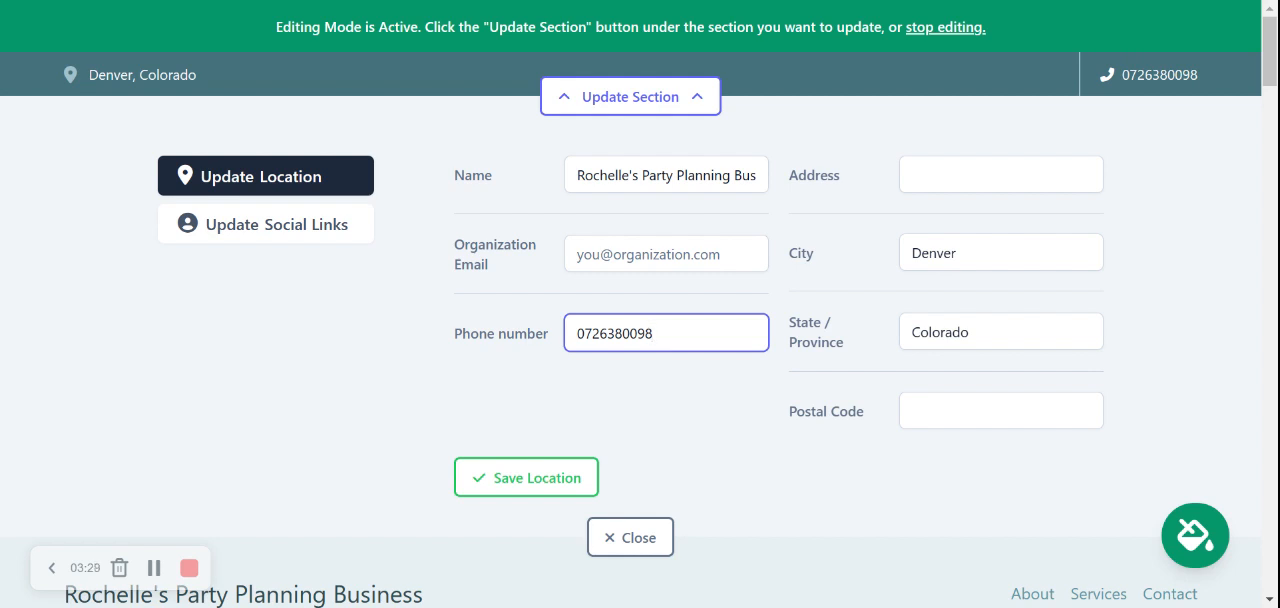
text(50)
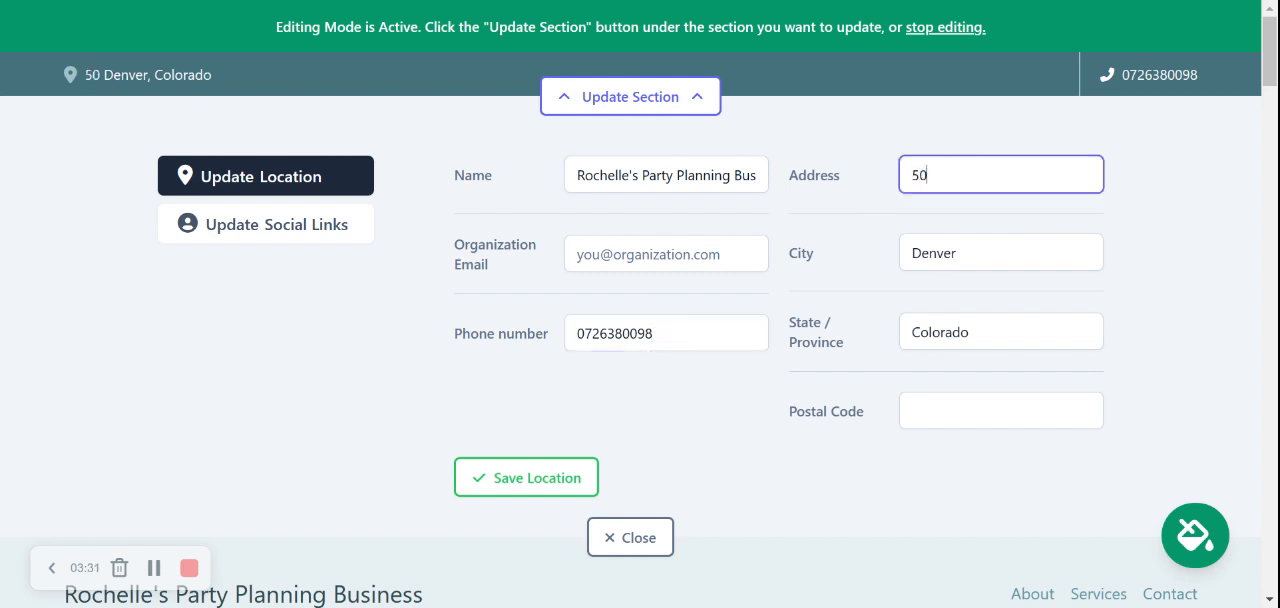
text(Keston Crescent)
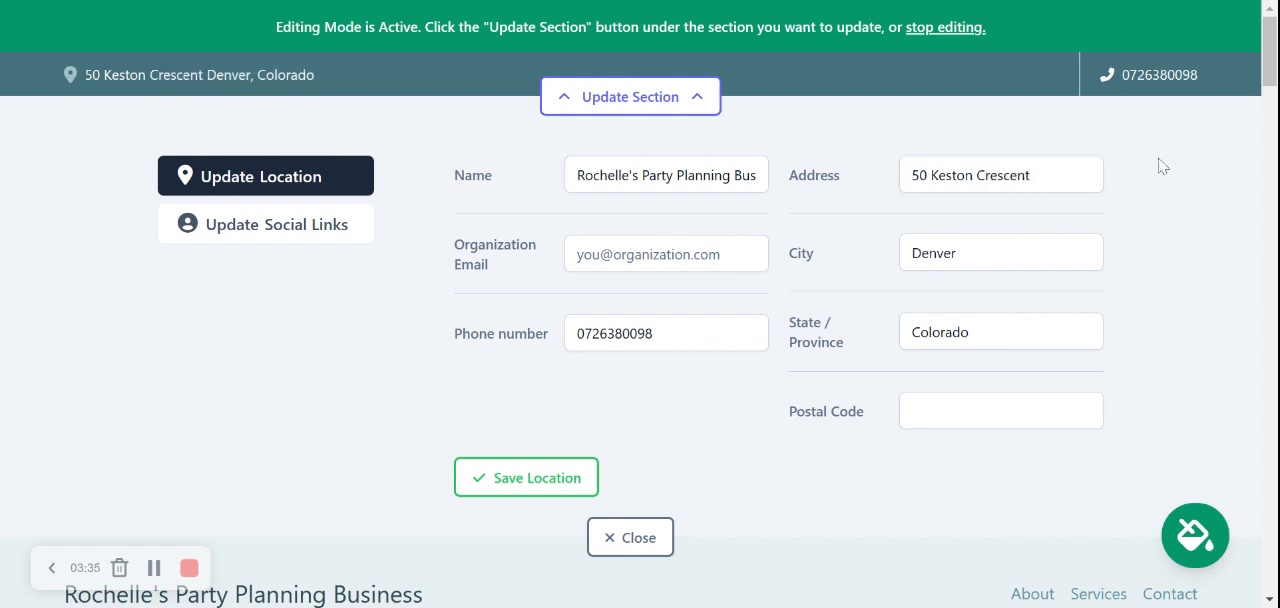
text(04)
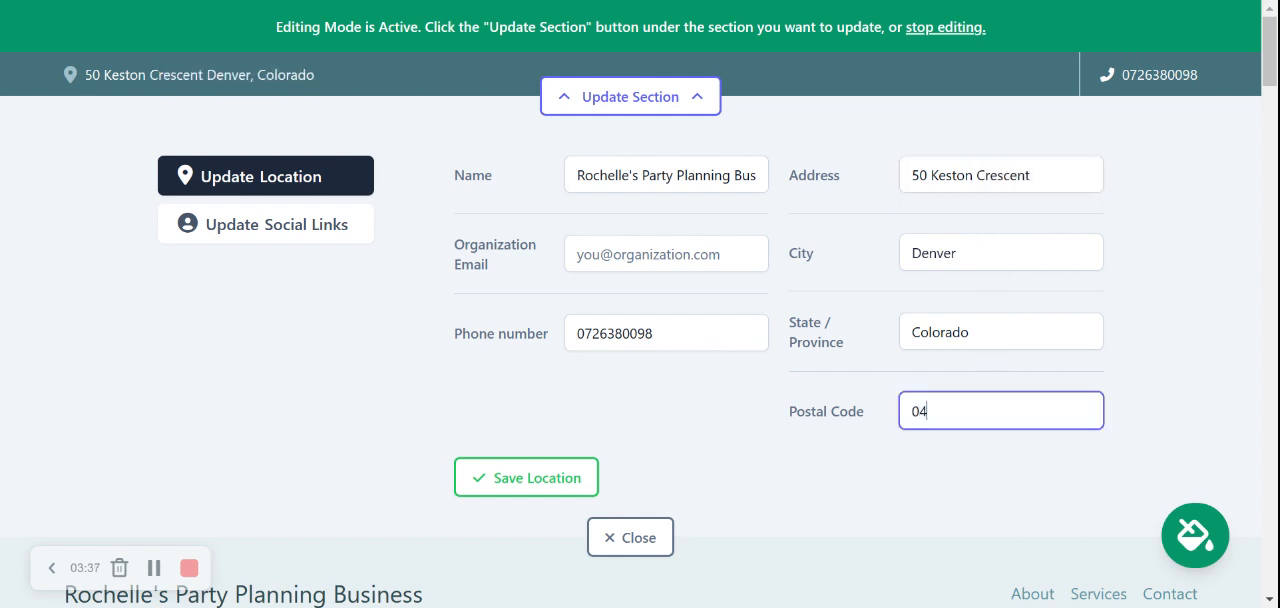
text(056)
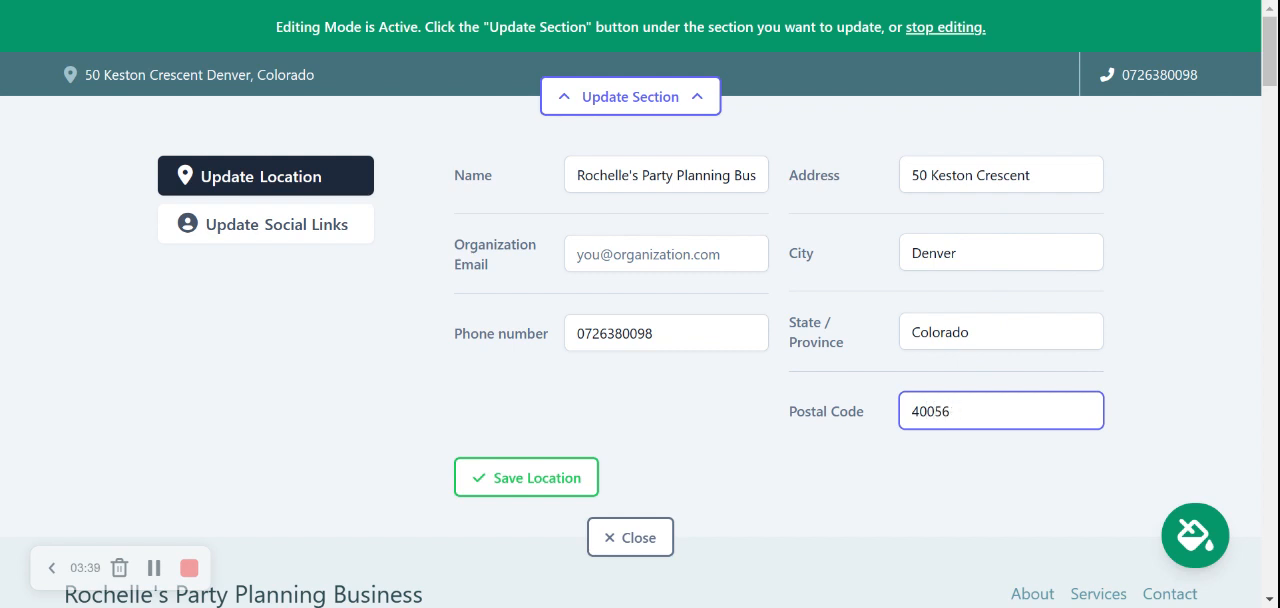
click(462, 432)
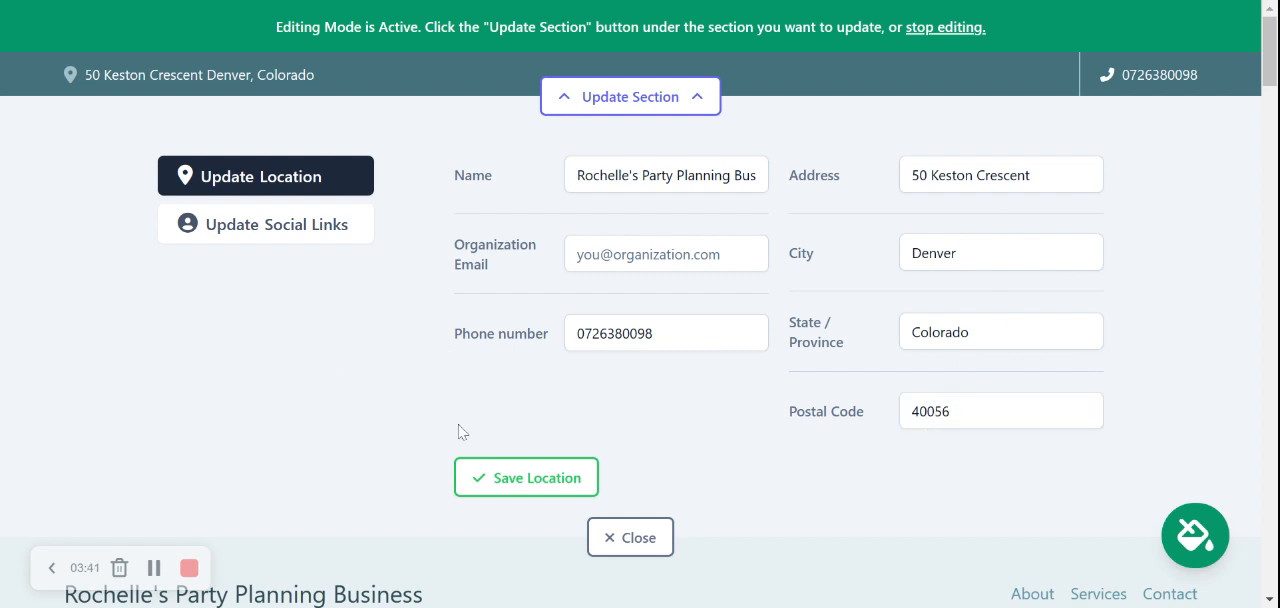
click(526, 477)
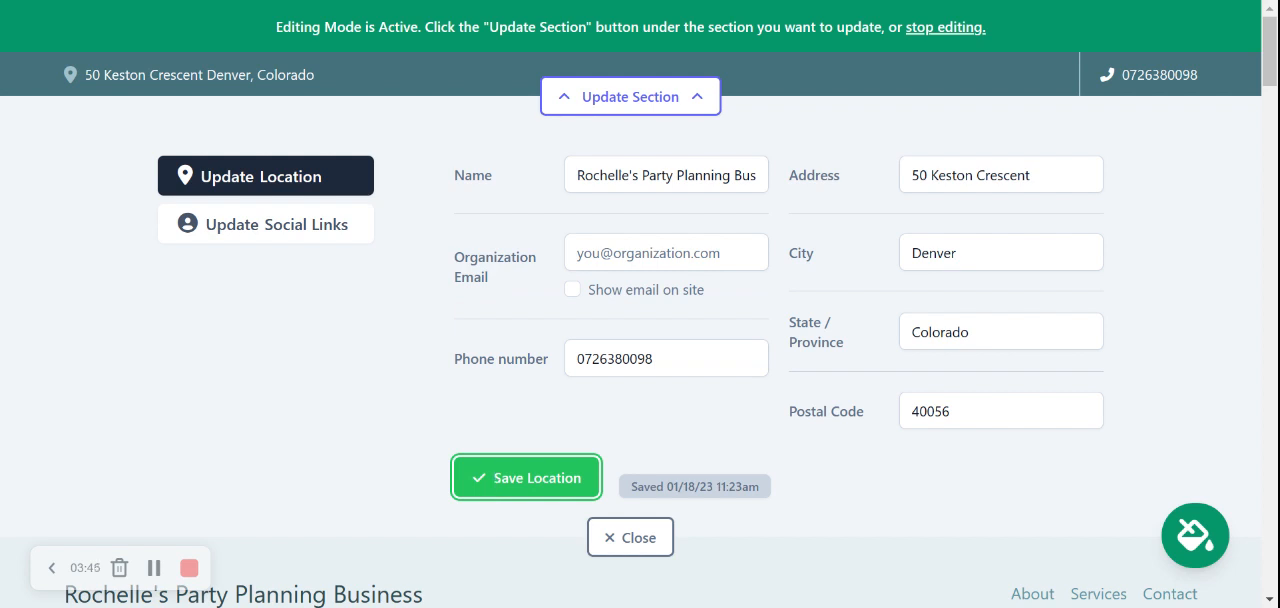
mouse_move(304, 240)
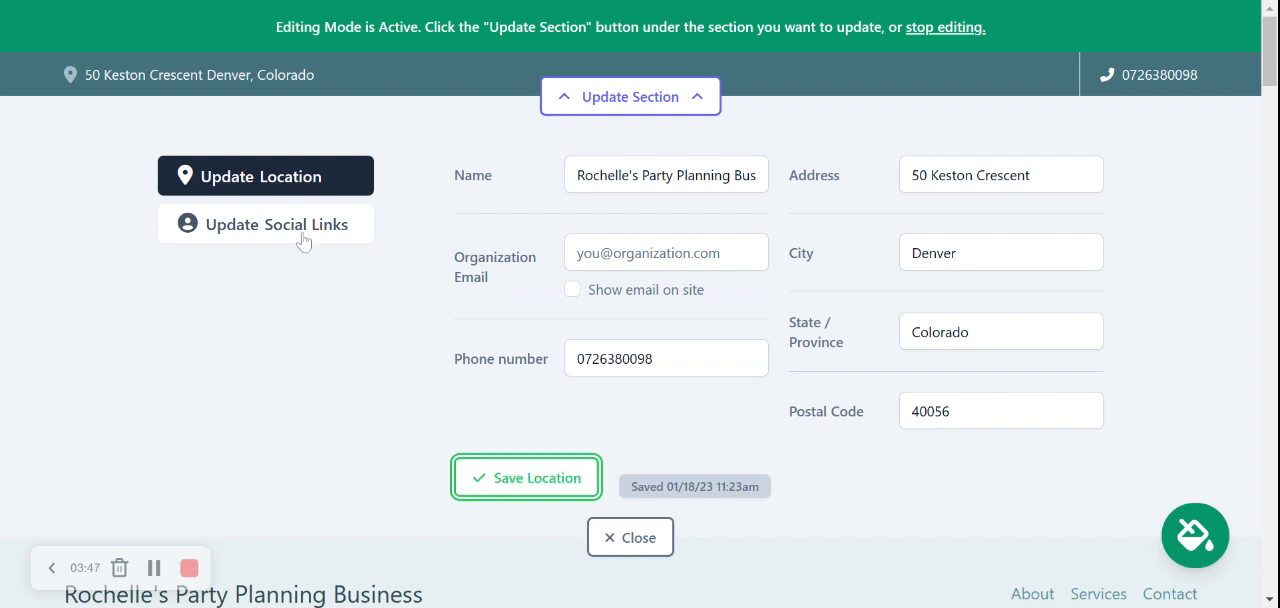
Open the empty social links form for Instagram, Twitter, LinkedIn, YouTube and Facebook
click(265, 224)
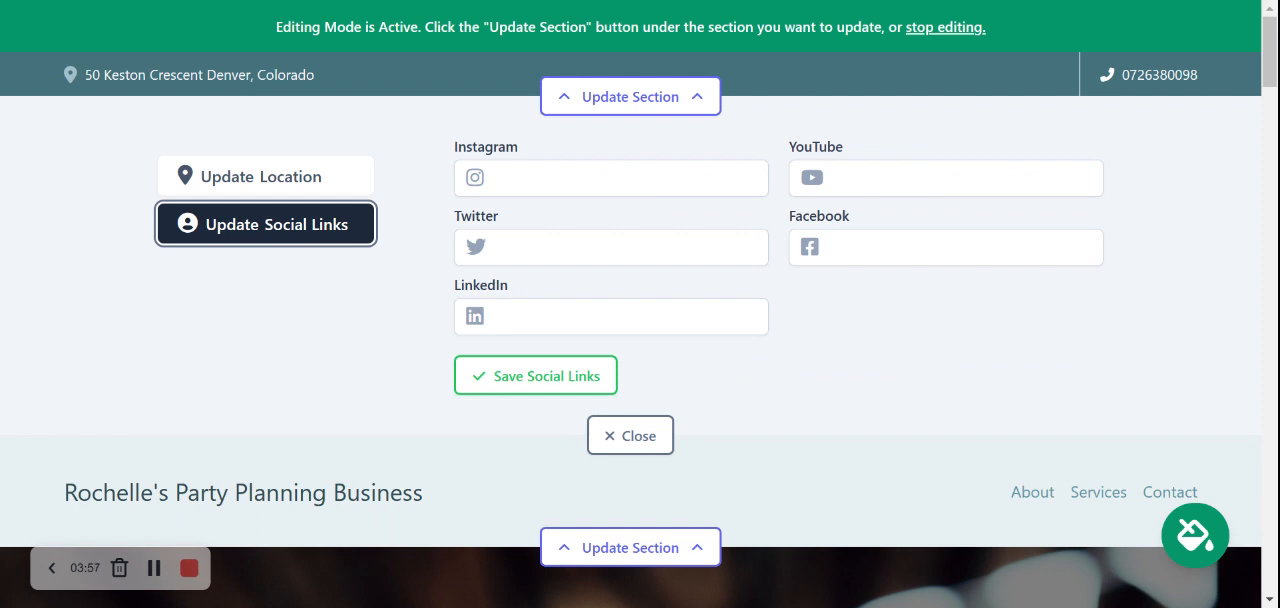
mouse_move(93, 88)
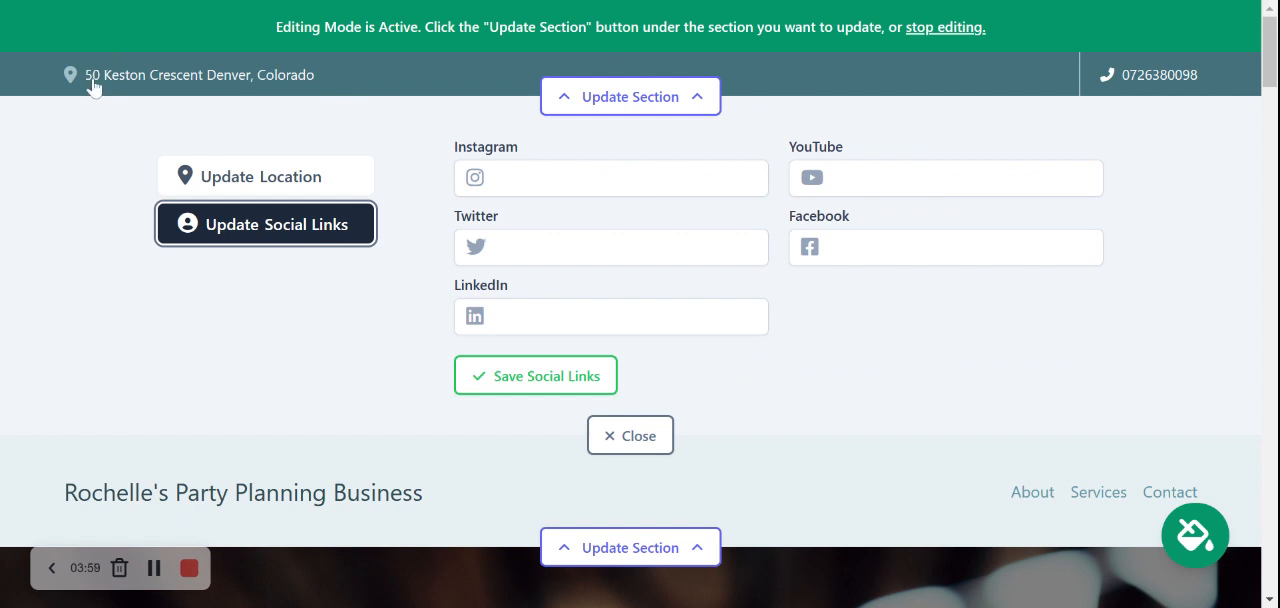
mouse_move(1096, 103)
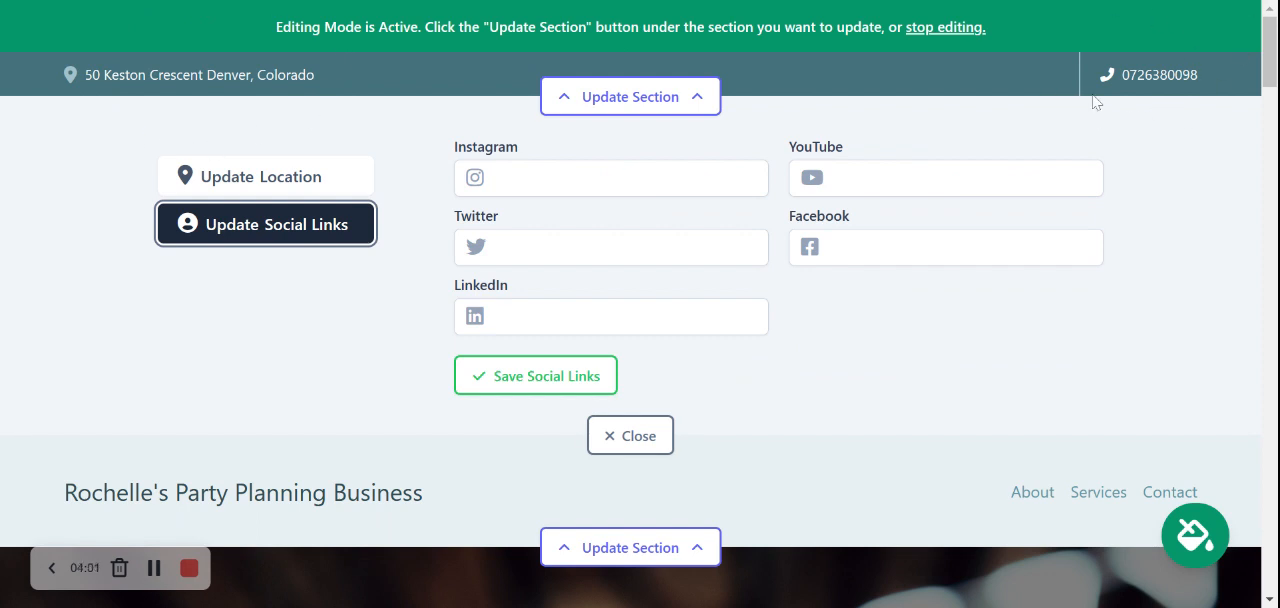
mouse_move(1160, 85)
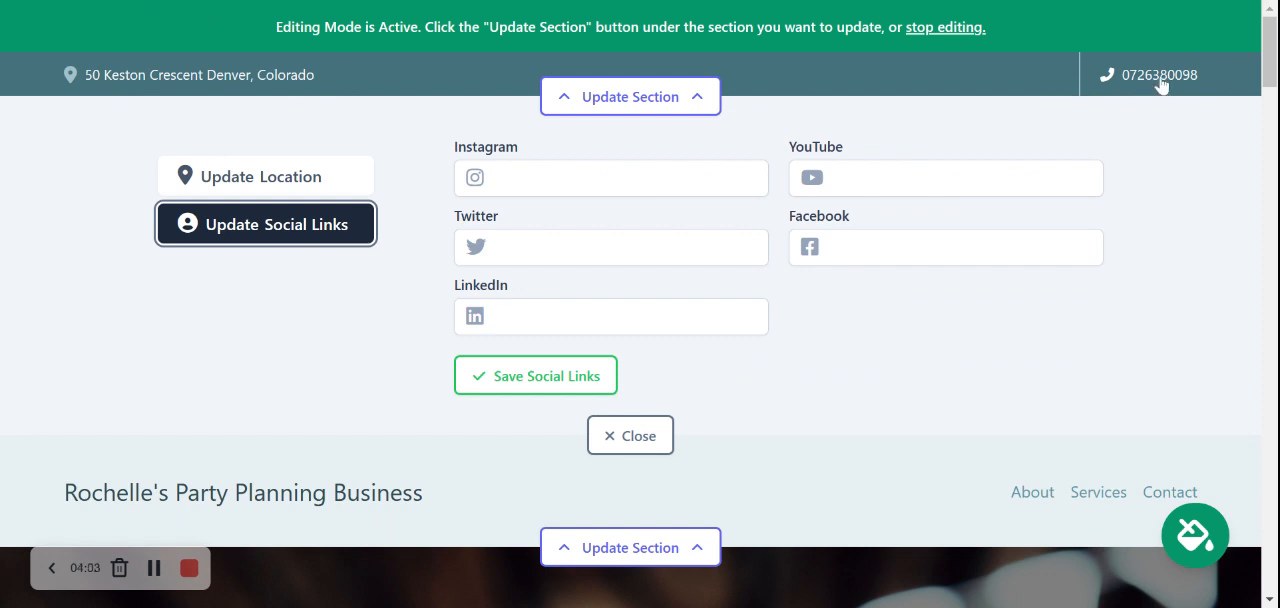
mouse_move(959, 45)
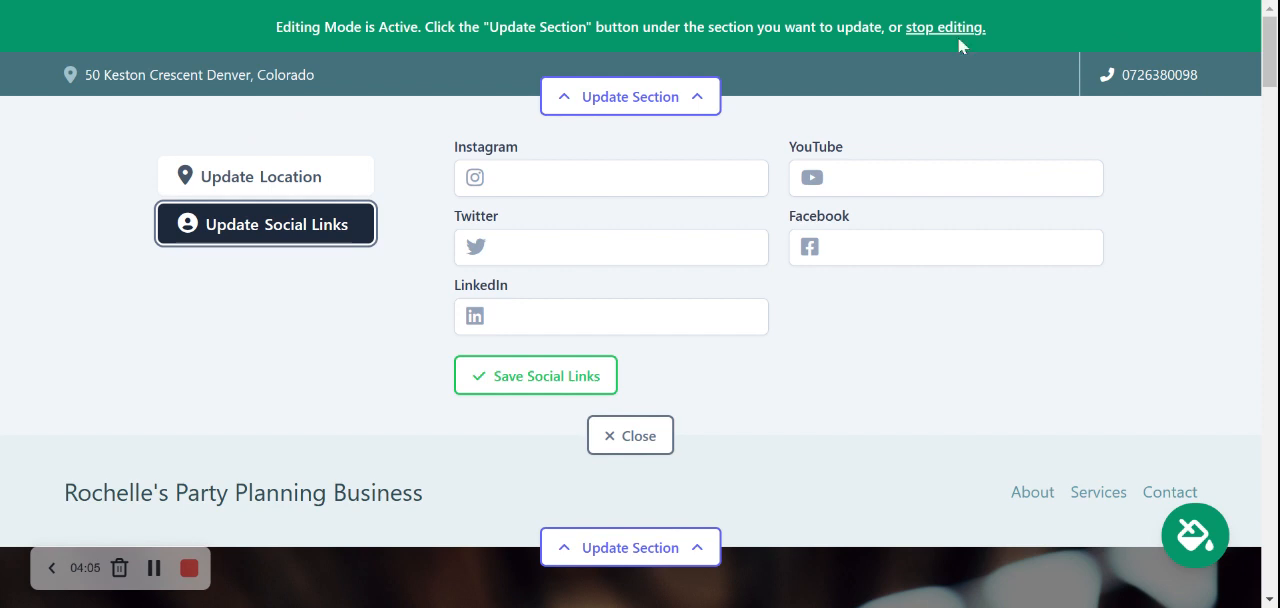
mouse_move(259, 78)
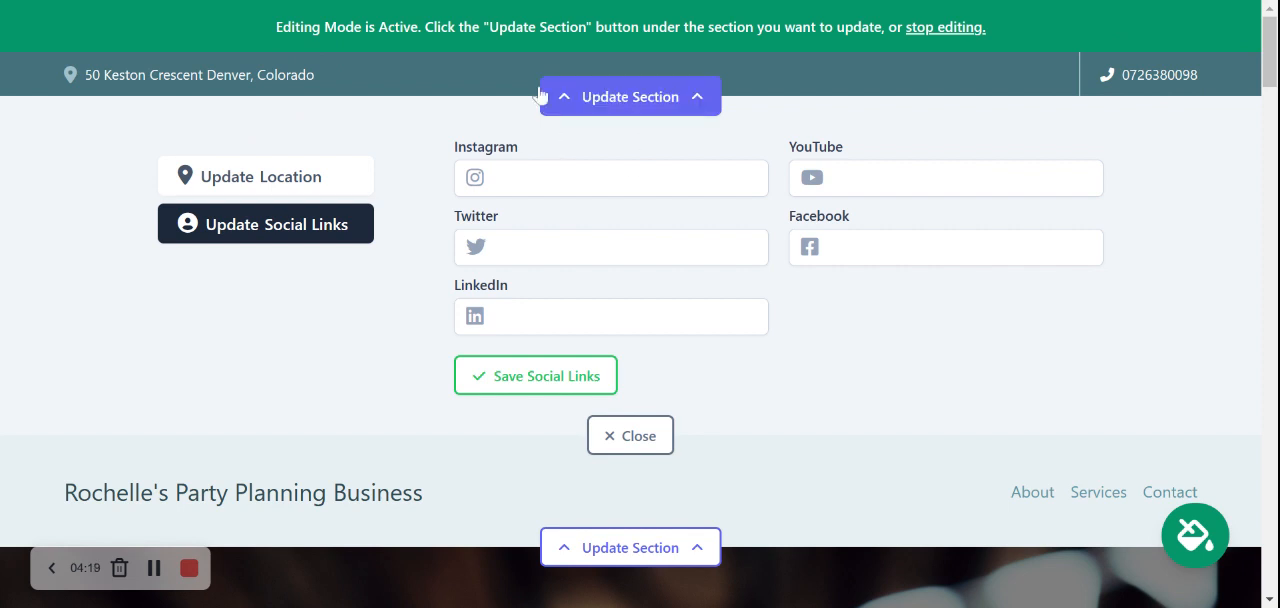
mouse_move(998, 336)
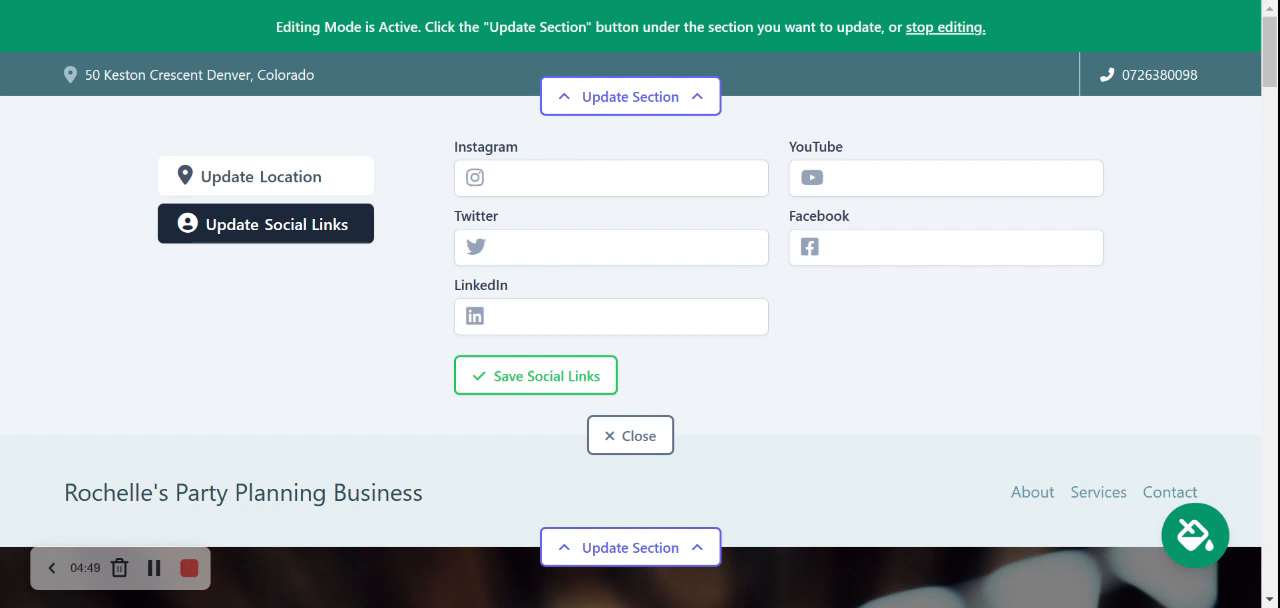
Save Instagram 'mightysites' and Twitter 'mightysites_usa' handles, then close the social links form
text(mightyus)
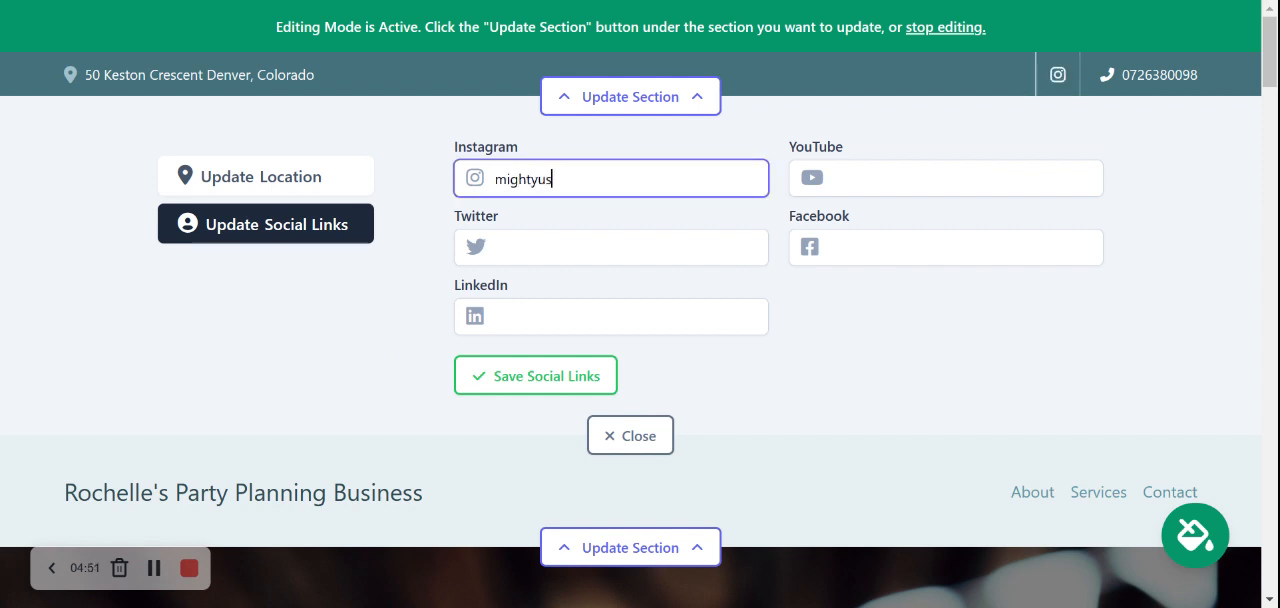
text(ites)
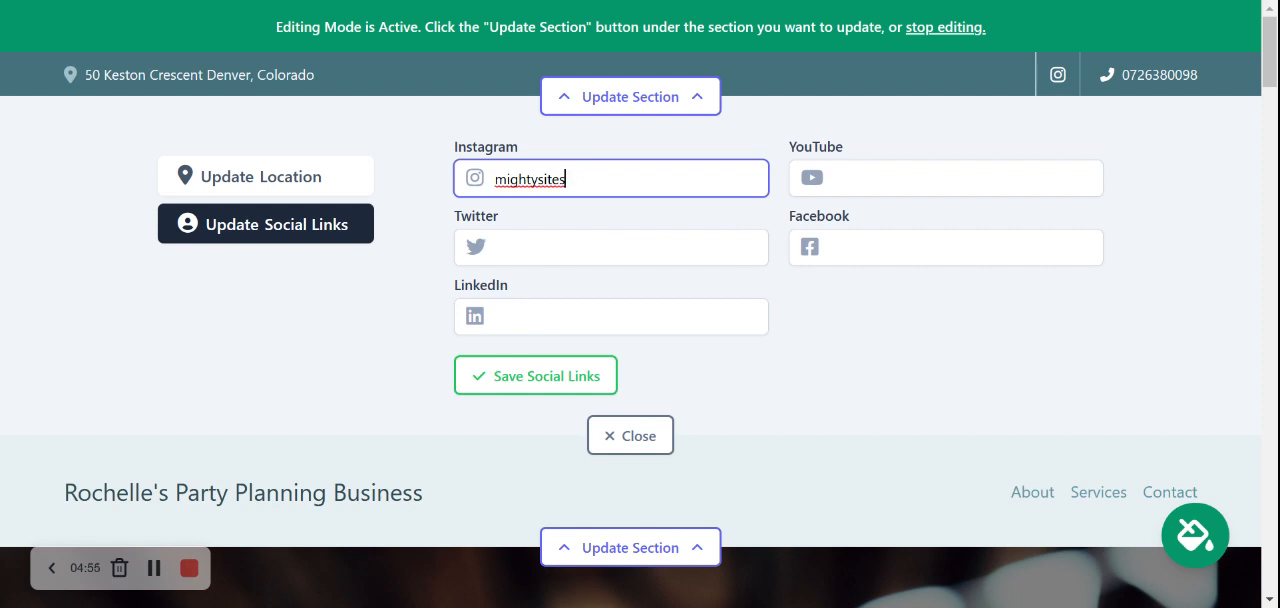
click(535, 375)
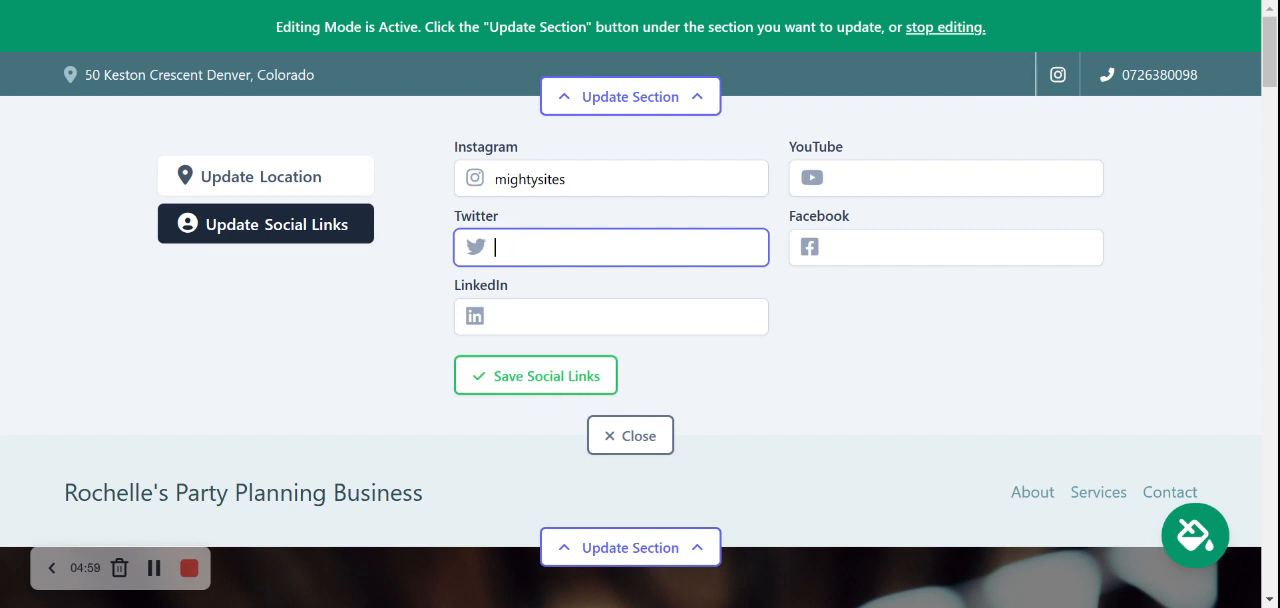
text(mightysites_)
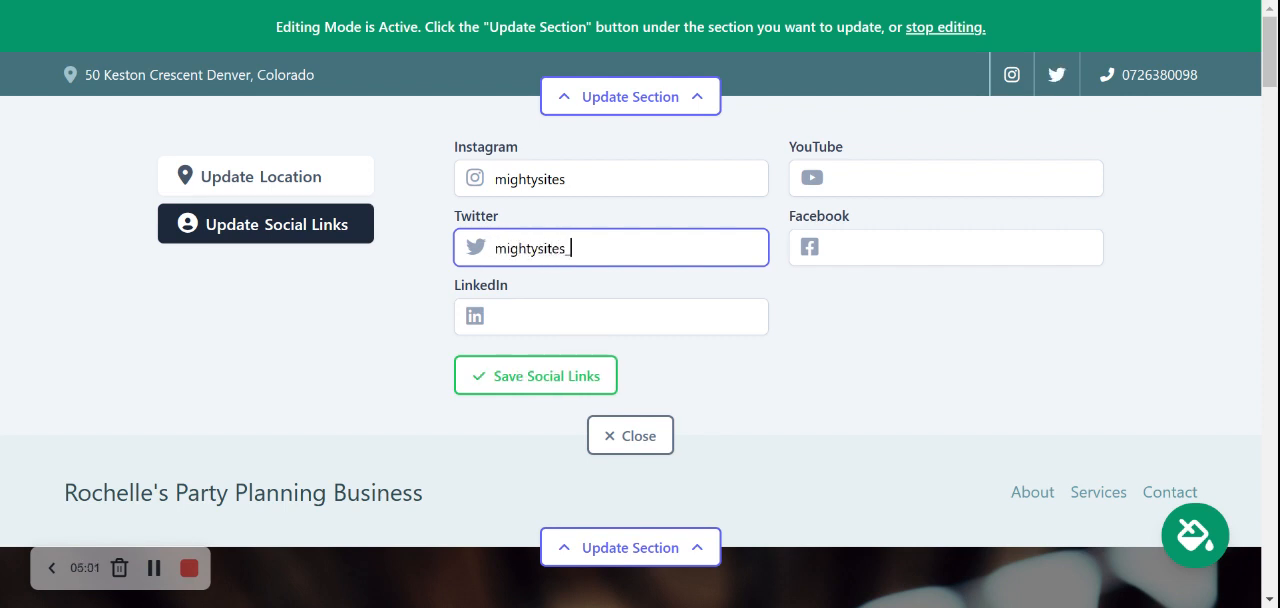
click(535, 375)
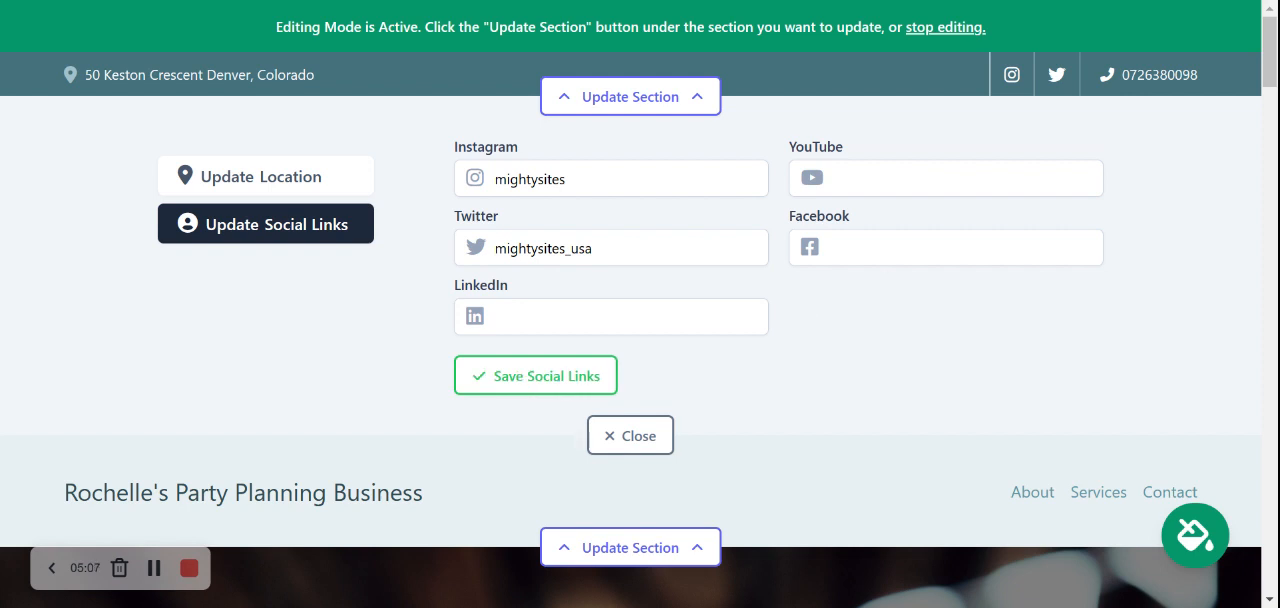
mouse_move(1053, 164)
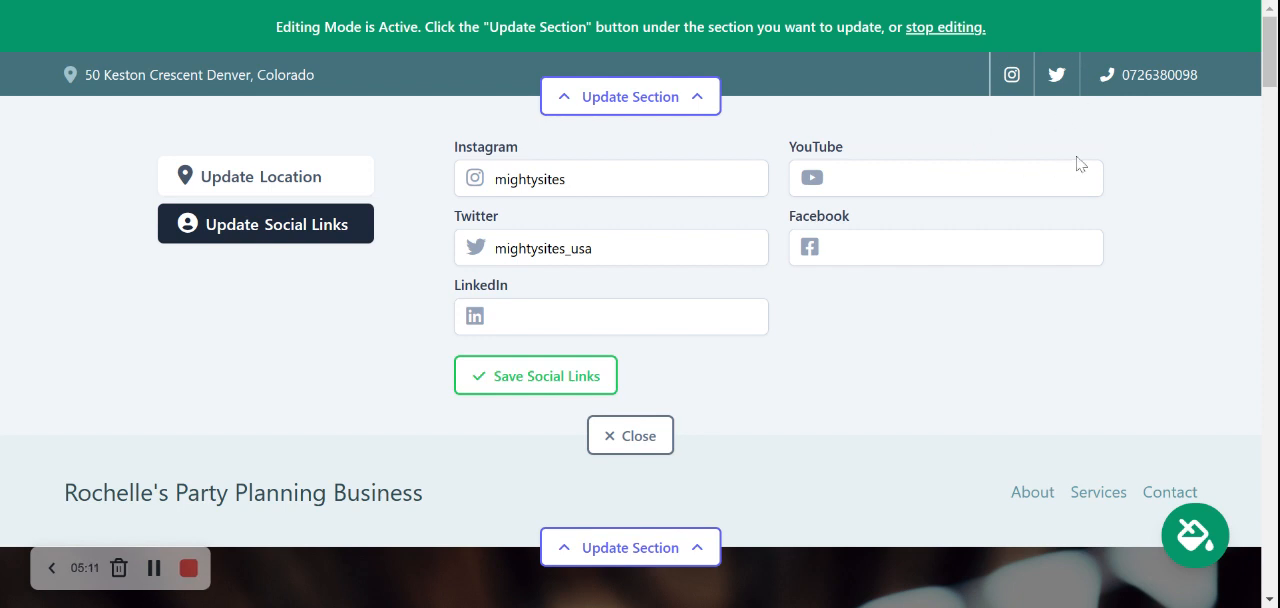
click(535, 375)
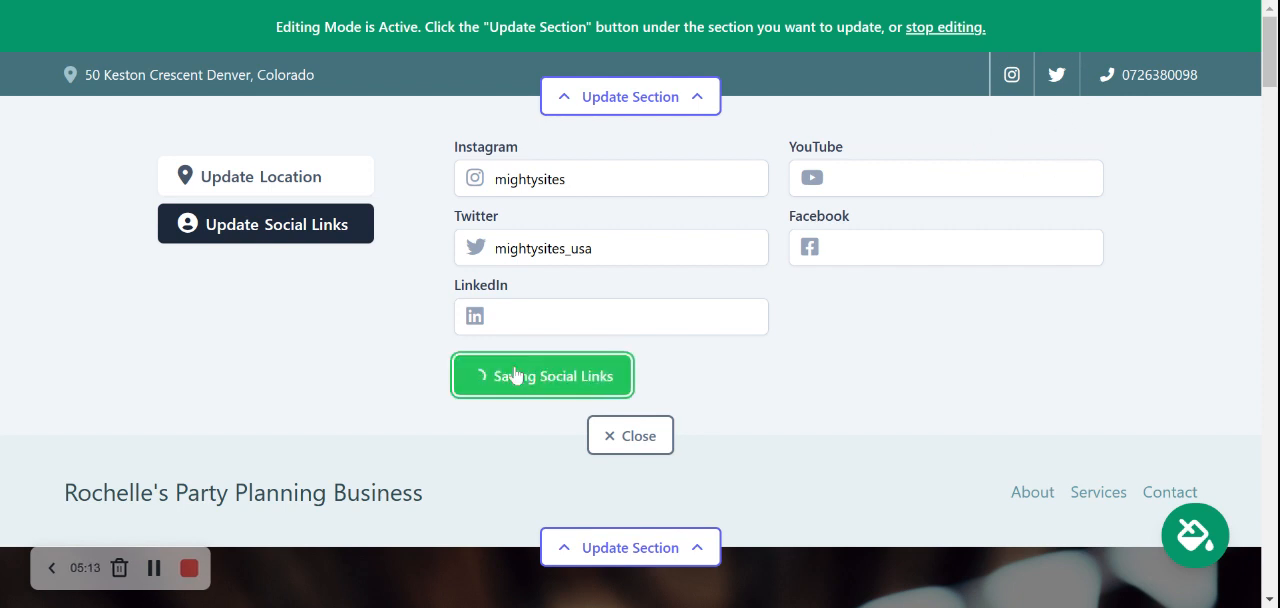
click(542, 375)
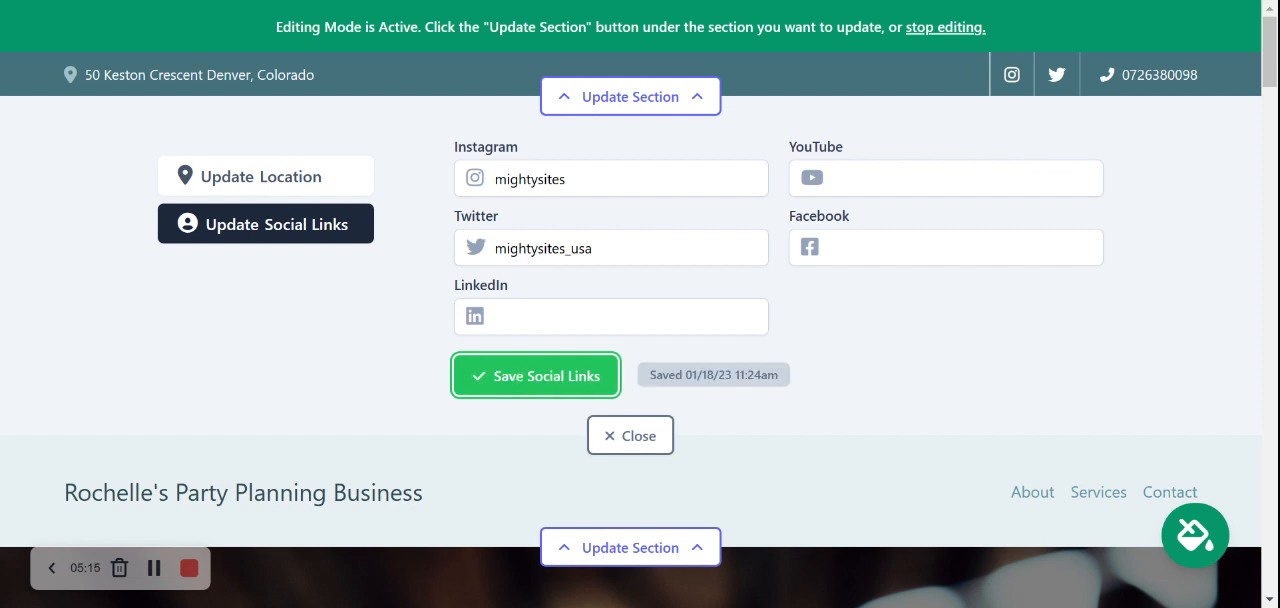
click(630, 435)
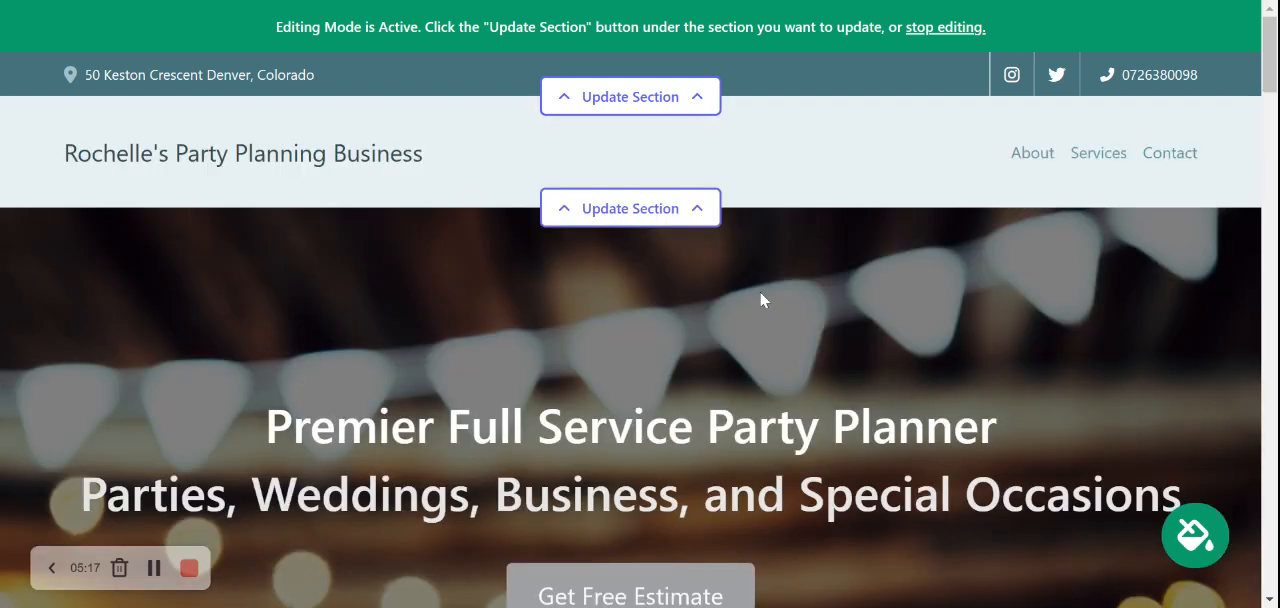
mouse_move(795, 265)
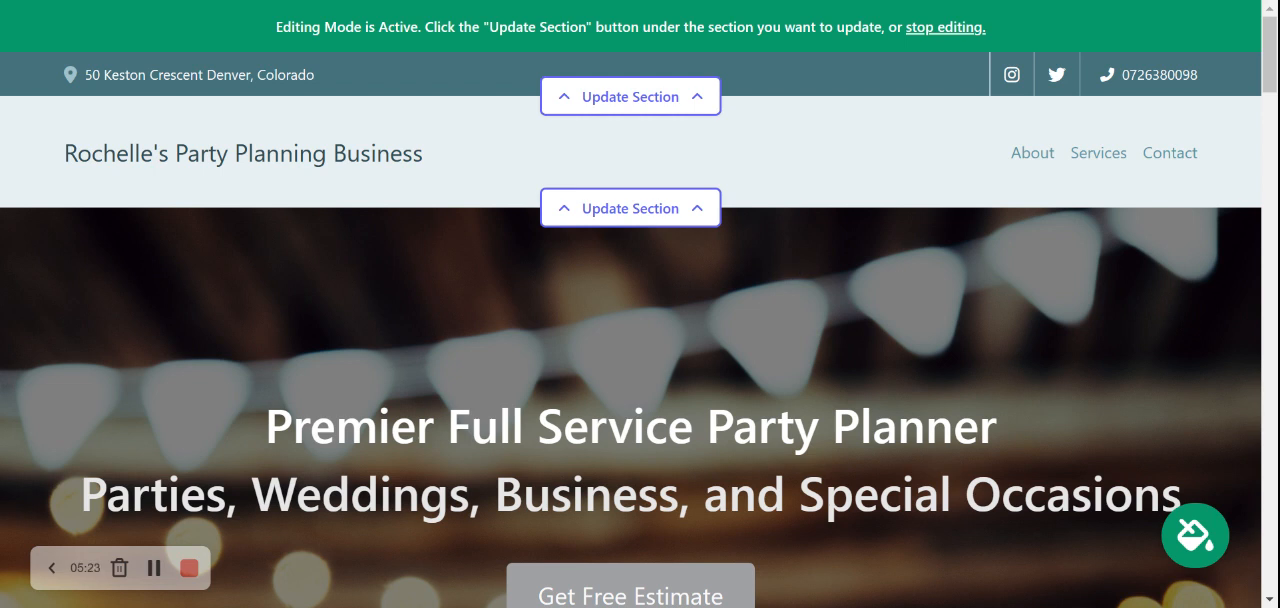
mouse_move(630, 208)
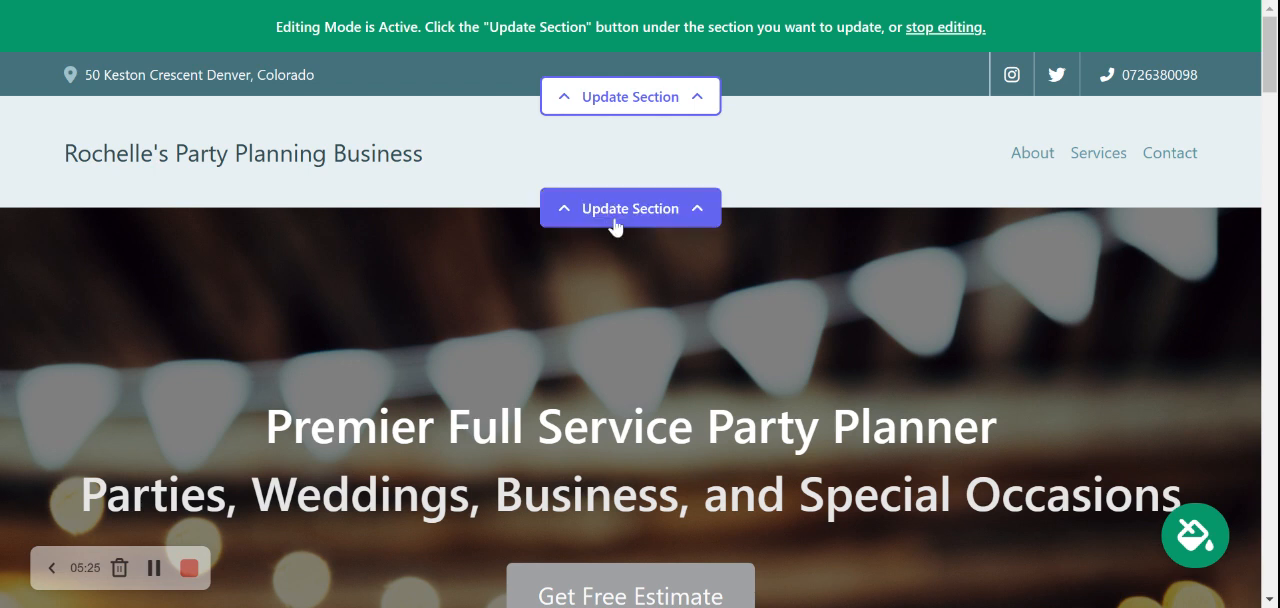
Choose Update Logo in the header's section options to show the photo upload area
click(630, 208)
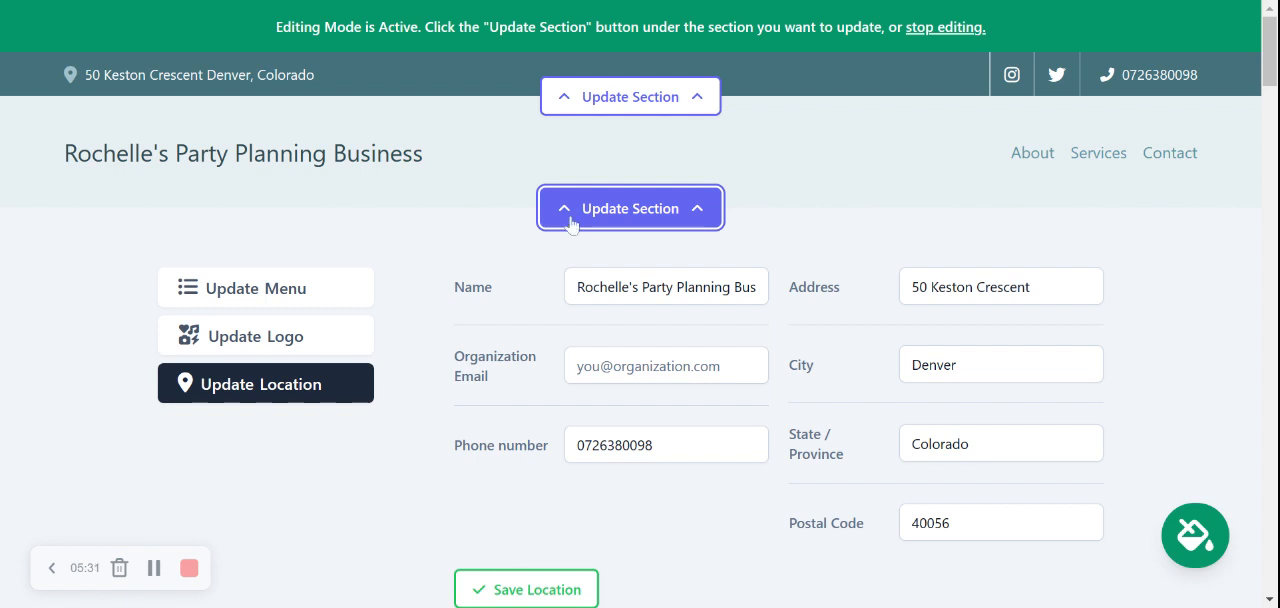
click(265, 336)
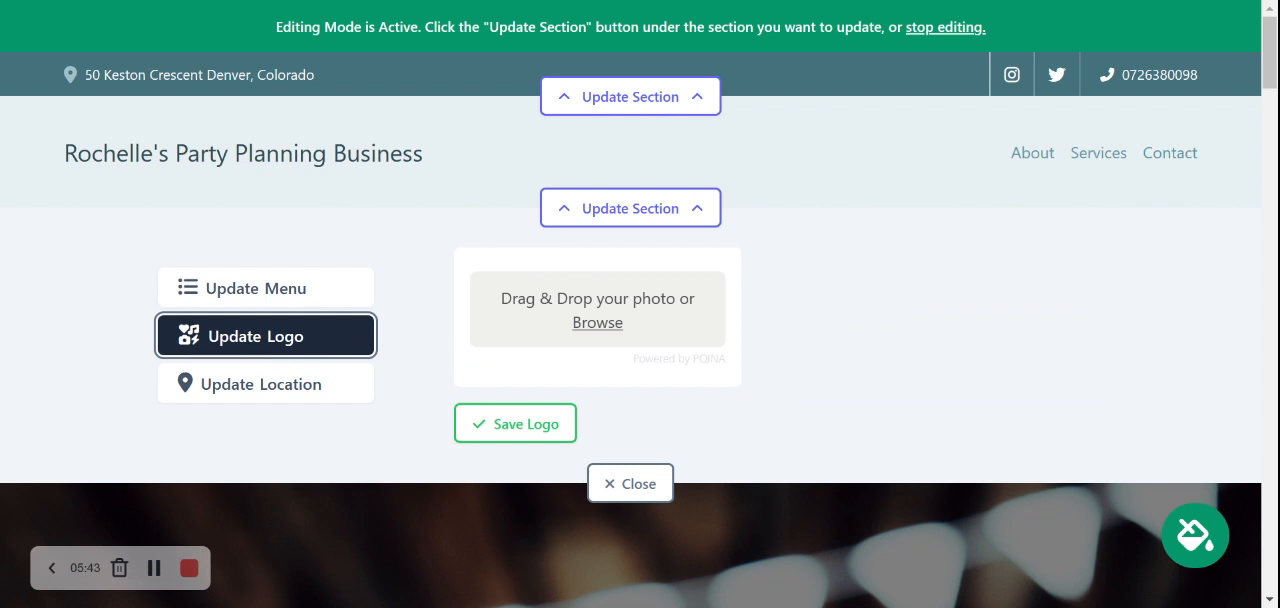
mouse_move(645, 322)
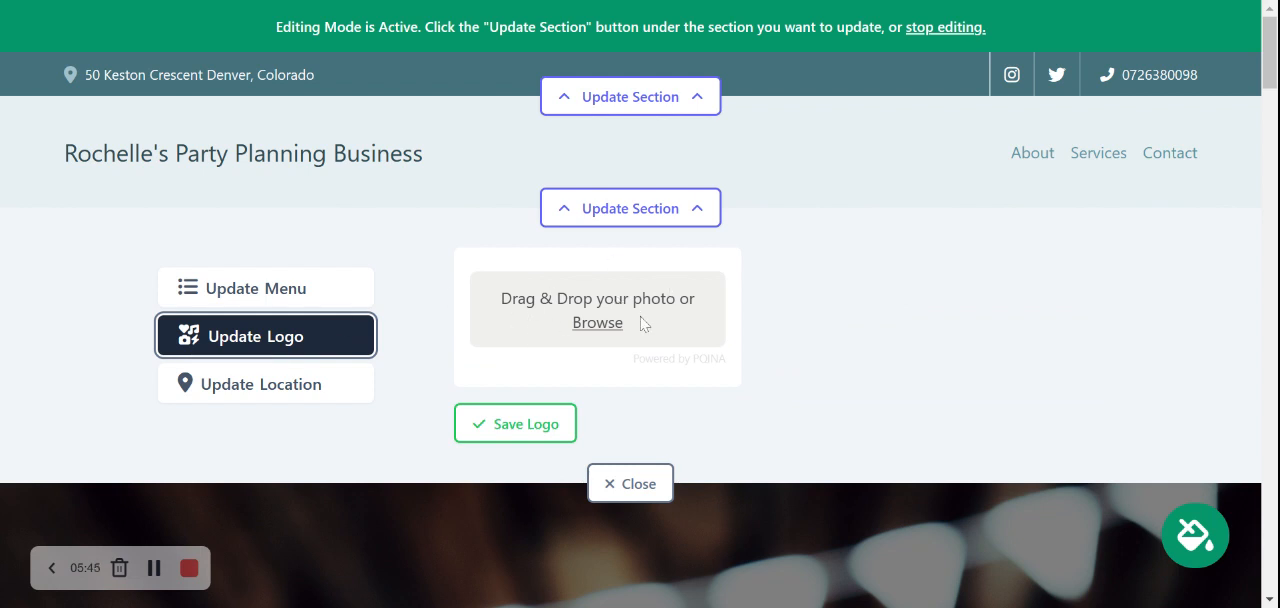
mouse_move(367, 110)
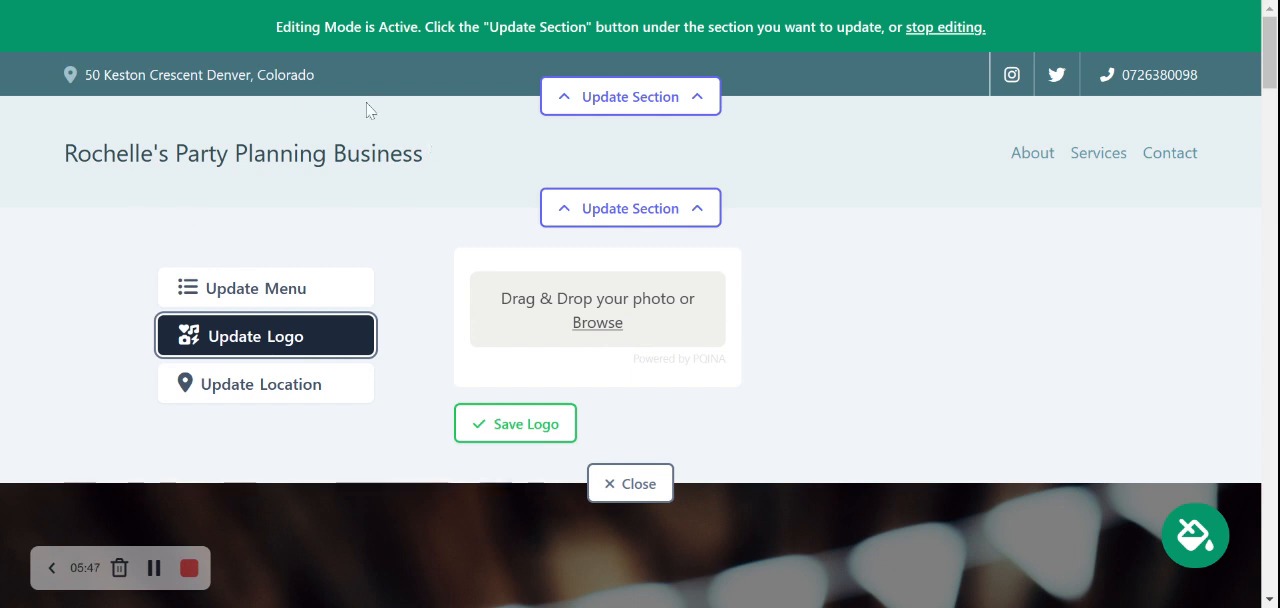
mouse_move(377, 196)
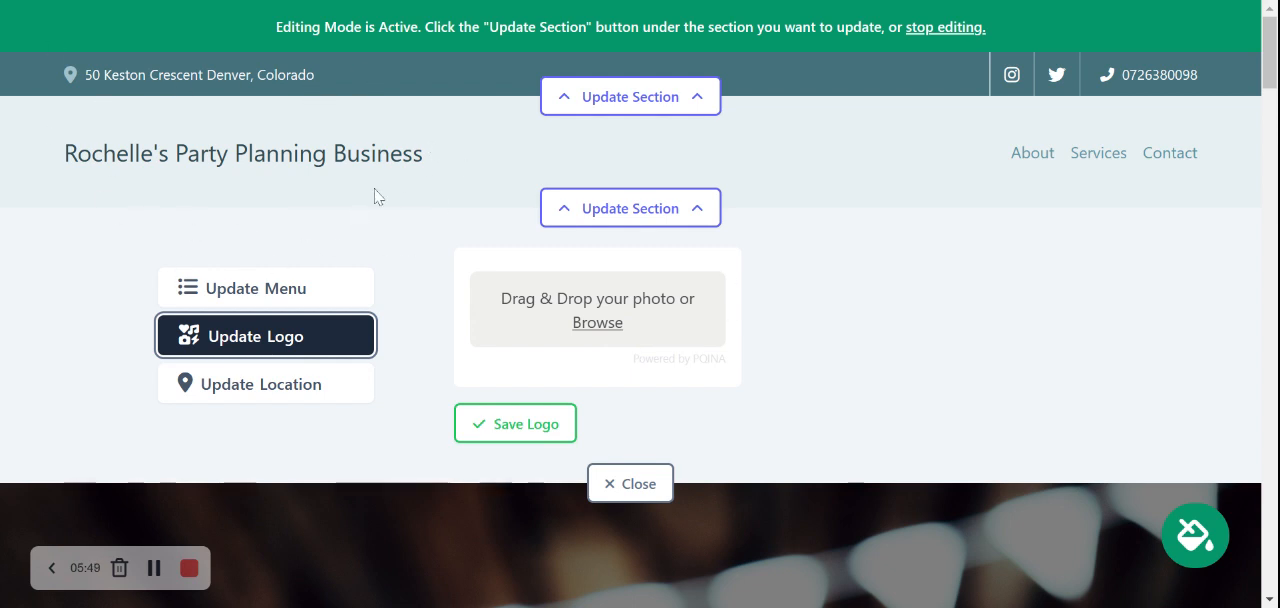
Open the header's menu settings listing the About, Services and Contact items
click(256, 288)
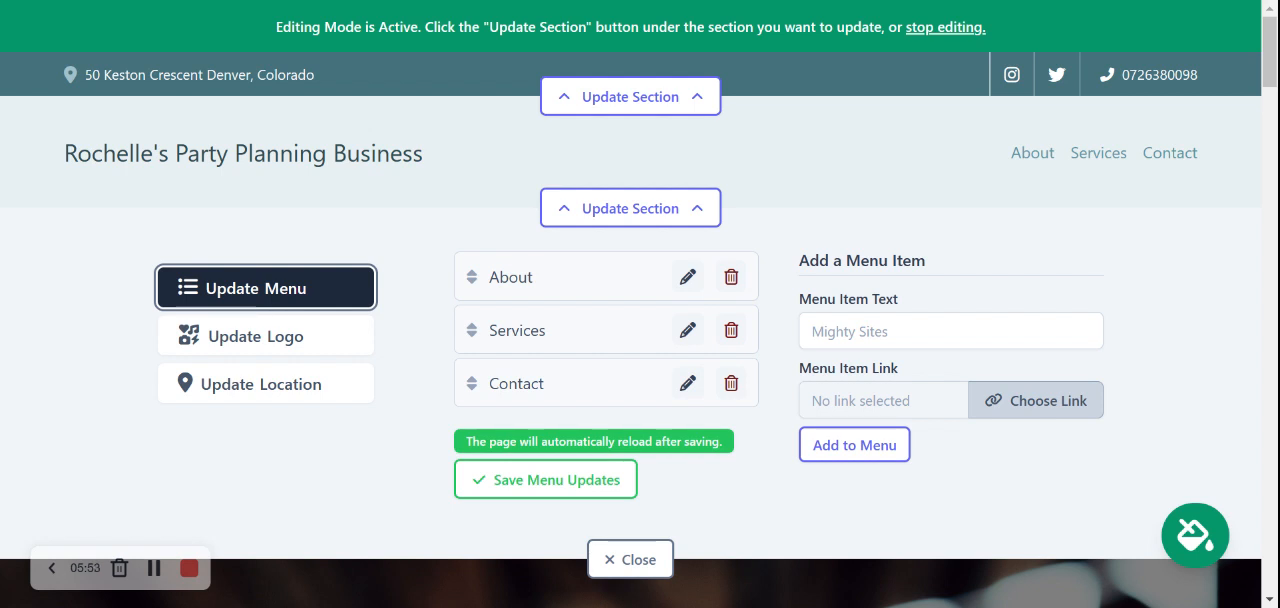
mouse_move(930, 456)
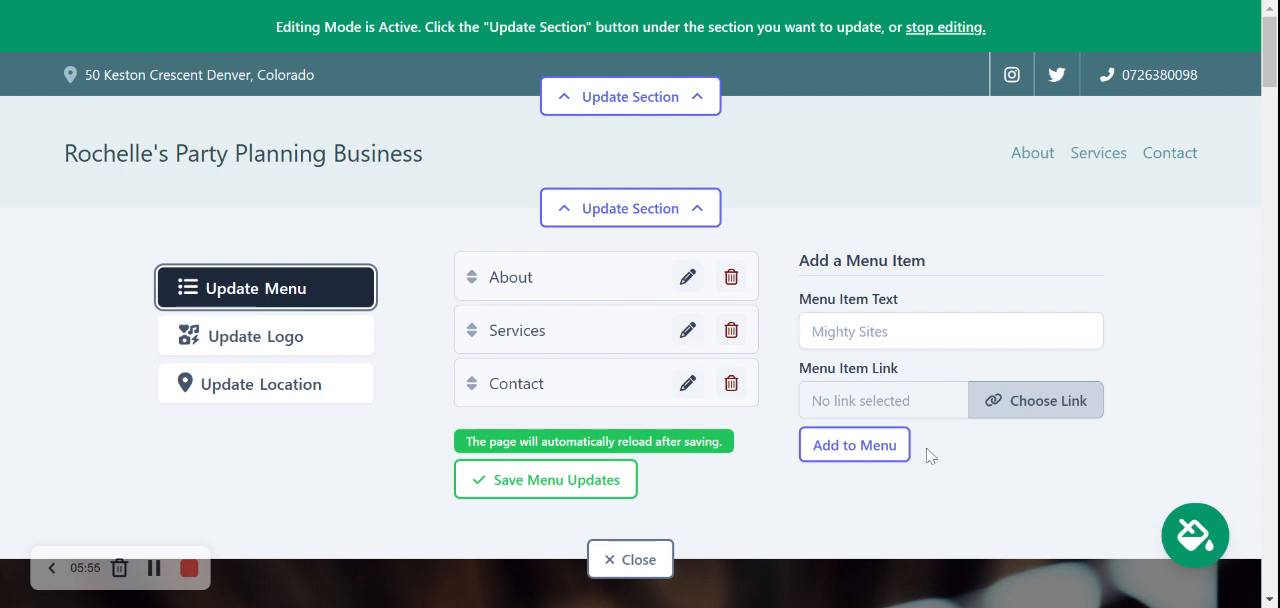
mouse_move(535, 277)
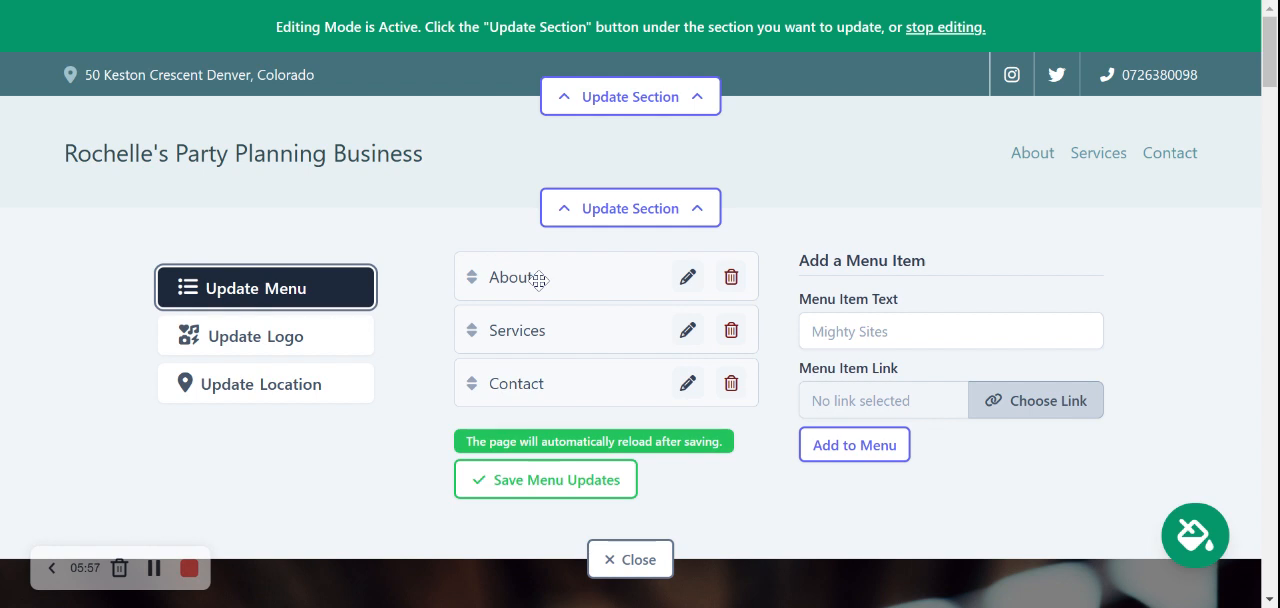
mouse_move(969, 126)
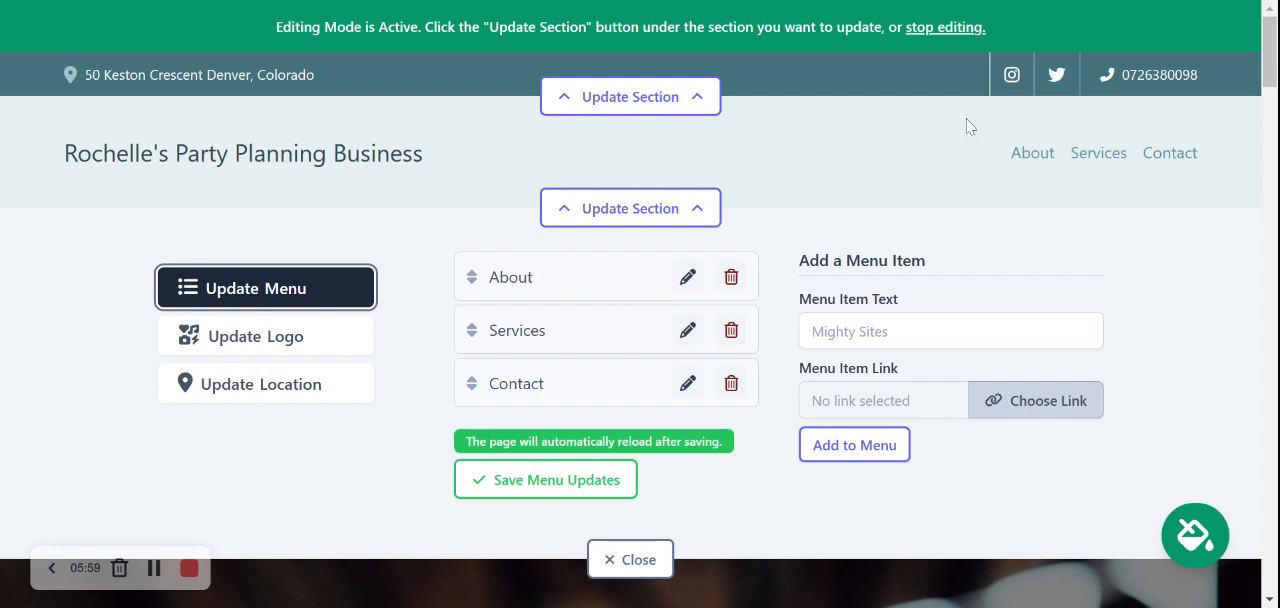
mouse_move(687, 292)
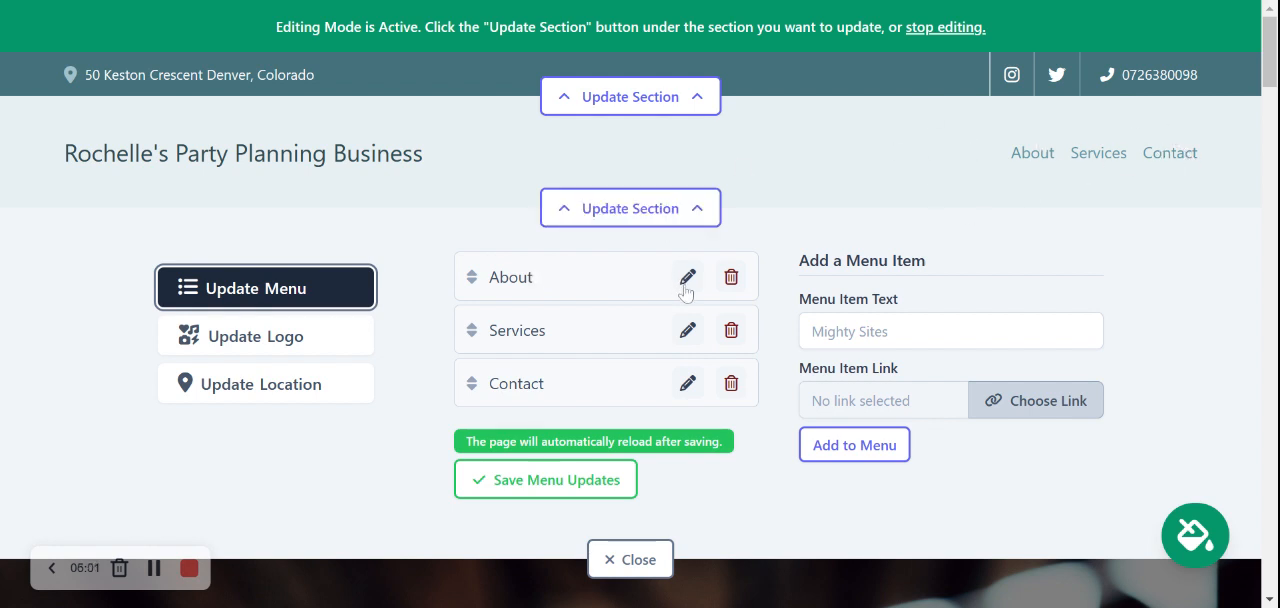
Rename the About menu item to 'Where I Am From' and save the menu updates
click(687, 277)
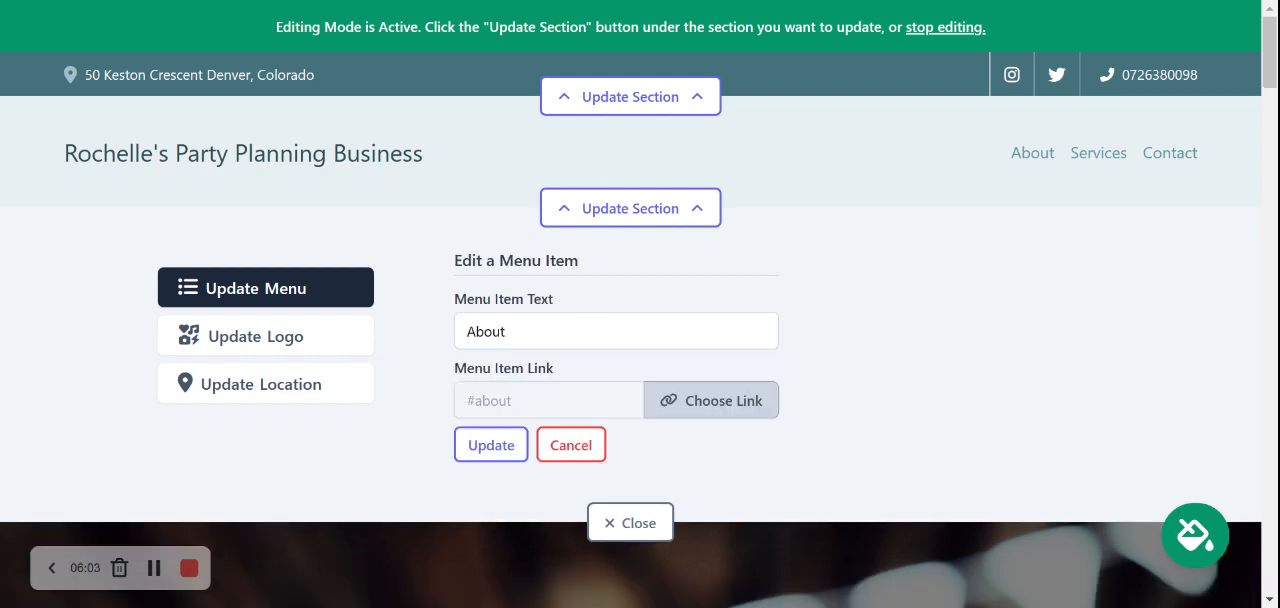
triple_click(616, 331)
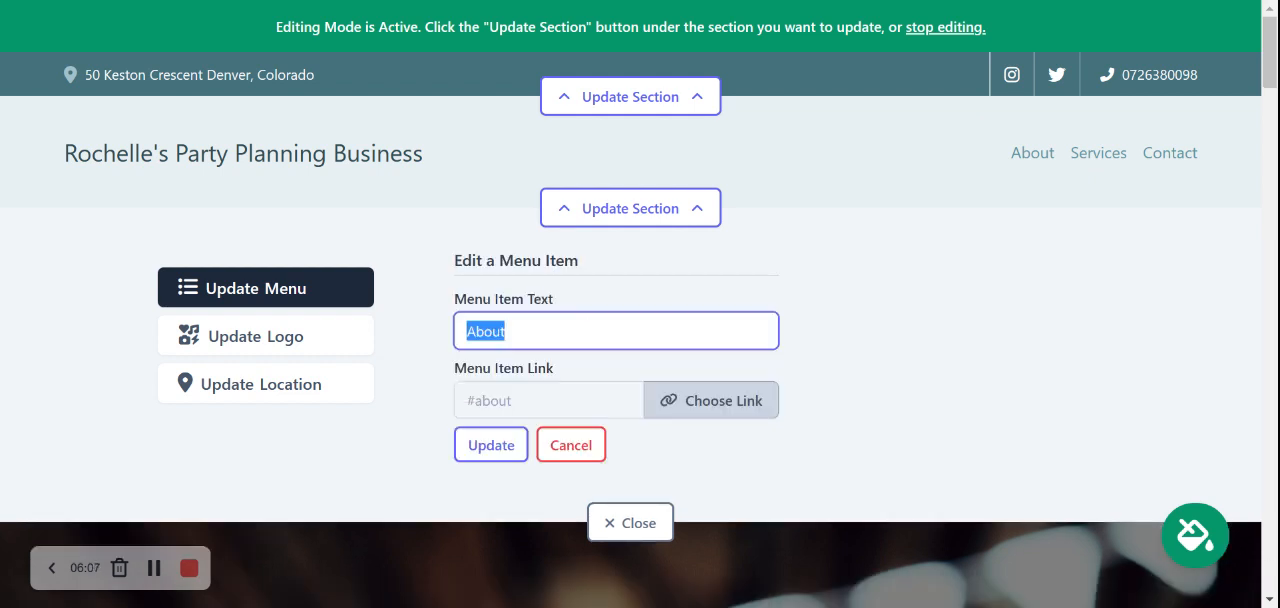
text(Where I A)
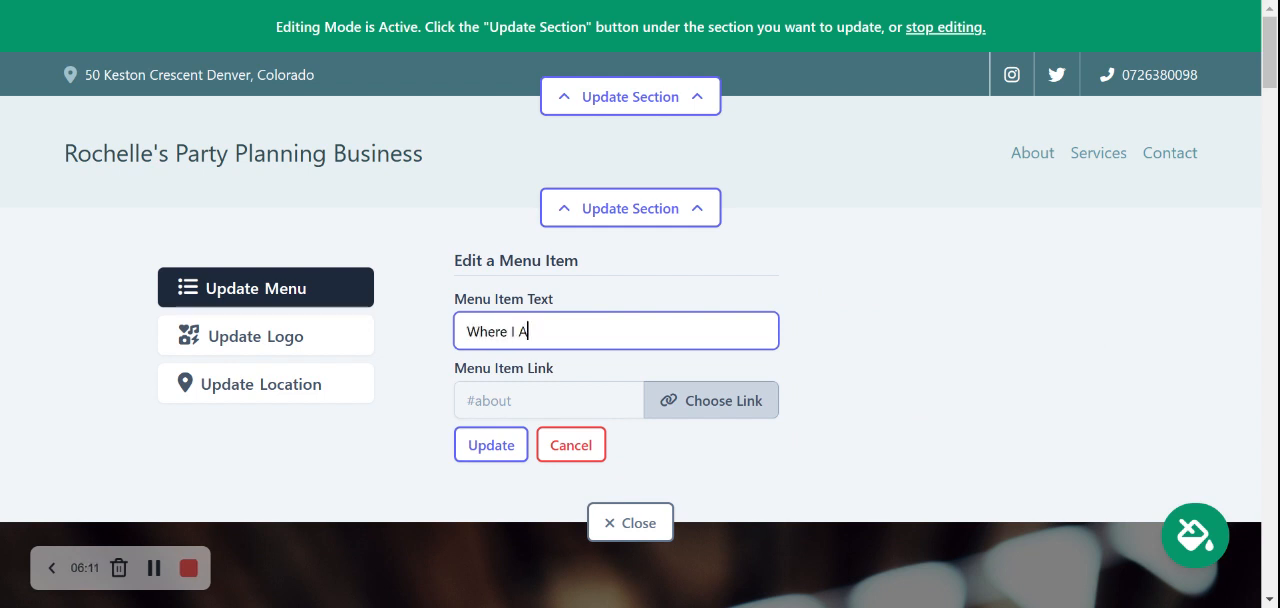
text(m From)
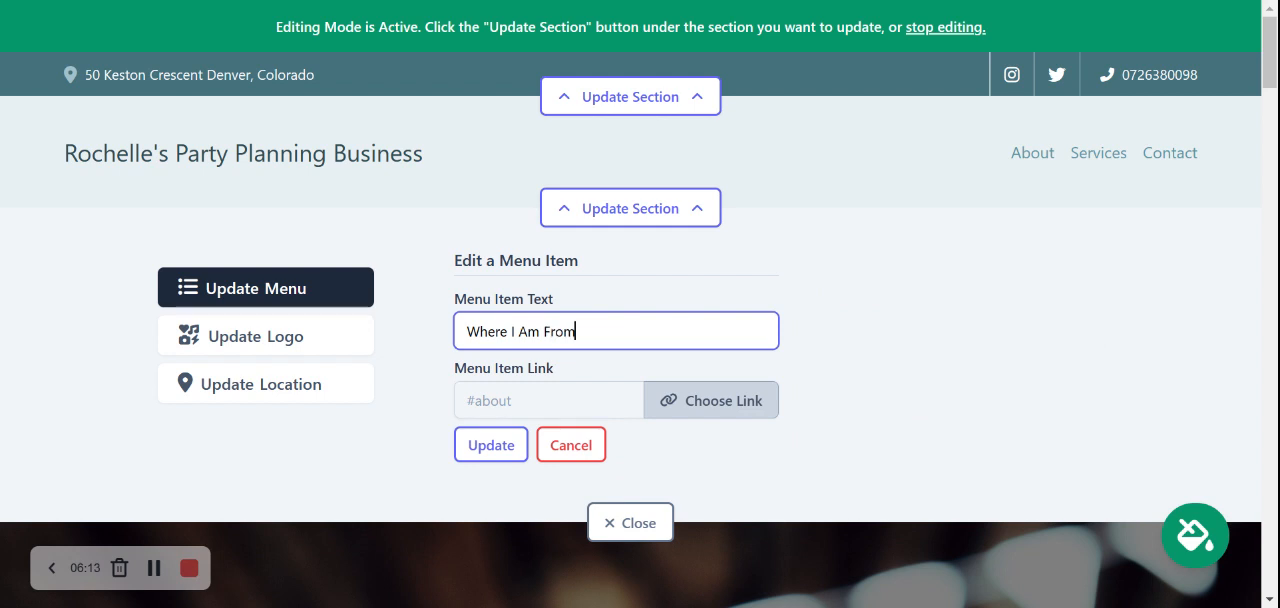
click(491, 444)
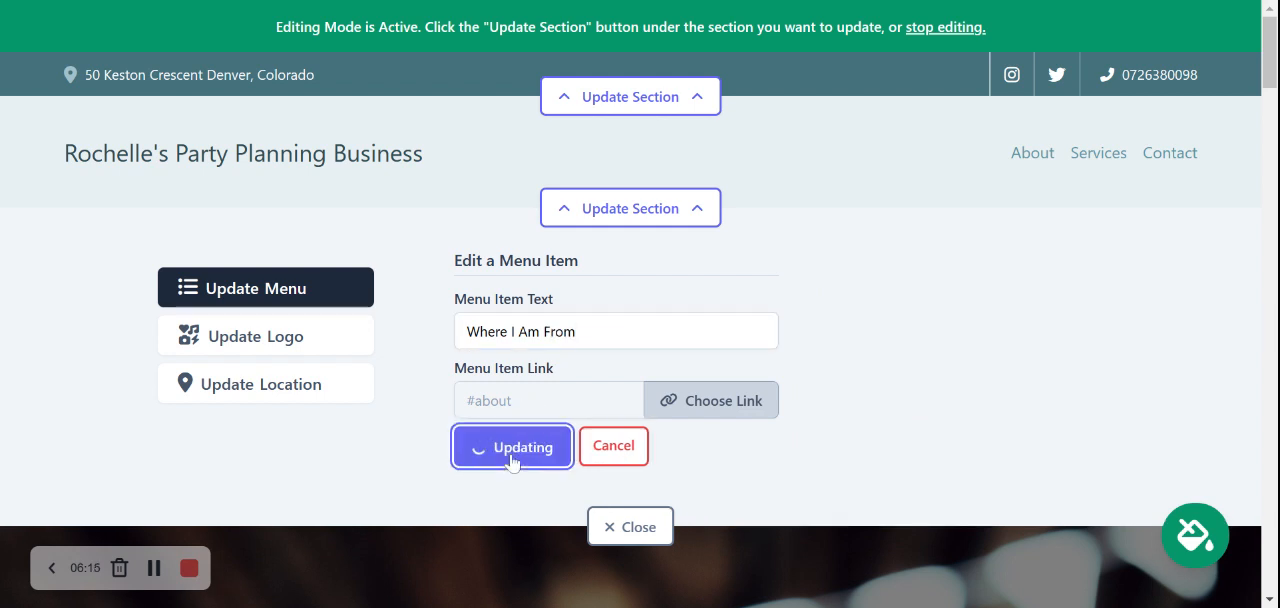
click(512, 446)
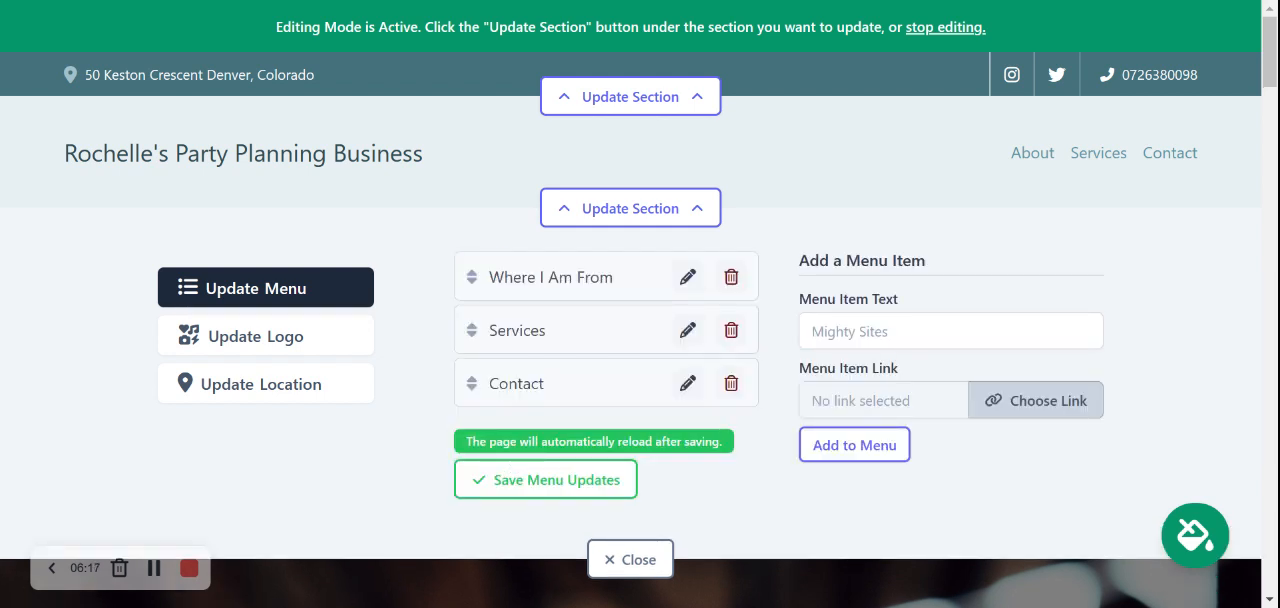
mouse_move(545, 480)
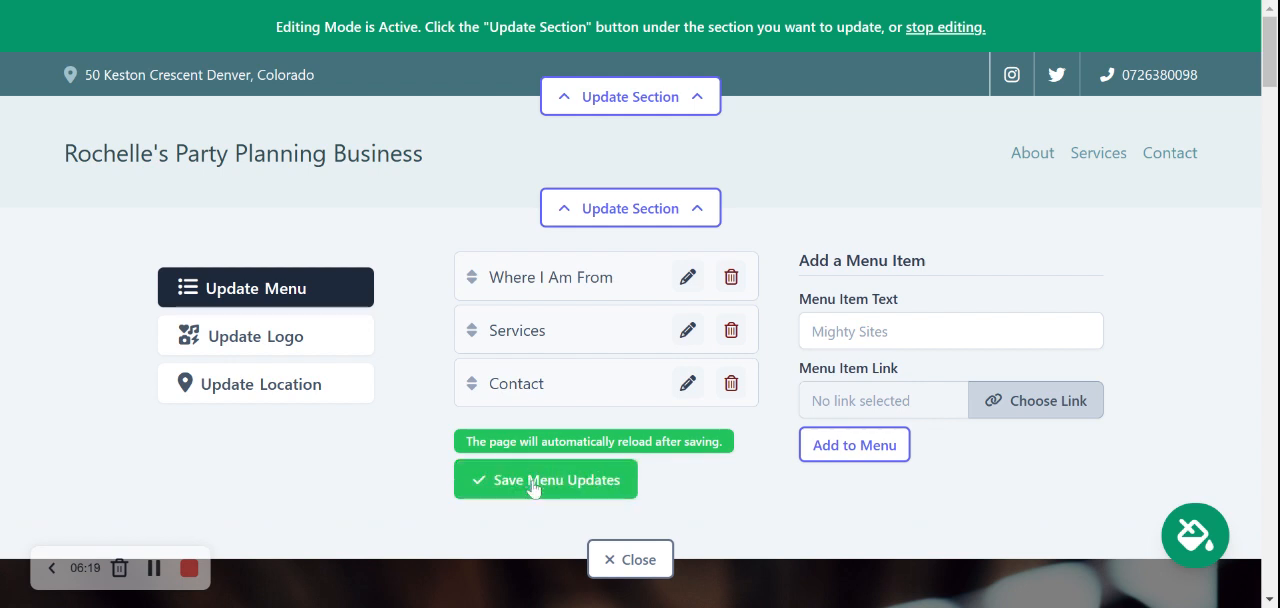
mouse_move(685, 330)
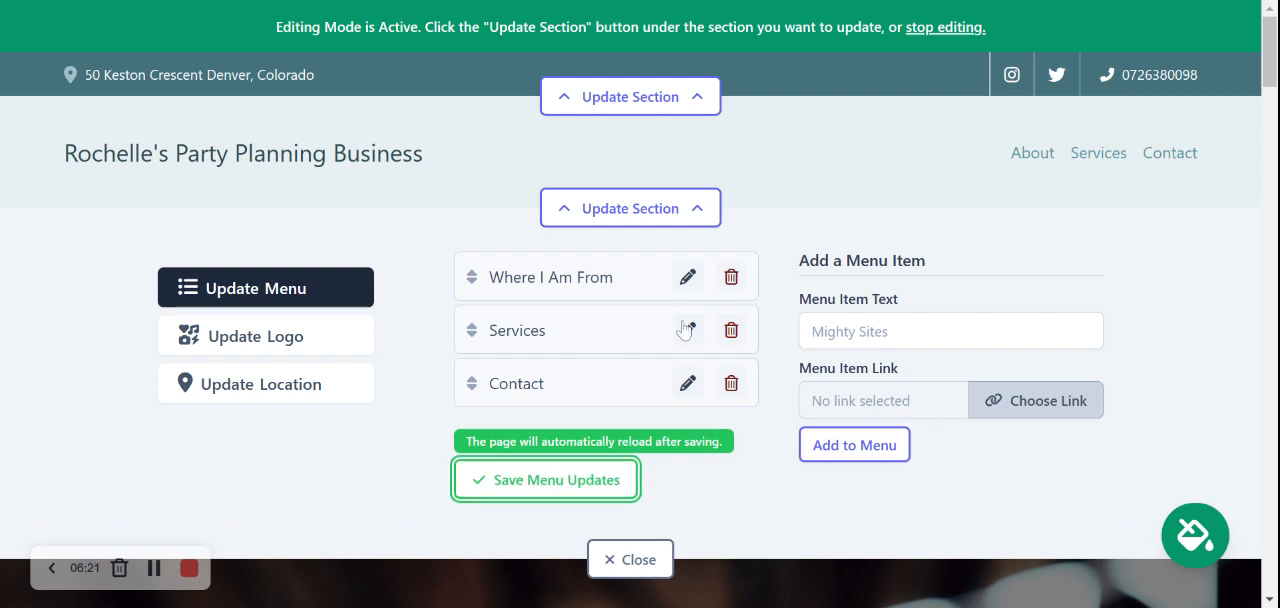
click(545, 479)
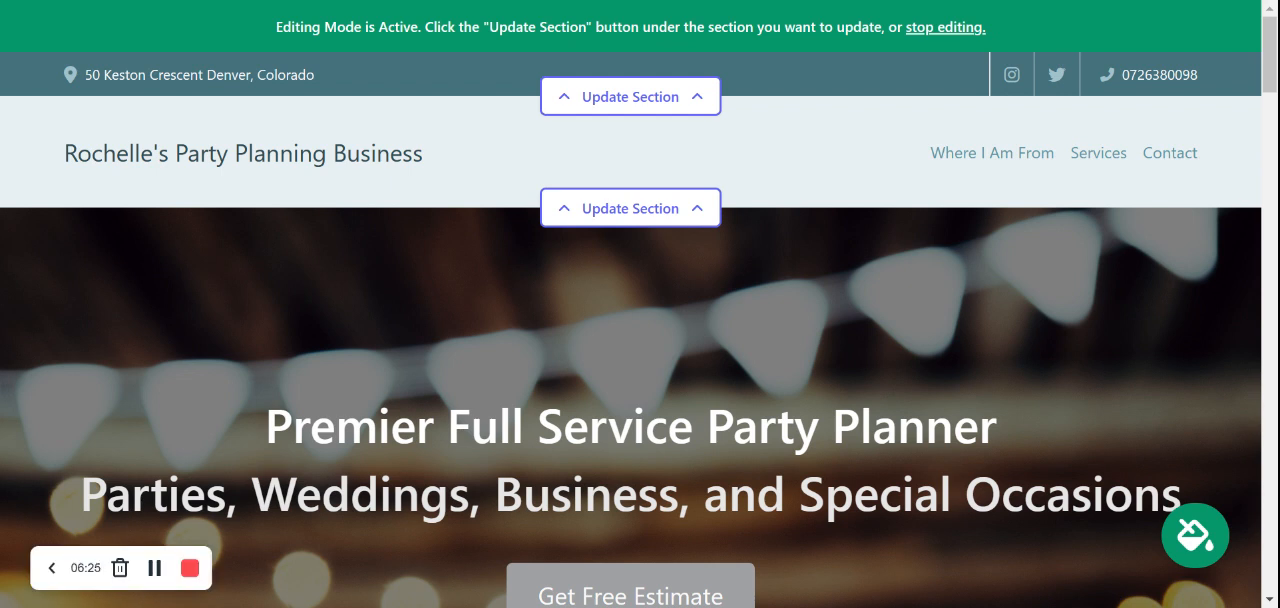
Scroll past the Premier Full Service Party Planner hero banner to its section controls
scroll(down, 3)
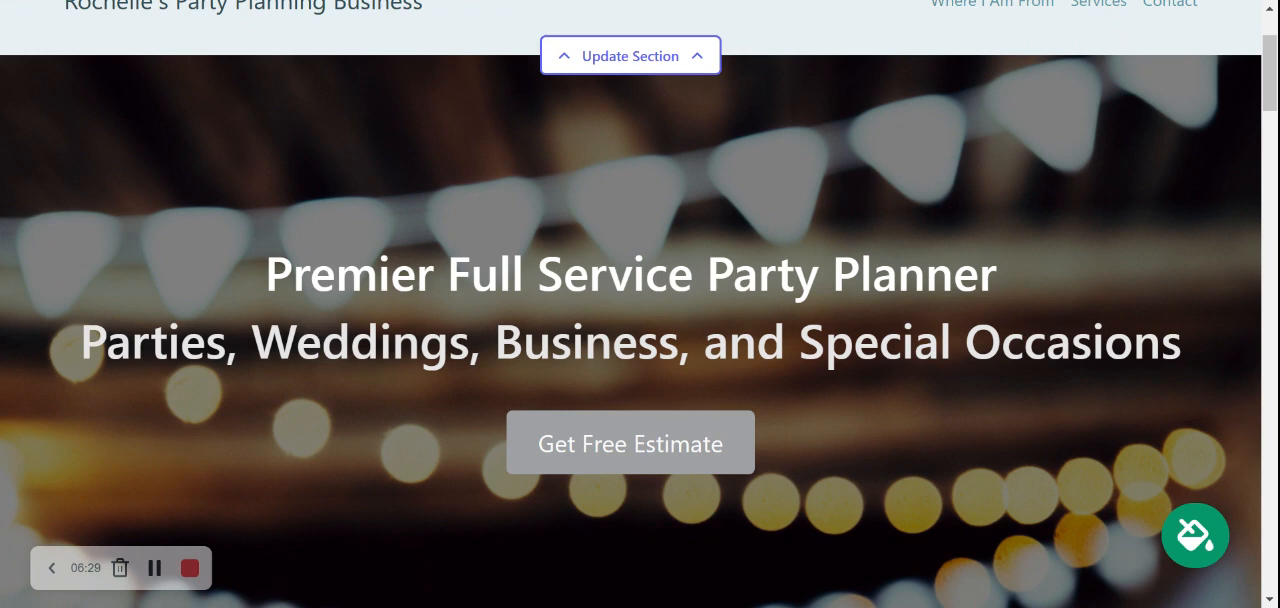
scroll(down, 3)
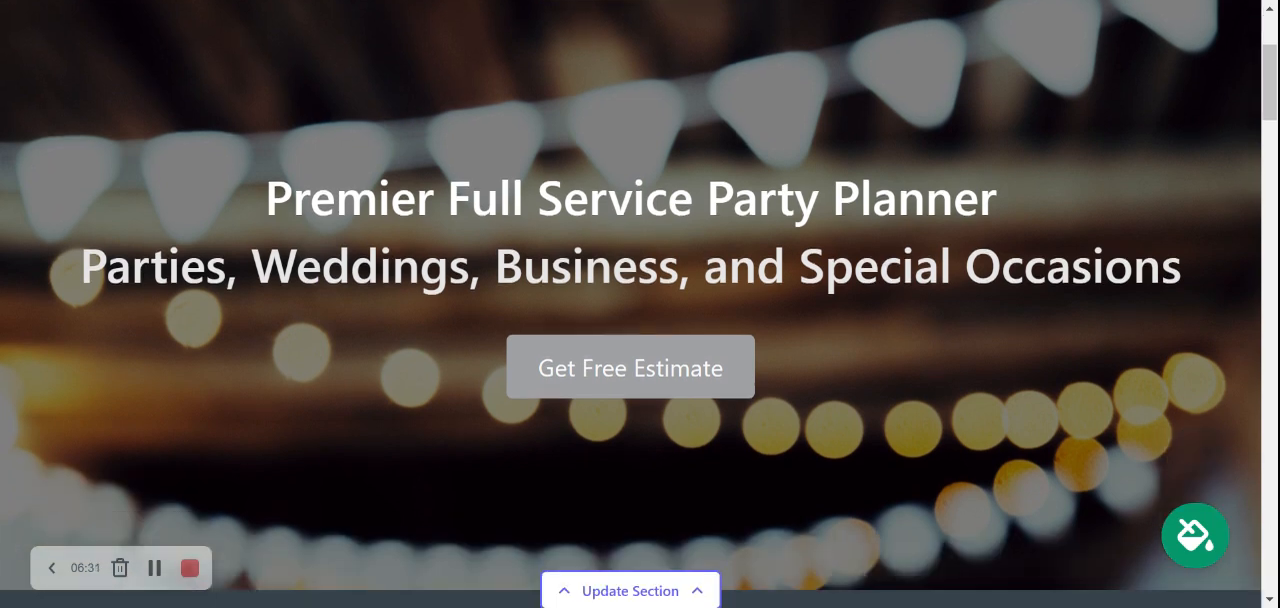
scroll(up, 3)
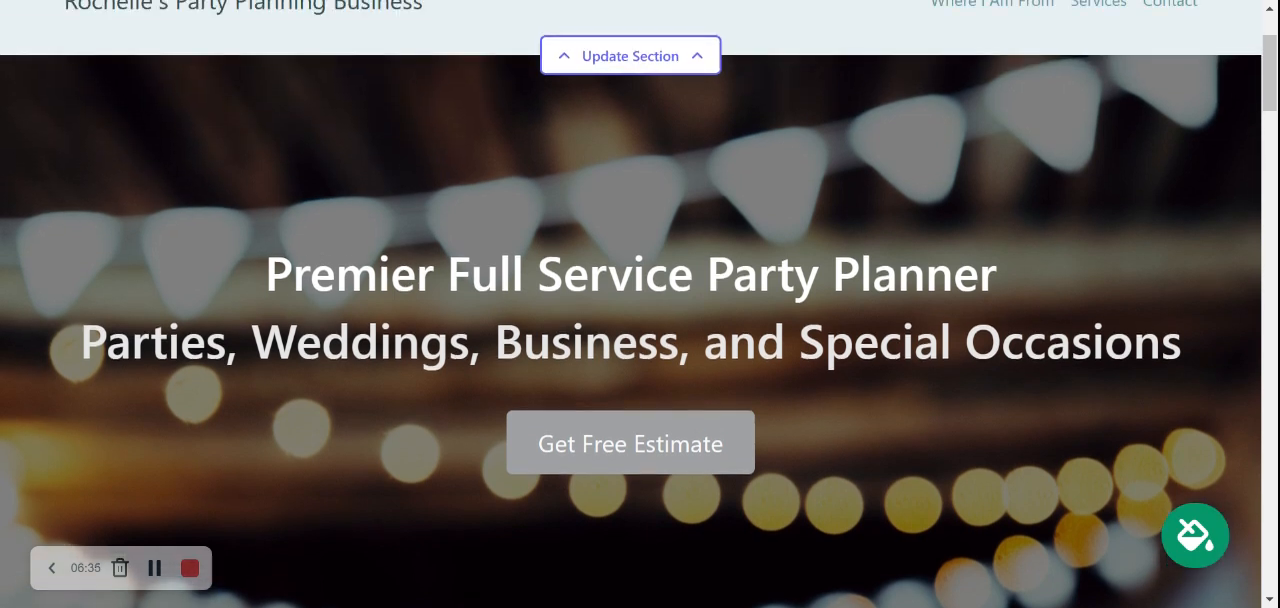
scroll(down, 3)
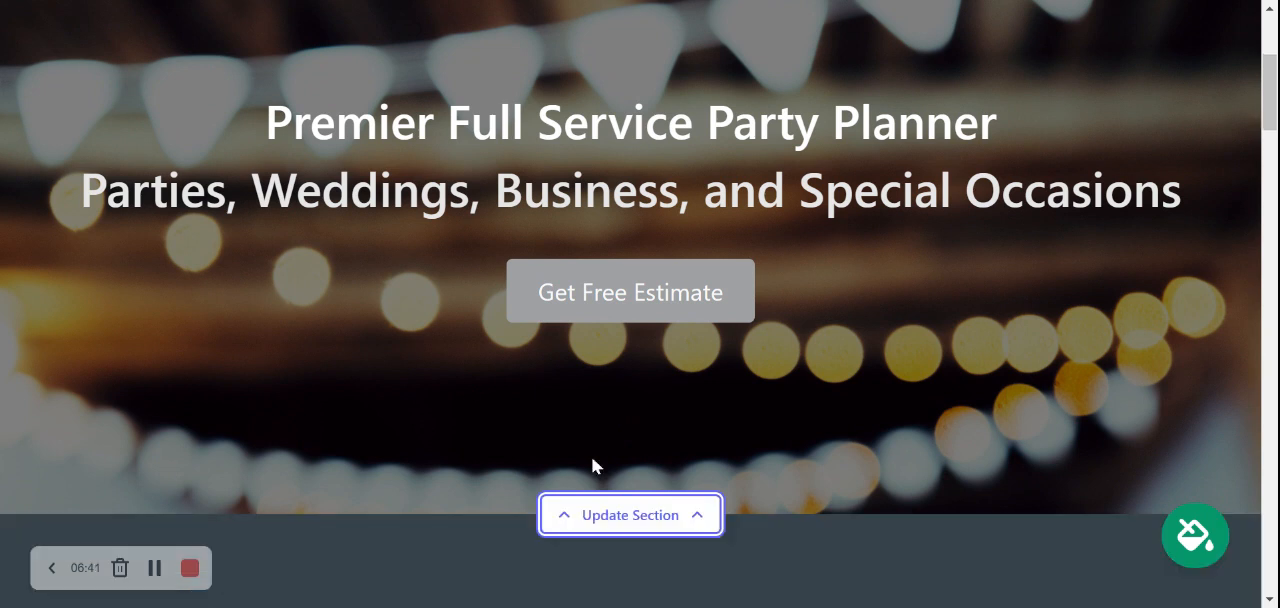
mouse_move(314, 357)
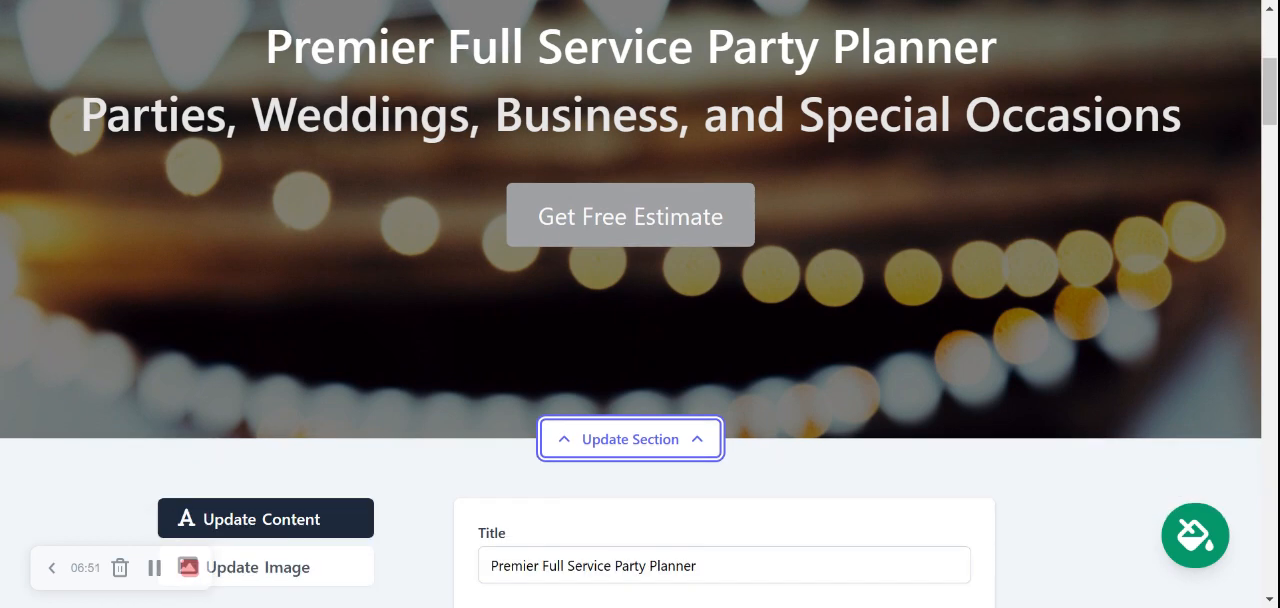
Enter 'Organizing Parties For 20+ Years' as the hero banner's title
scroll(down, 3)
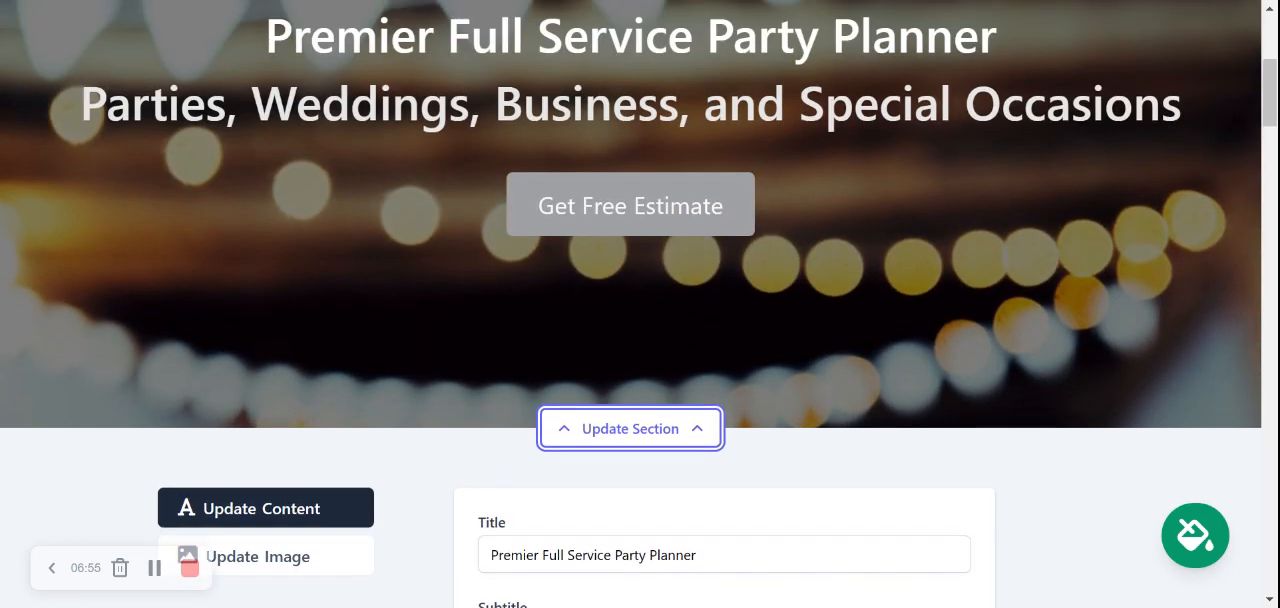
scroll(up, 3)
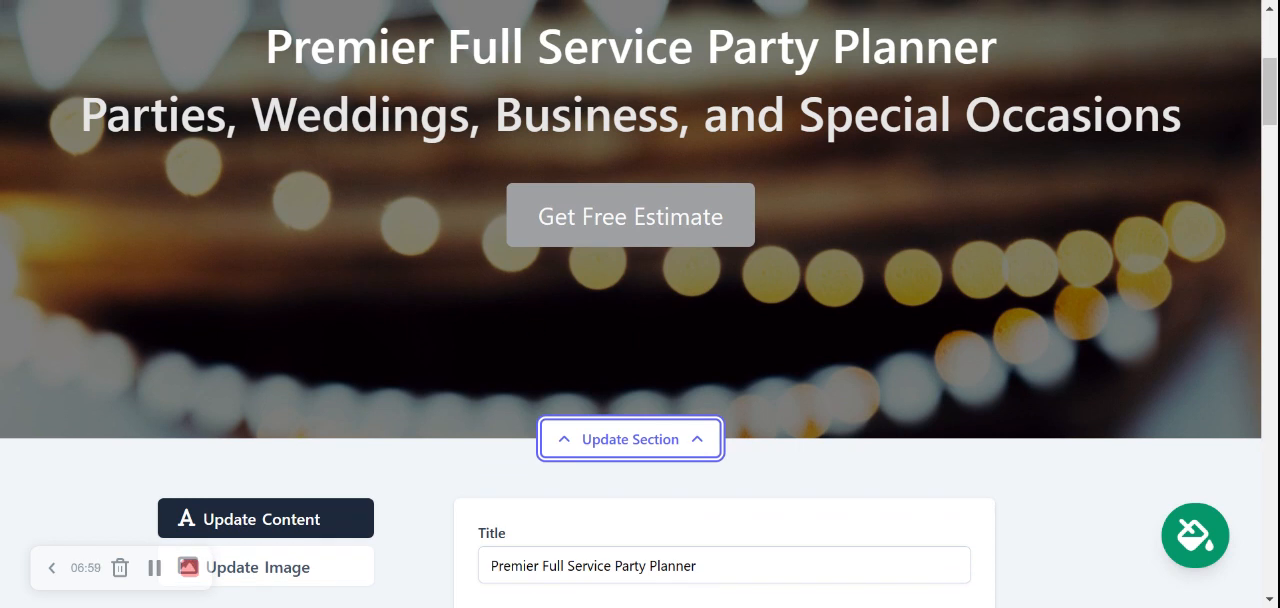
scroll(down, 3)
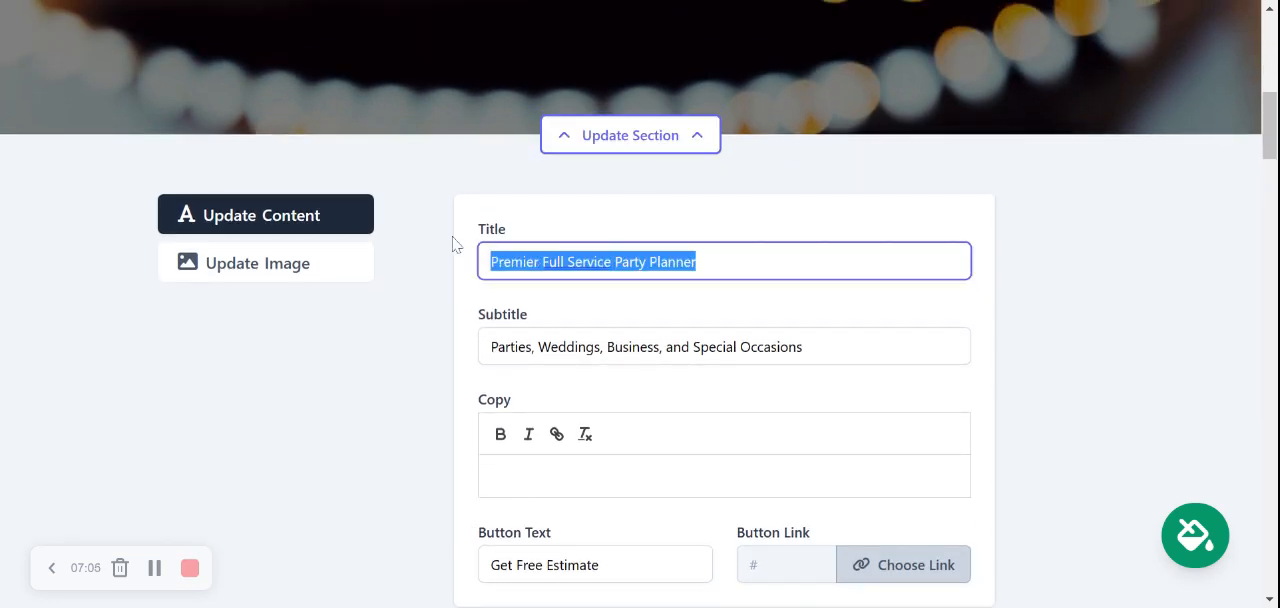
text(Organizing Pa)
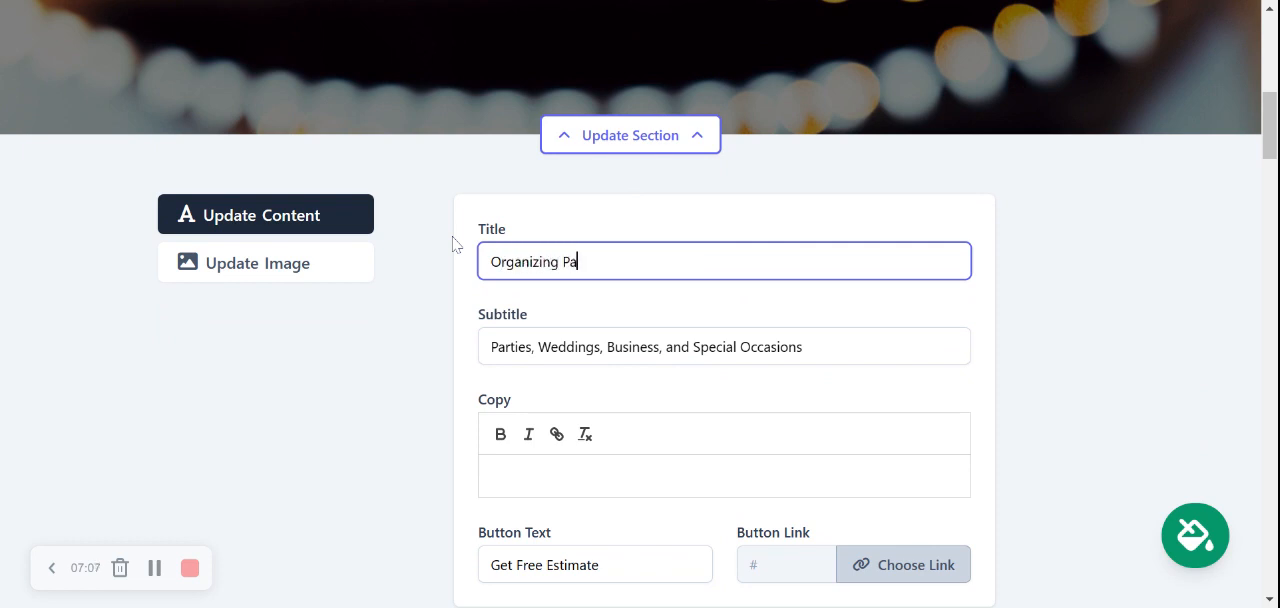
text(rties)
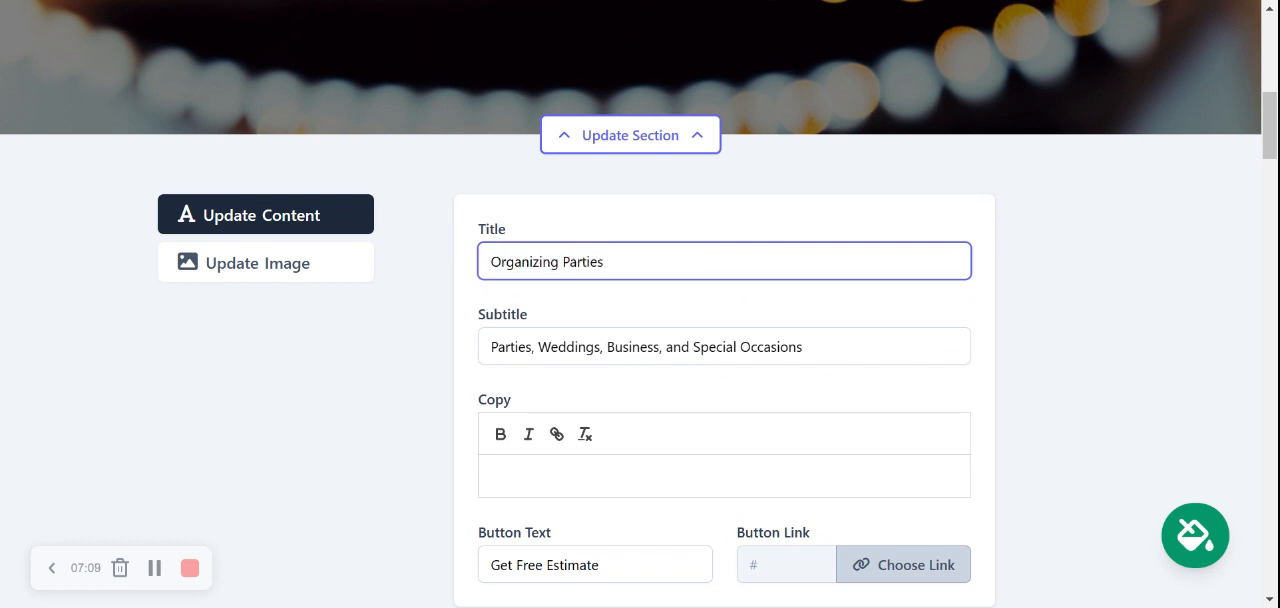
text(For 20)
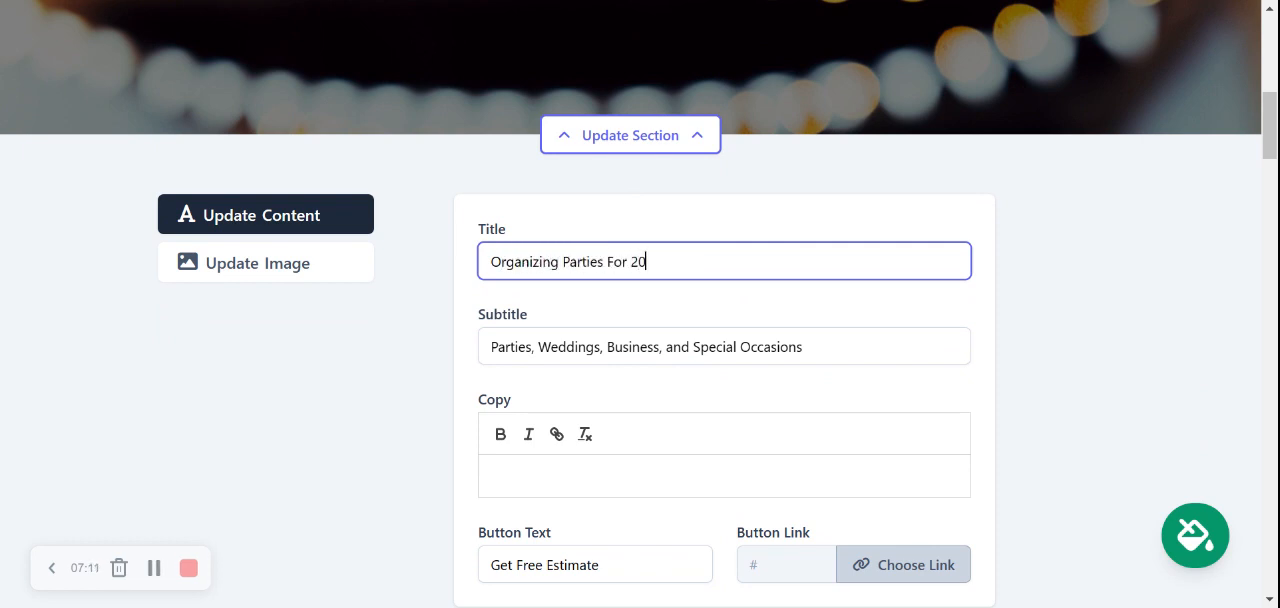
text(+ Years)
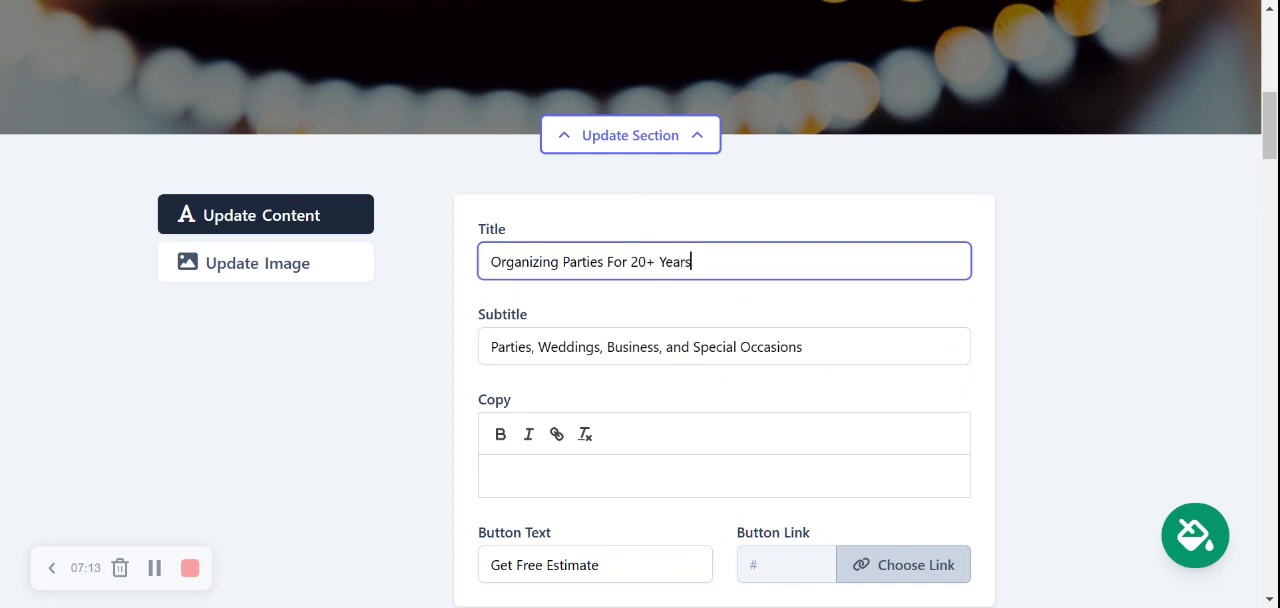
mouse_move(584, 414)
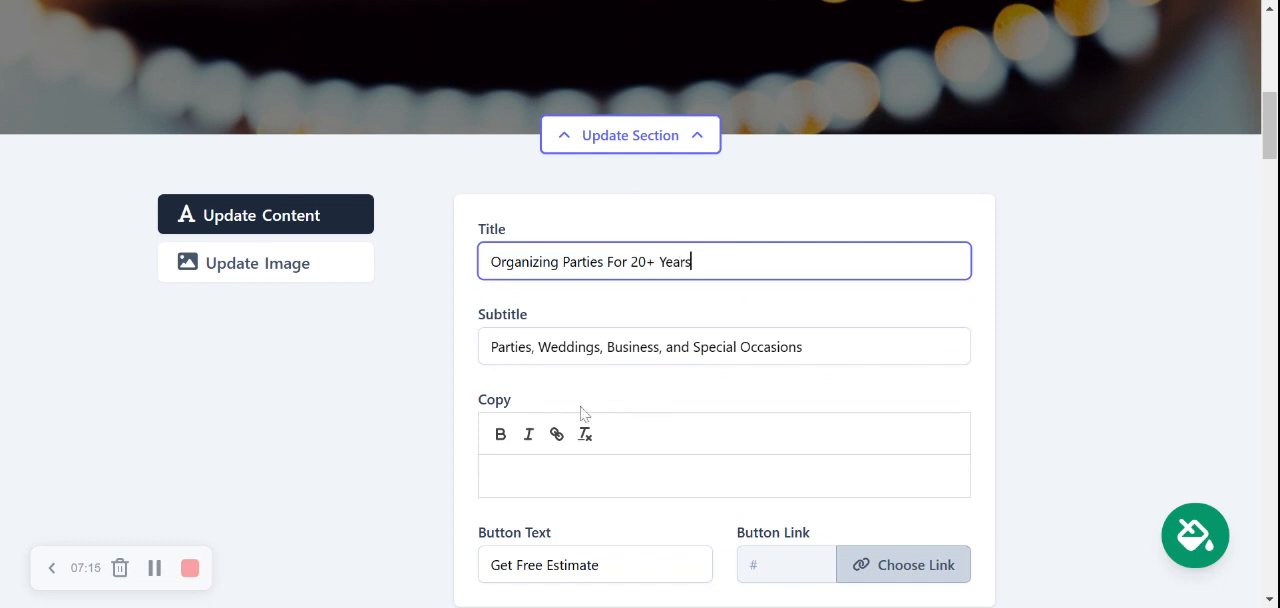
scroll(down, 3)
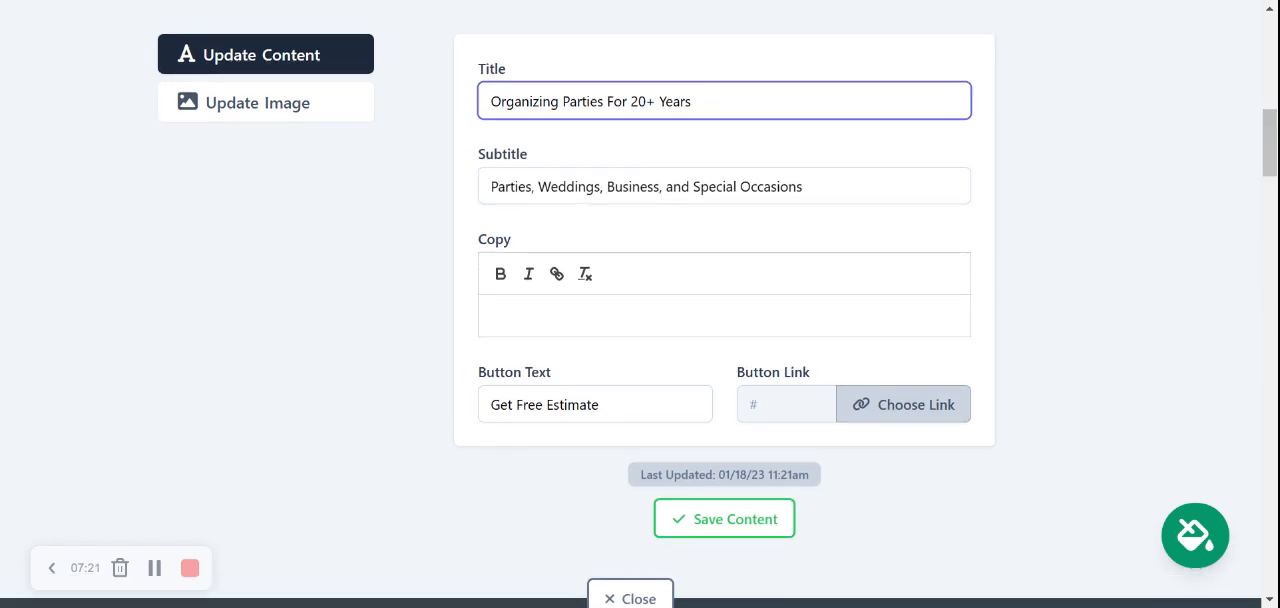
click(902, 404)
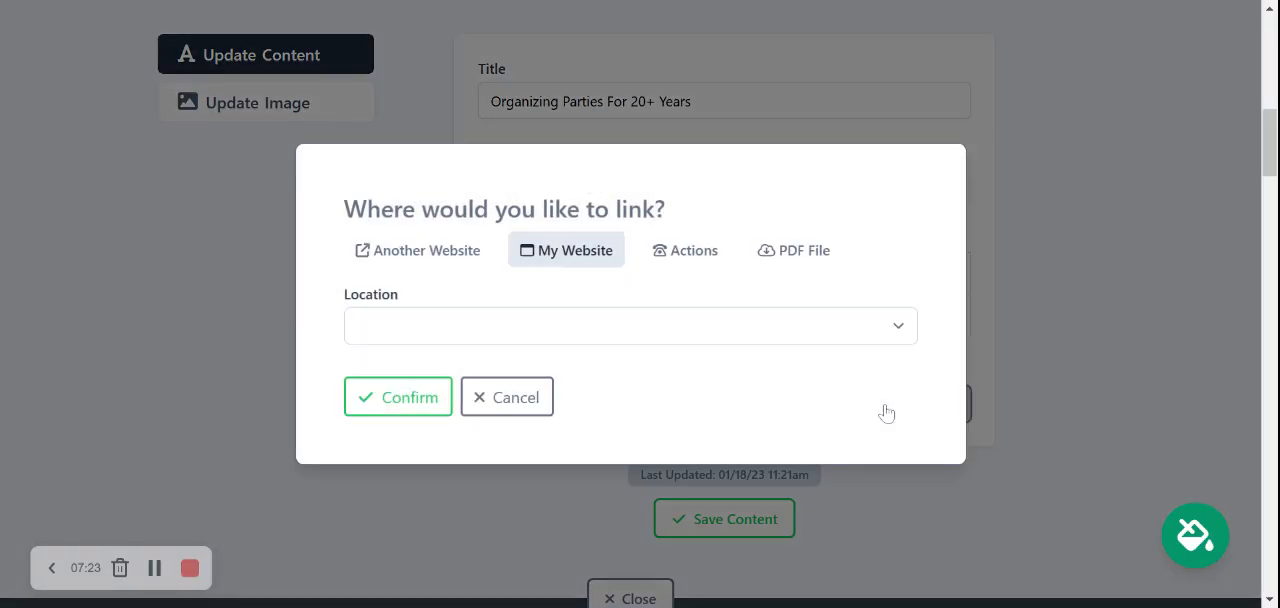
mouse_move(725, 265)
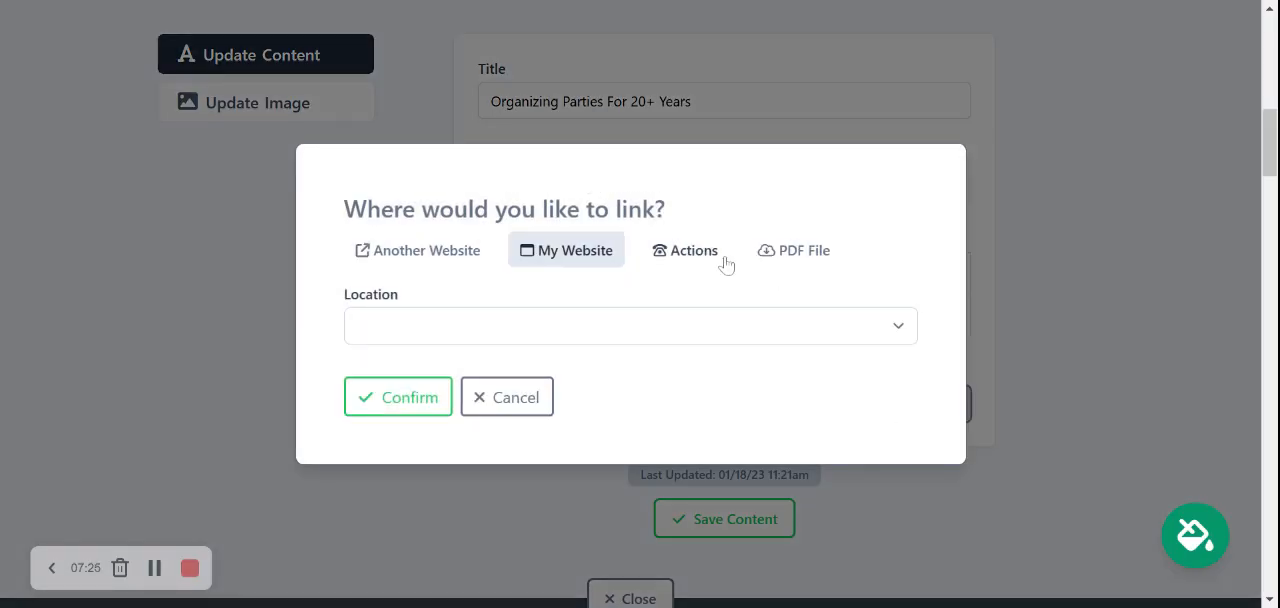
click(685, 250)
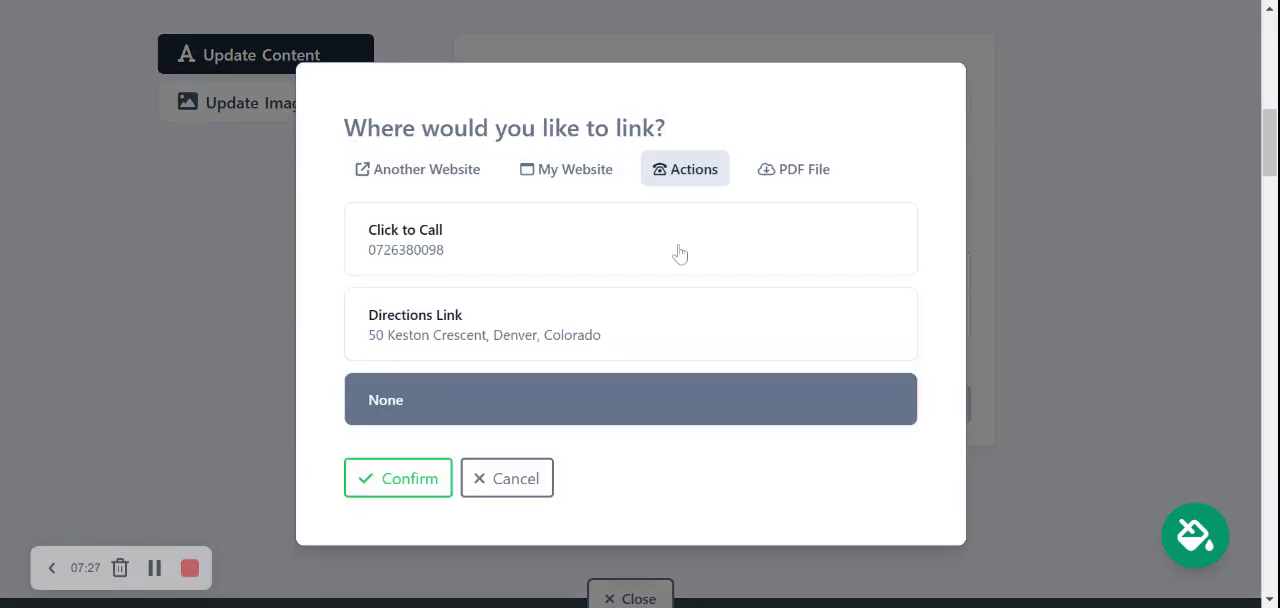
mouse_move(609, 235)
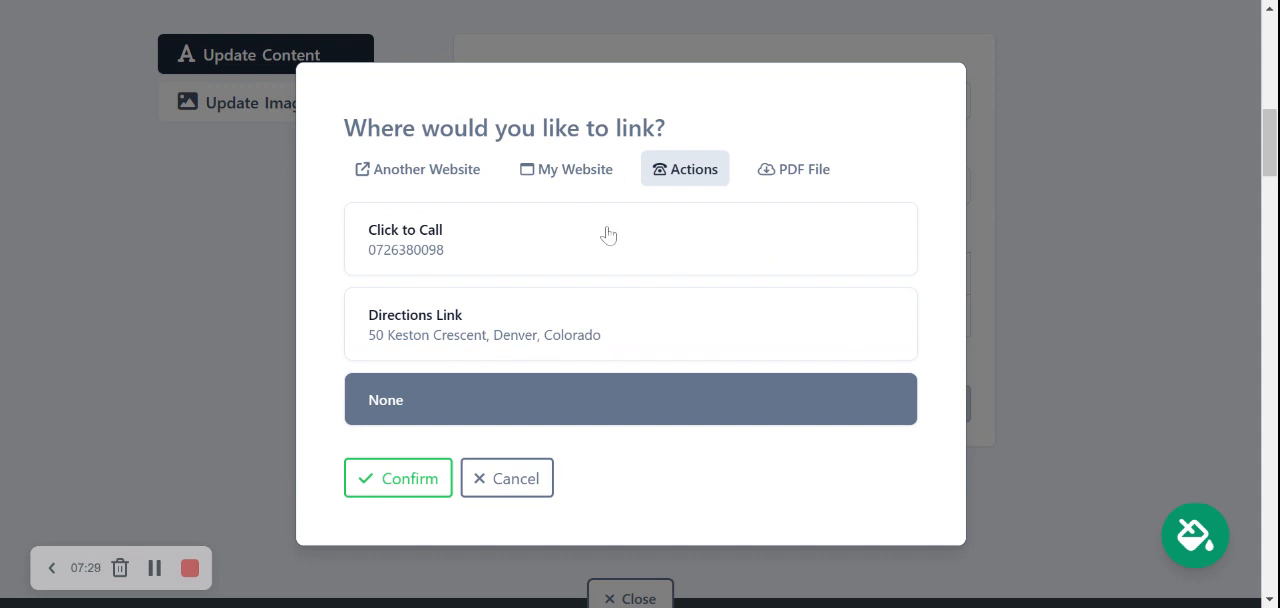
mouse_move(800, 169)
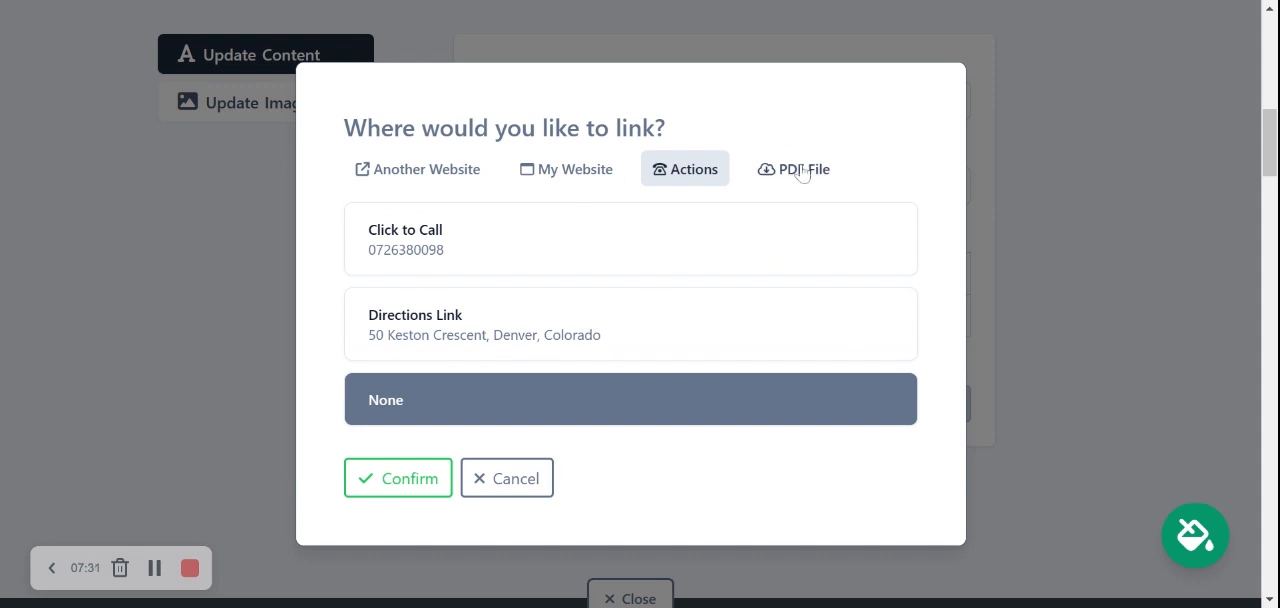
click(793, 169)
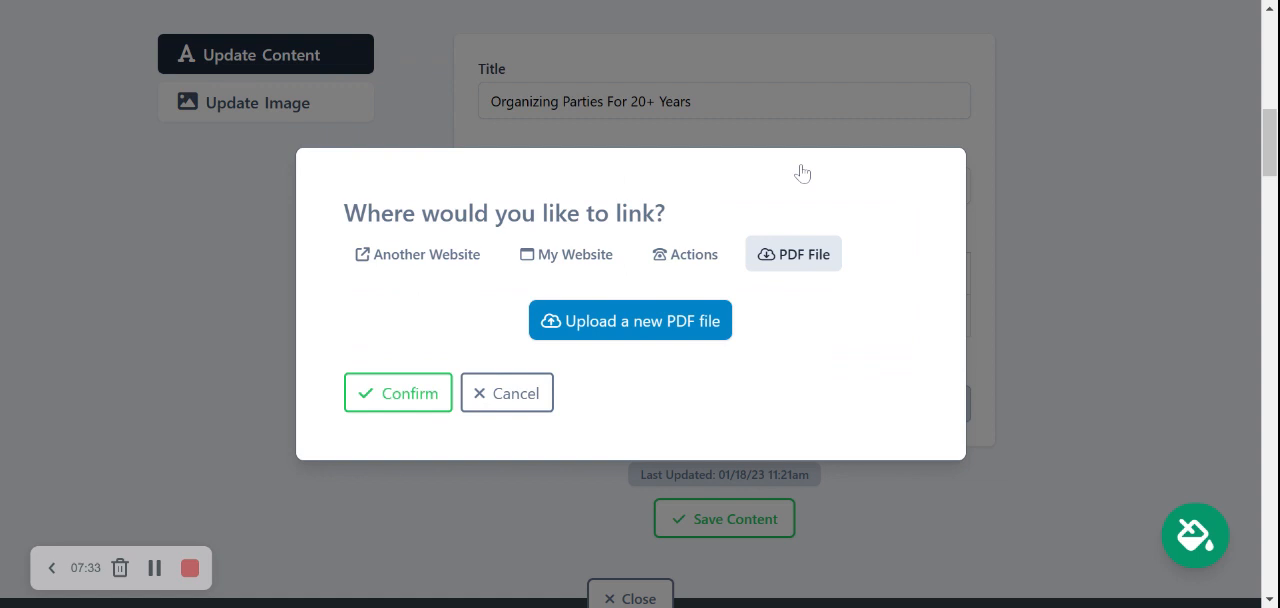
mouse_move(726, 265)
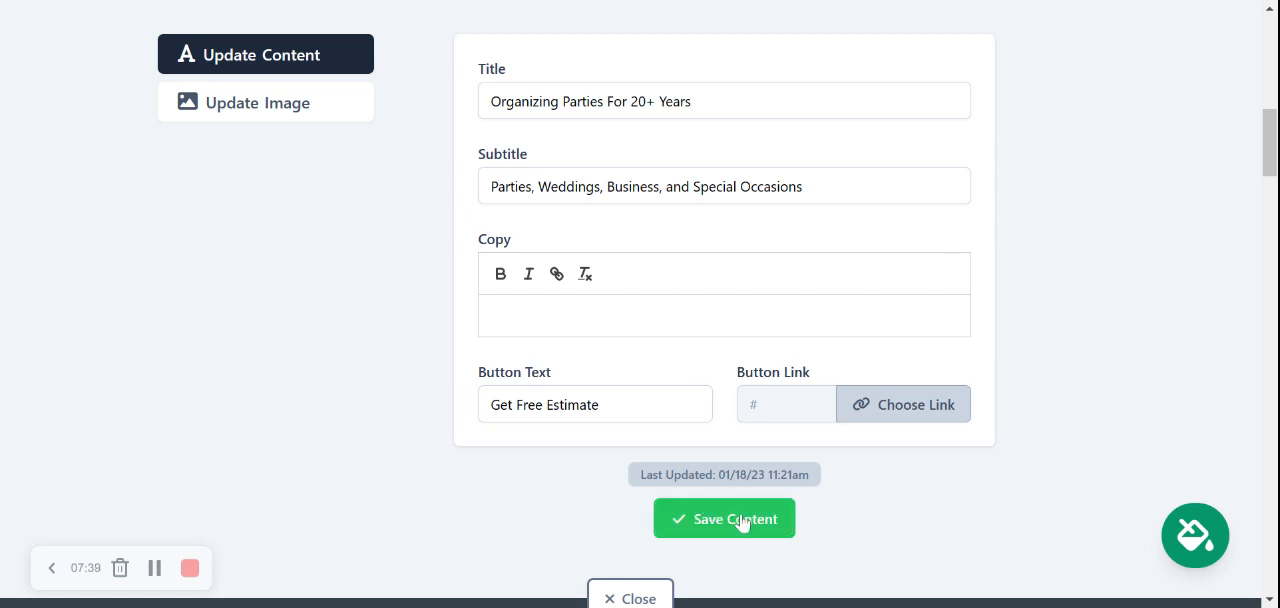
Save the new hero title and close the hero section editor
click(723, 518)
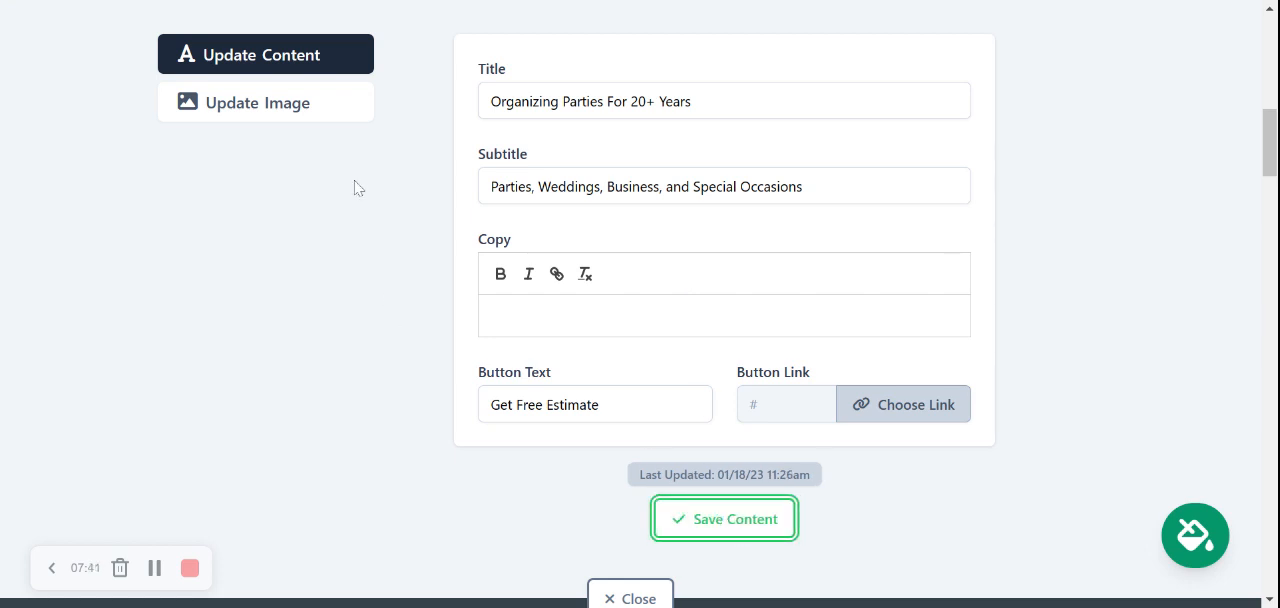
click(265, 102)
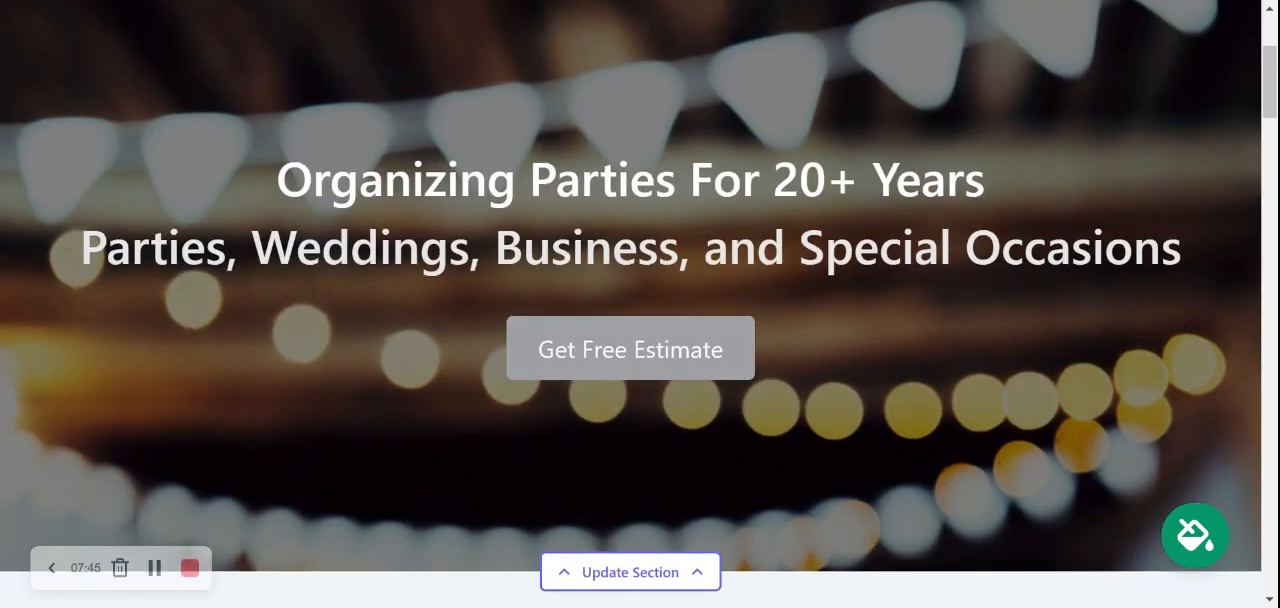
Set the hero background to the colourful balloons photo from the stock library
click(630, 571)
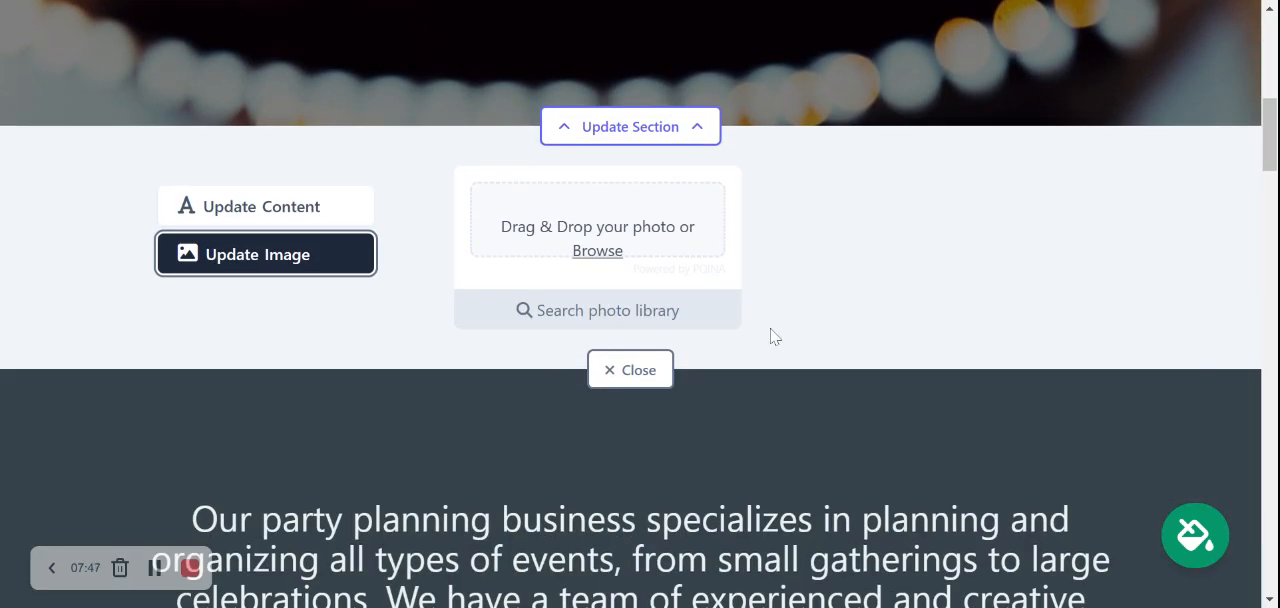
click(597, 310)
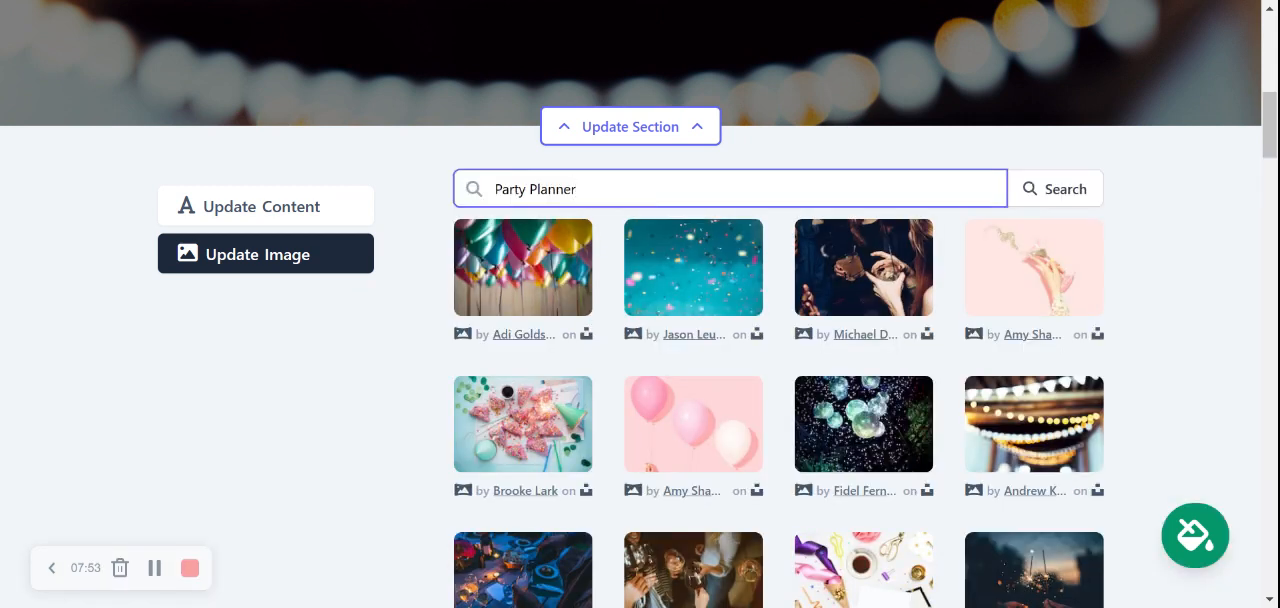
click(522, 267)
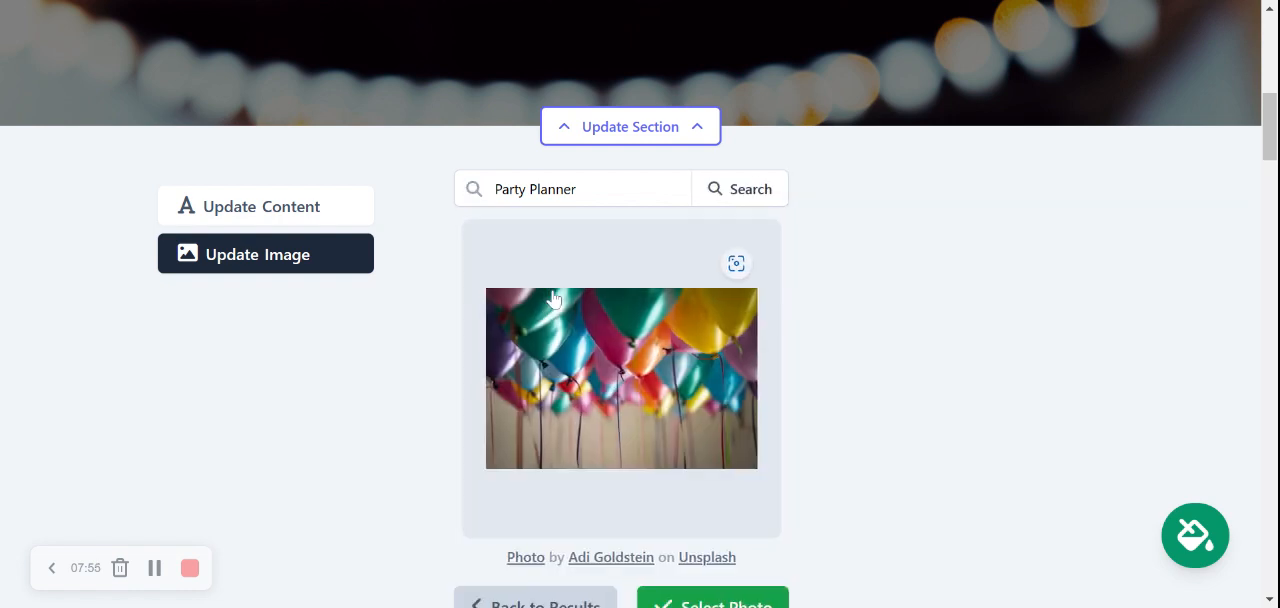
scroll(down, 3)
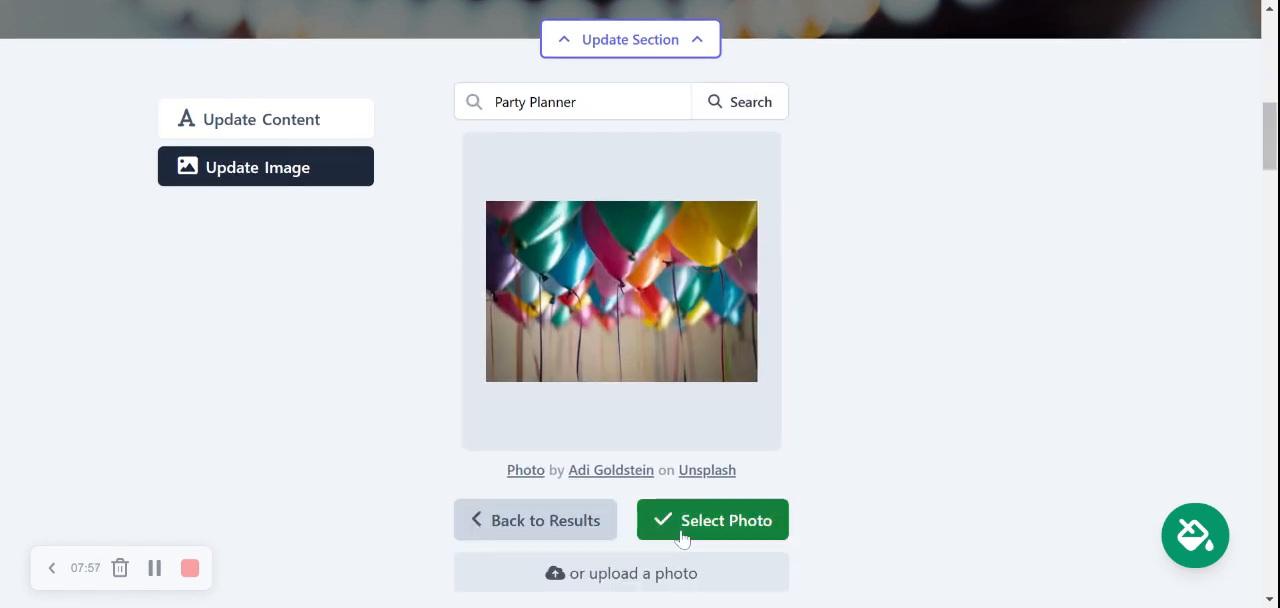
click(712, 520)
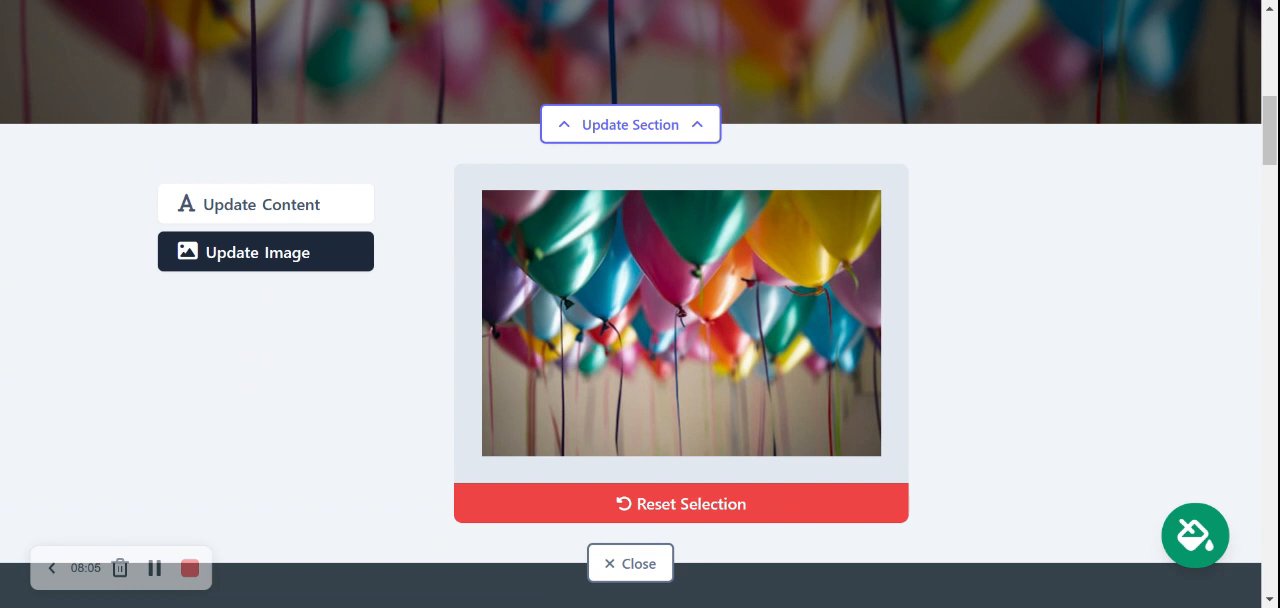
click(630, 562)
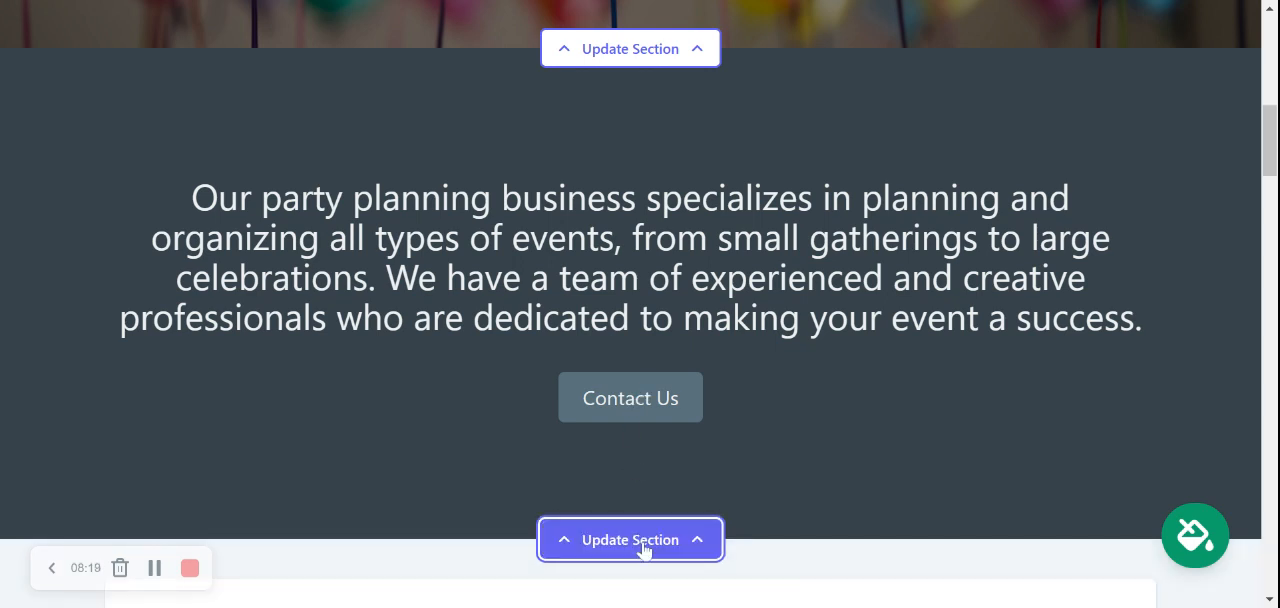
scroll(down, 3)
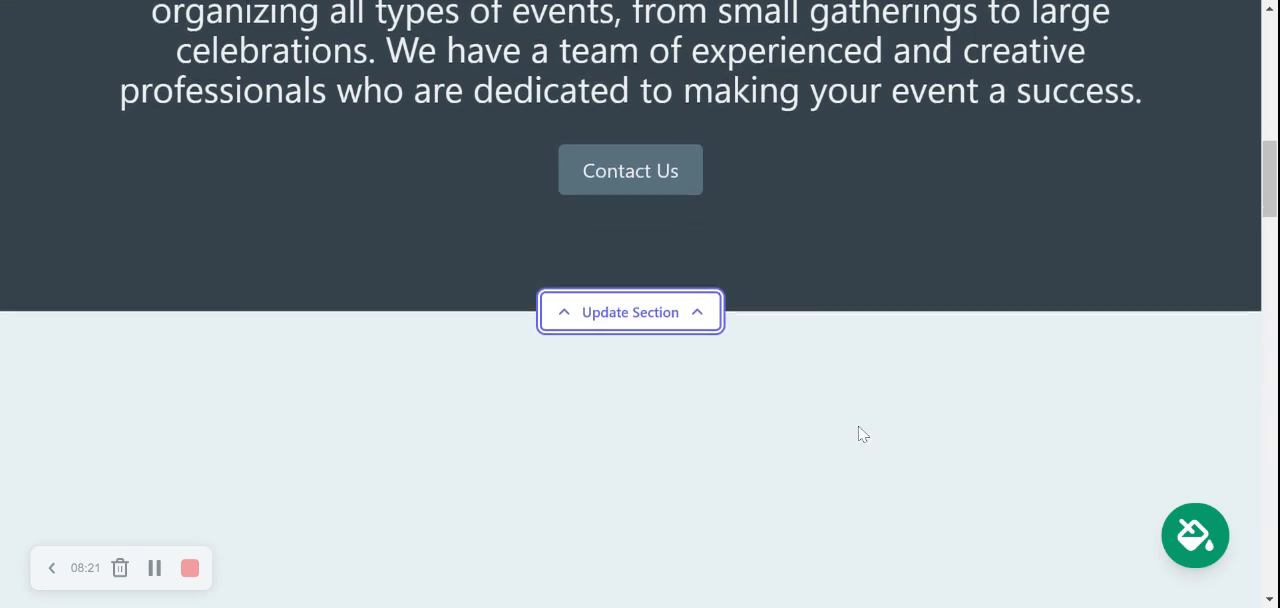
click(630, 311)
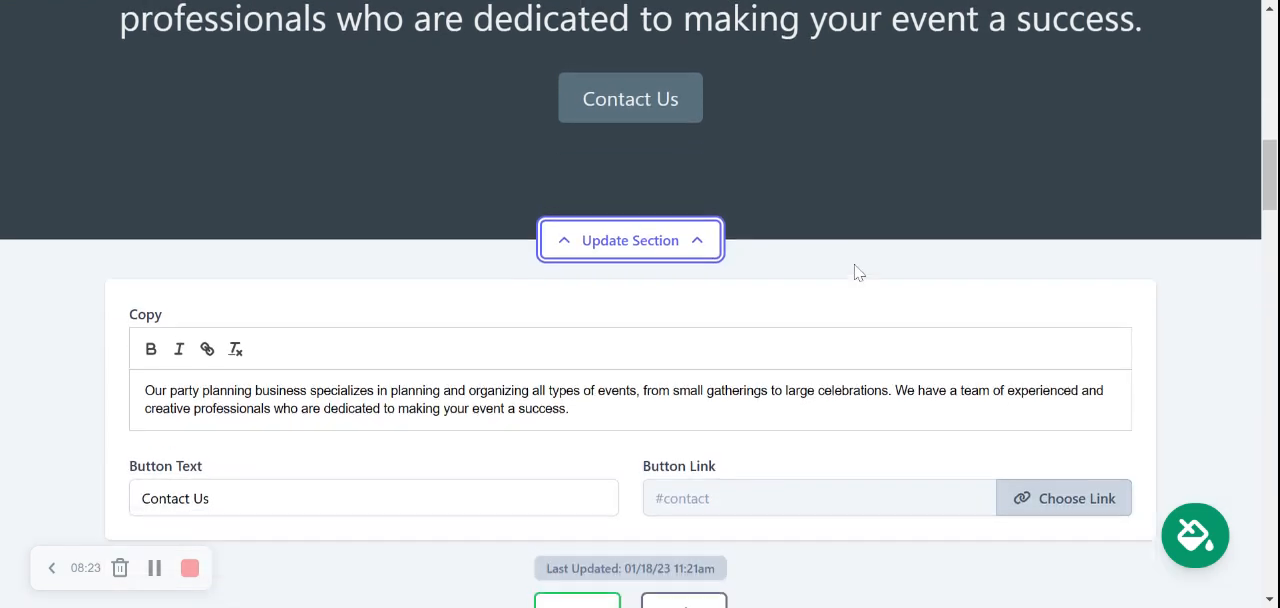
scroll(down, 3)
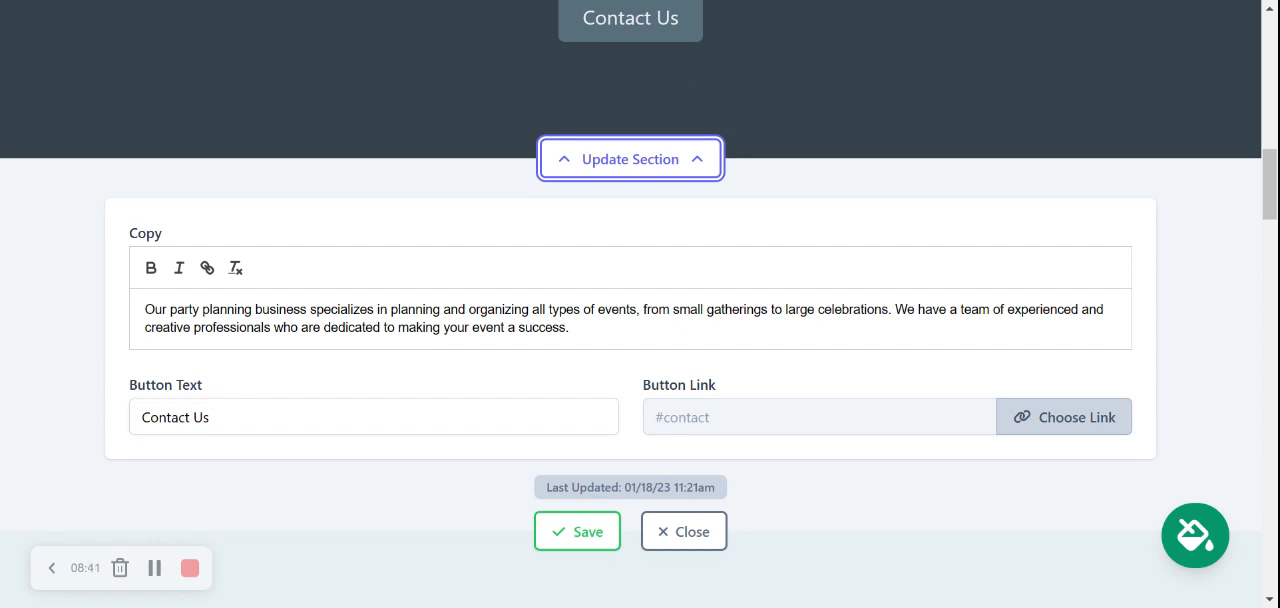
mouse_move(164, 364)
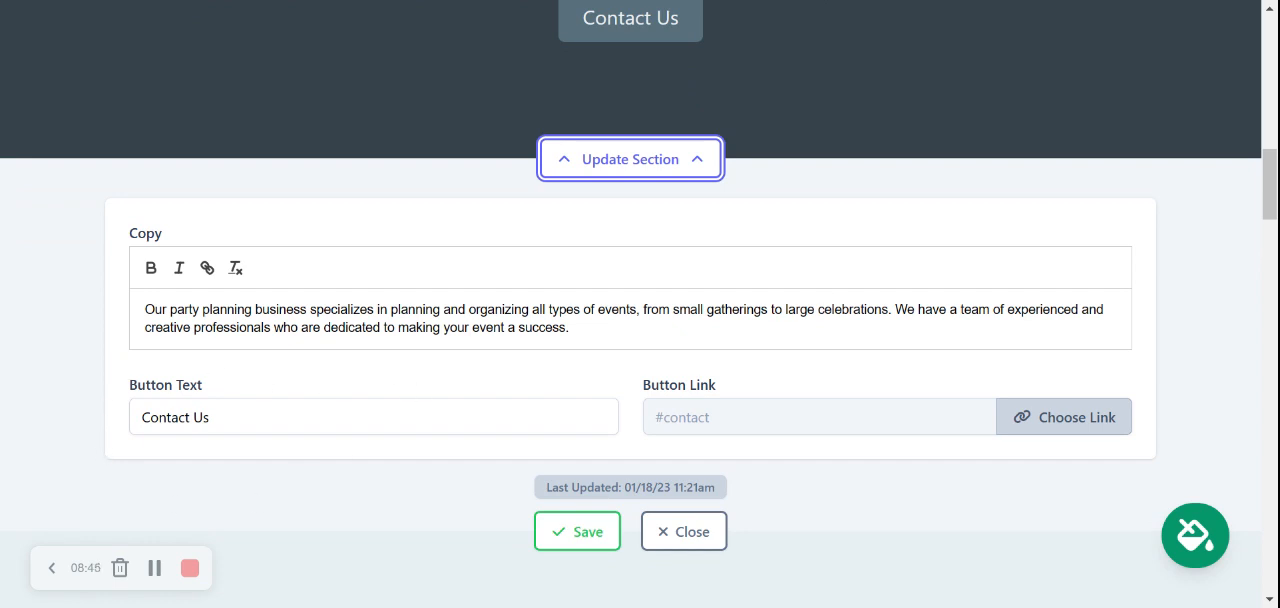
mouse_move(673, 283)
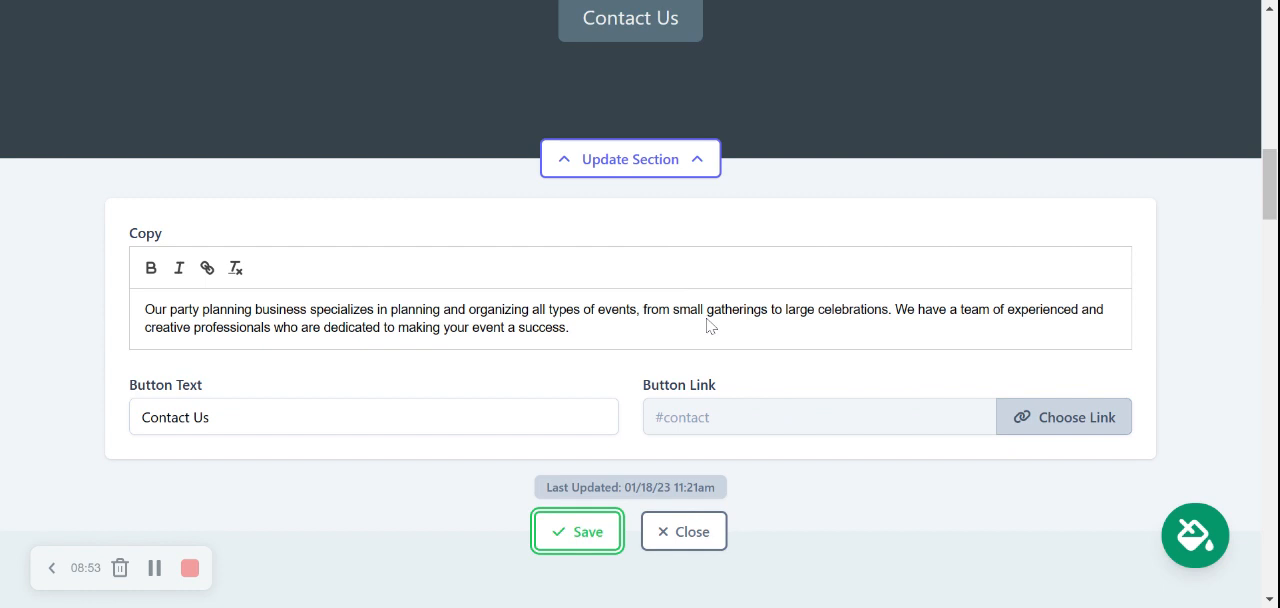
click(684, 531)
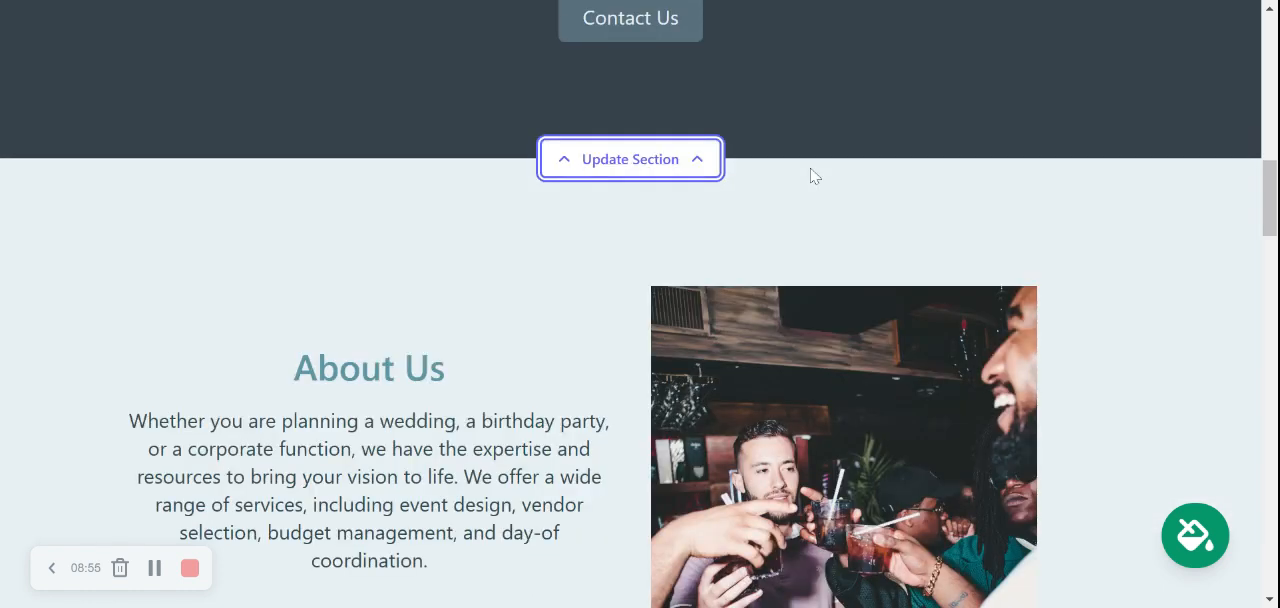
Scroll down to the About Us section and dismiss its image options unchanged
scroll(down, 3)
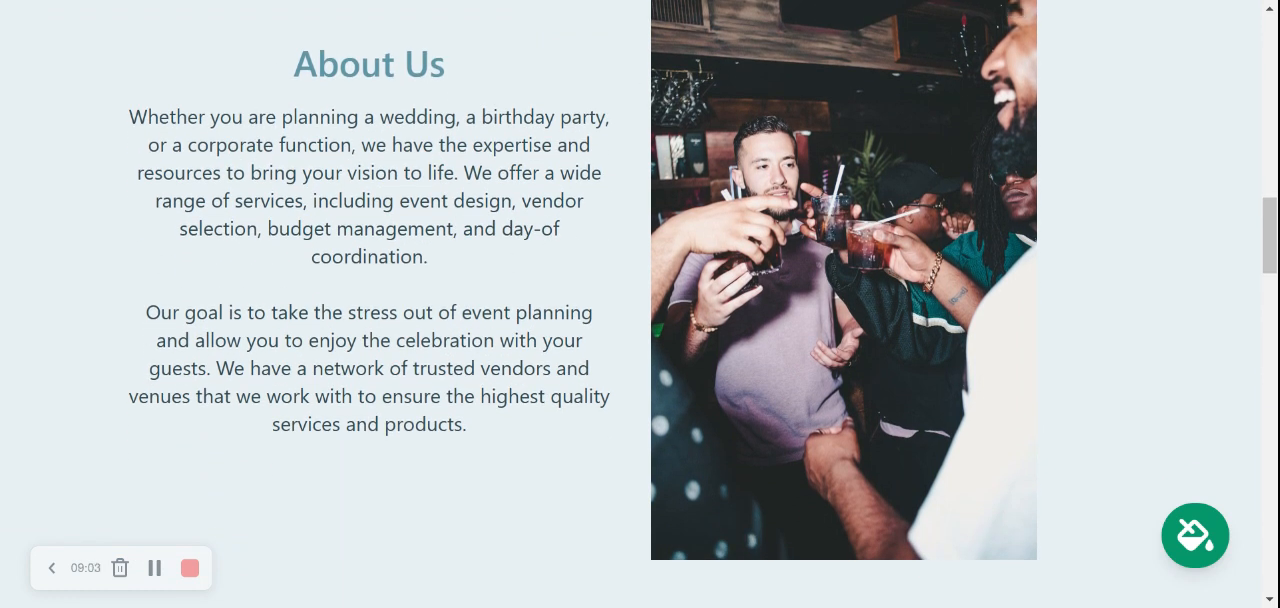
scroll(down, 3)
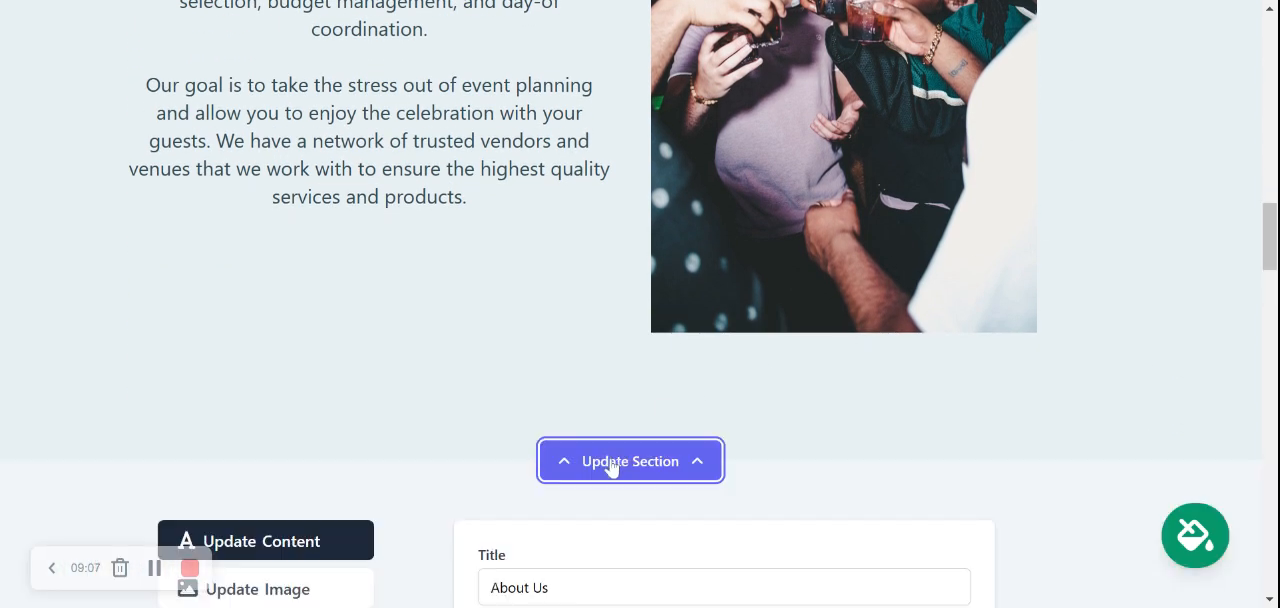
scroll(down, 3)
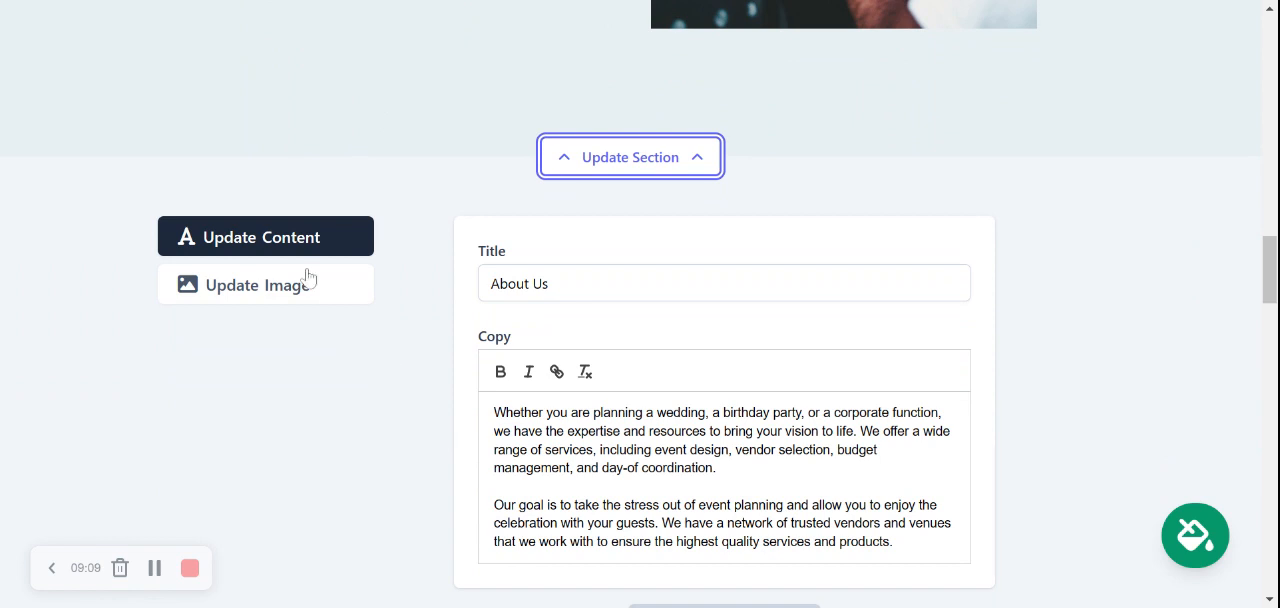
click(257, 285)
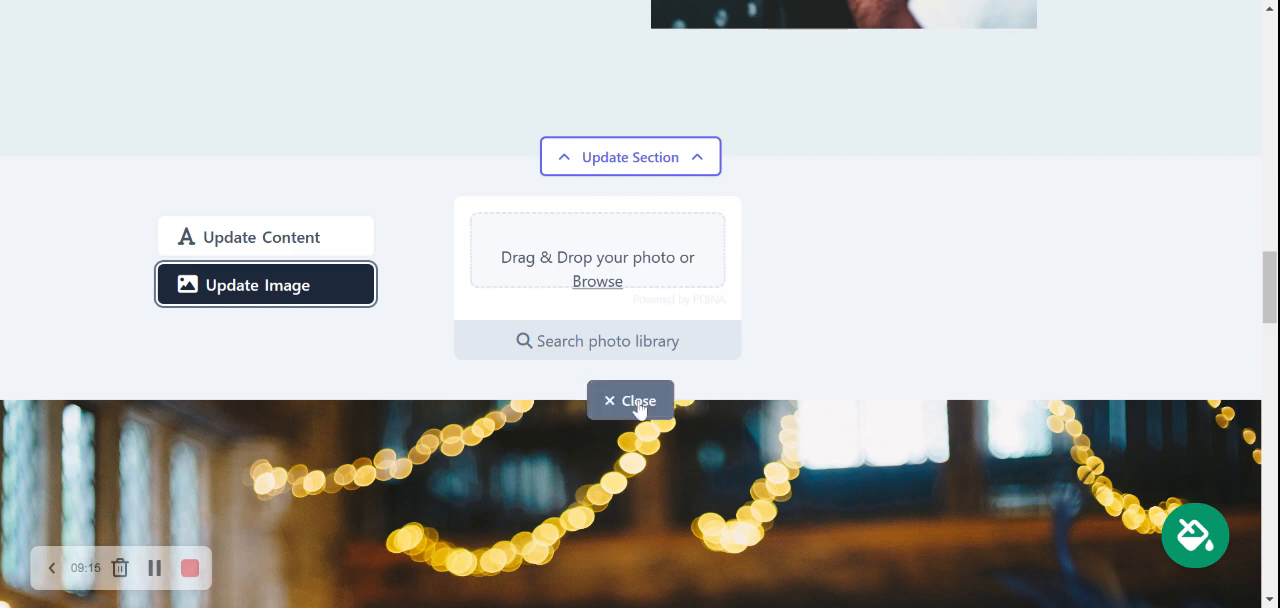
click(630, 400)
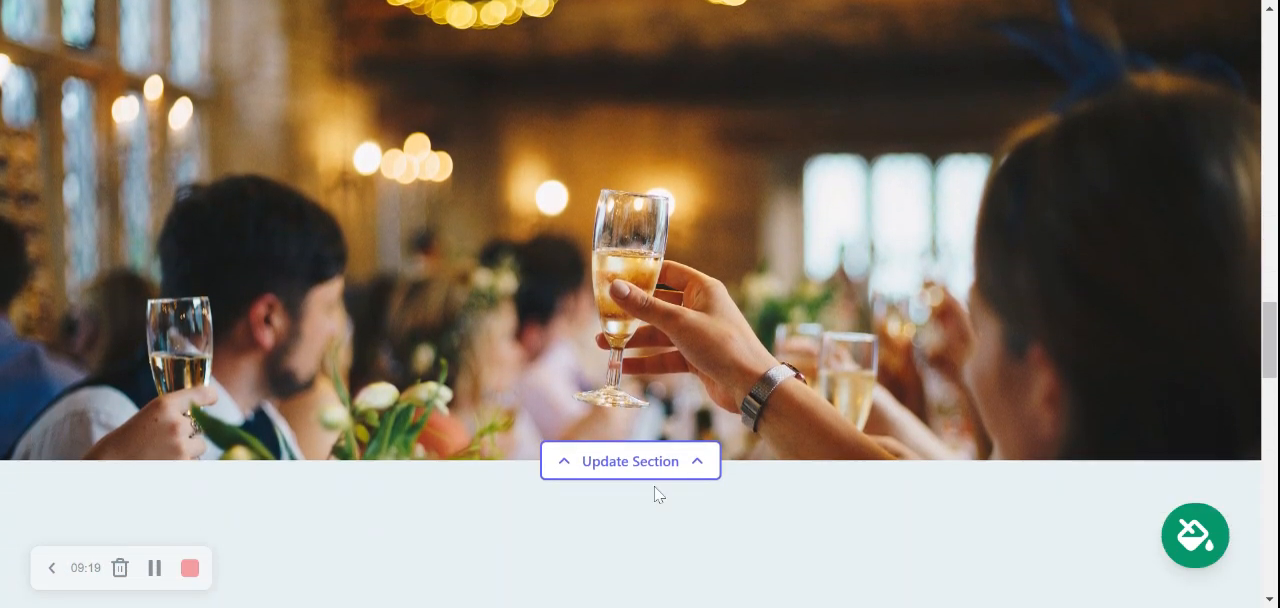
Swap the toast section's image for the wine-glass toast library photo and save it
click(630, 461)
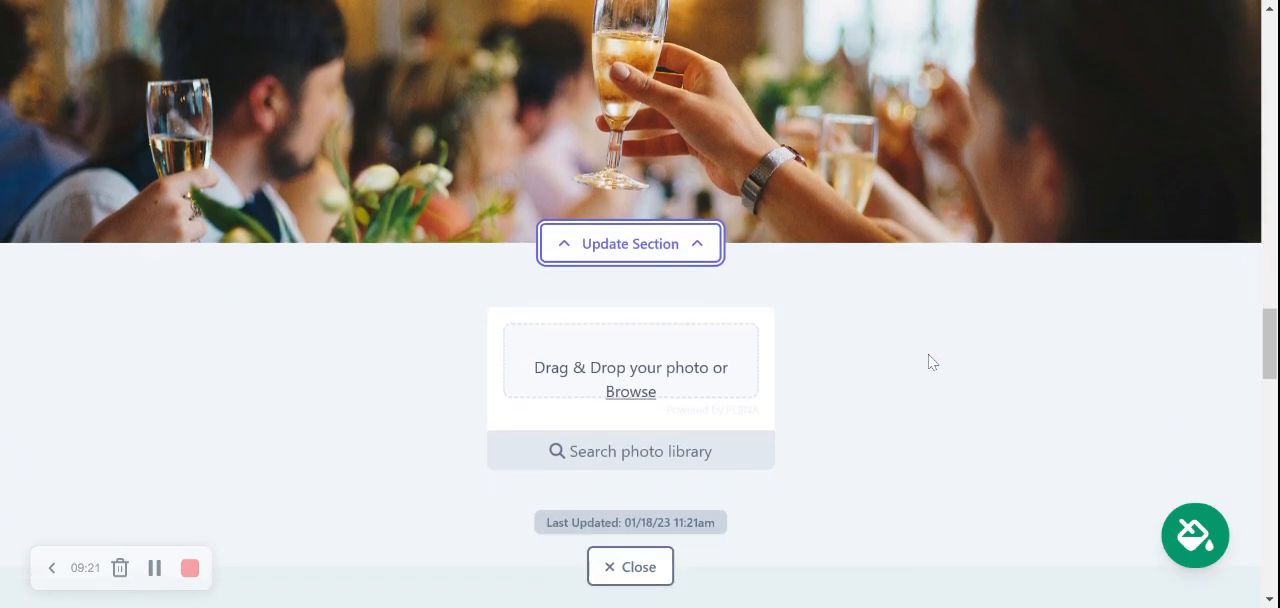
click(630, 451)
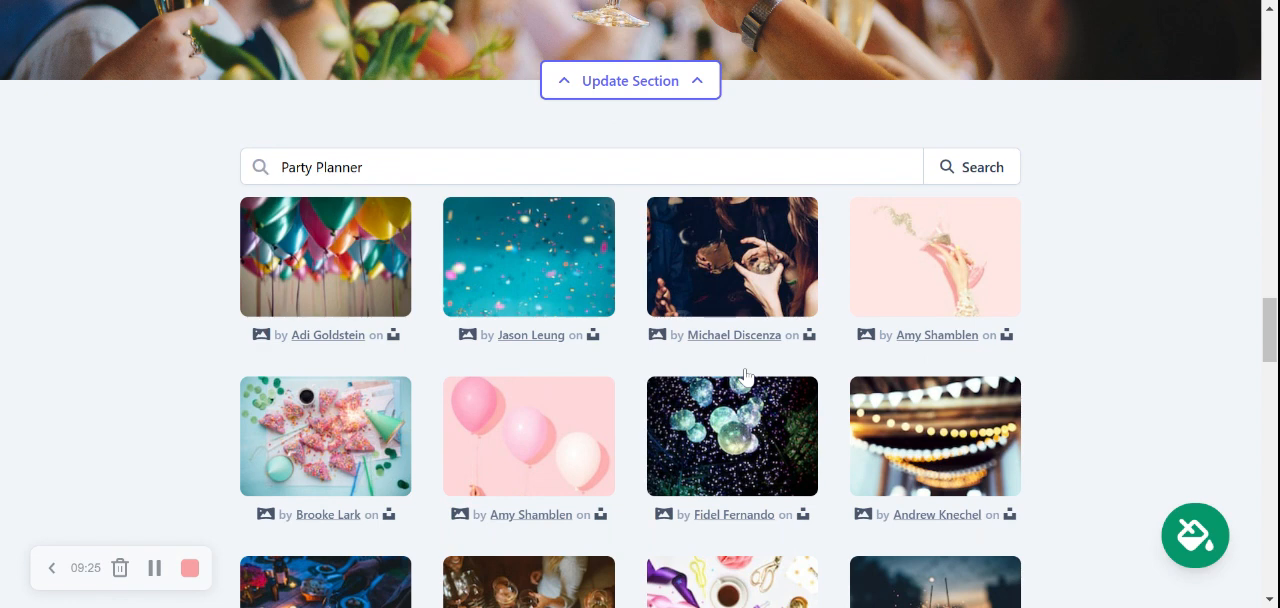
scroll(down, 3)
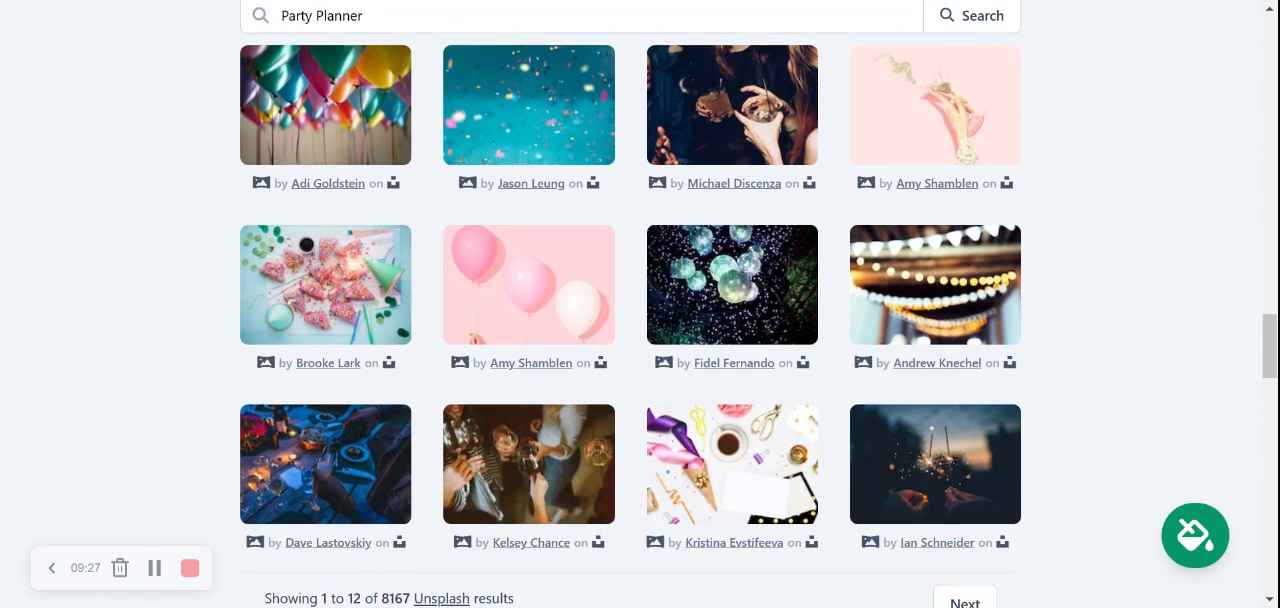
click(529, 464)
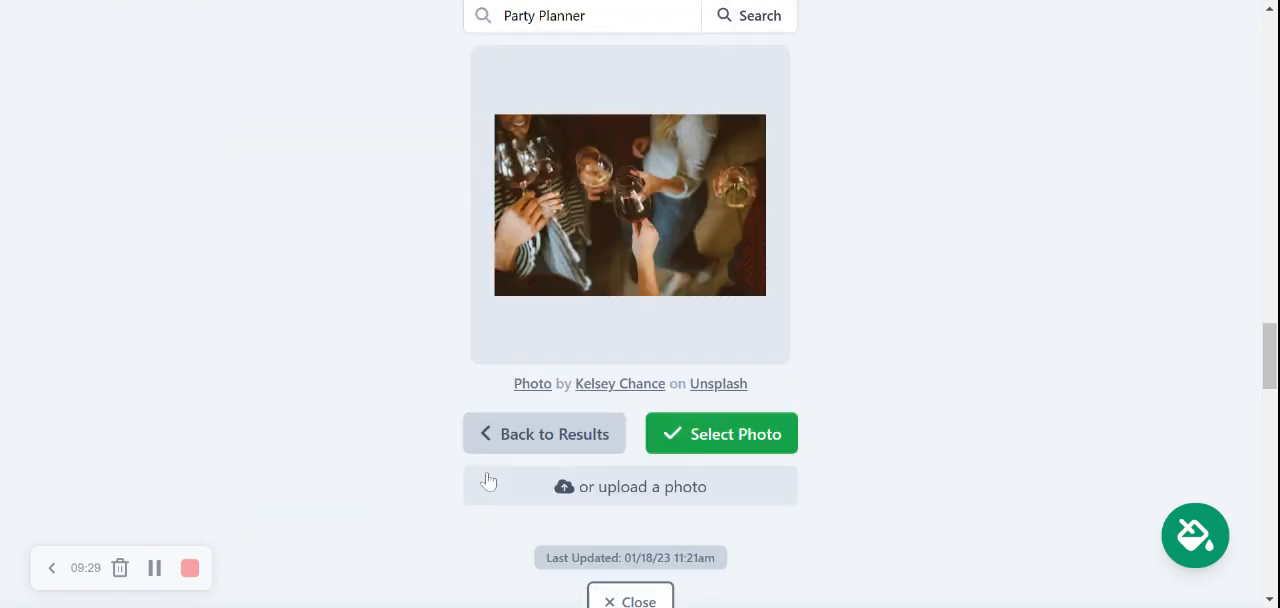
click(720, 433)
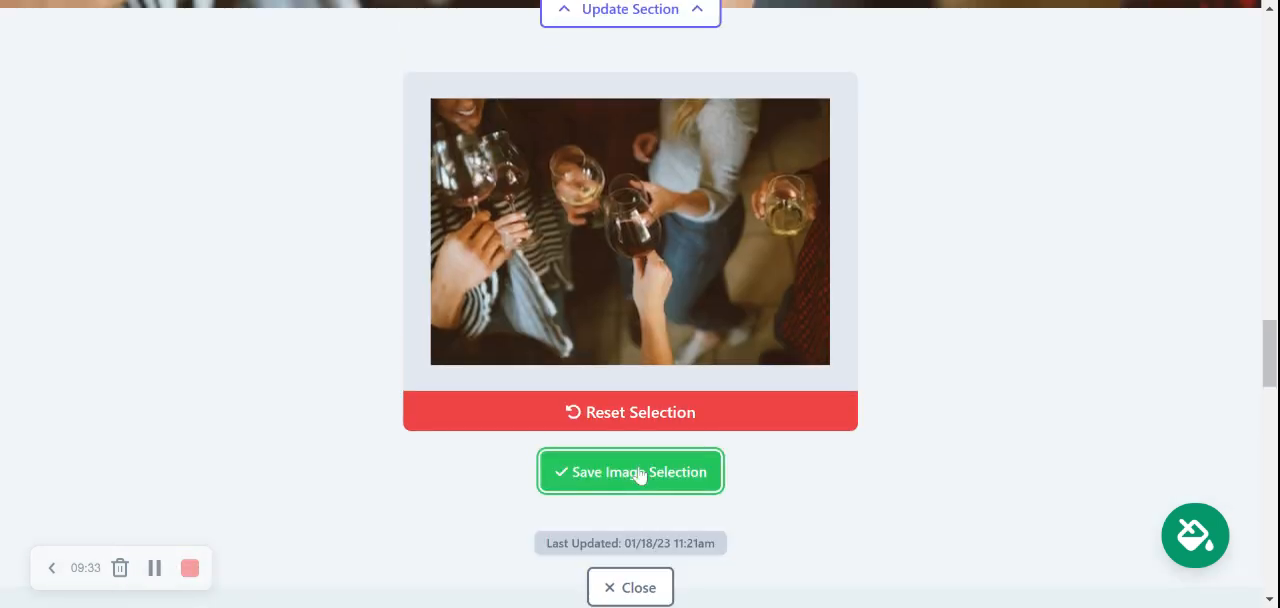
click(630, 471)
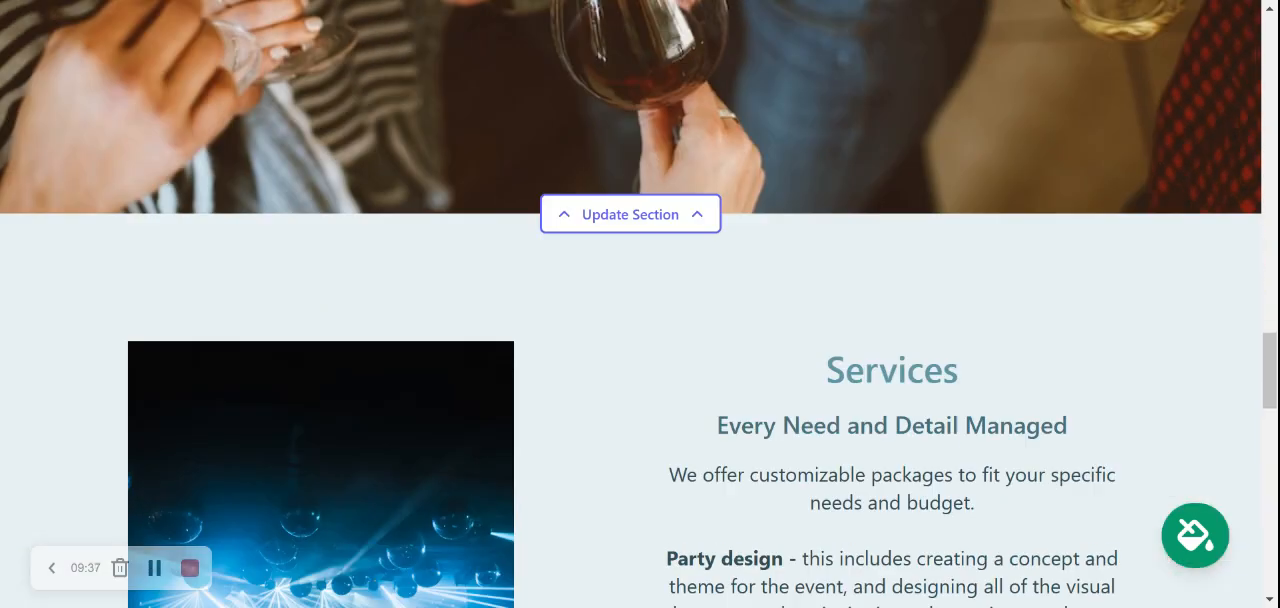
Scroll through the finished party planning page down to the footer
scroll(down, 3)
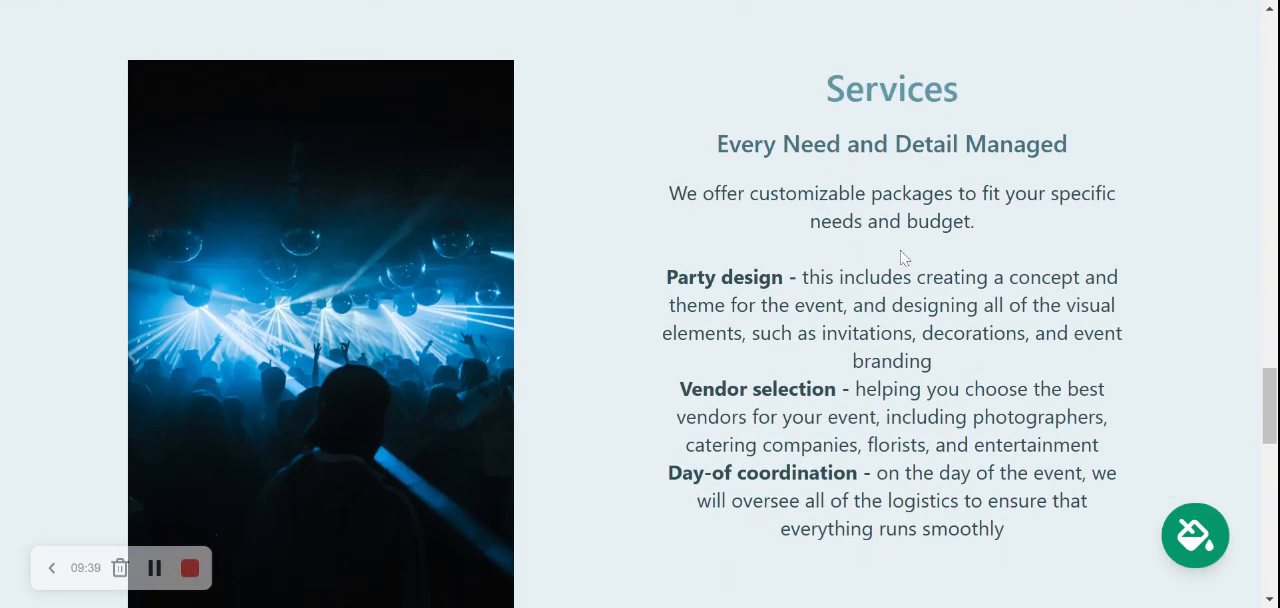
scroll(down, 3)
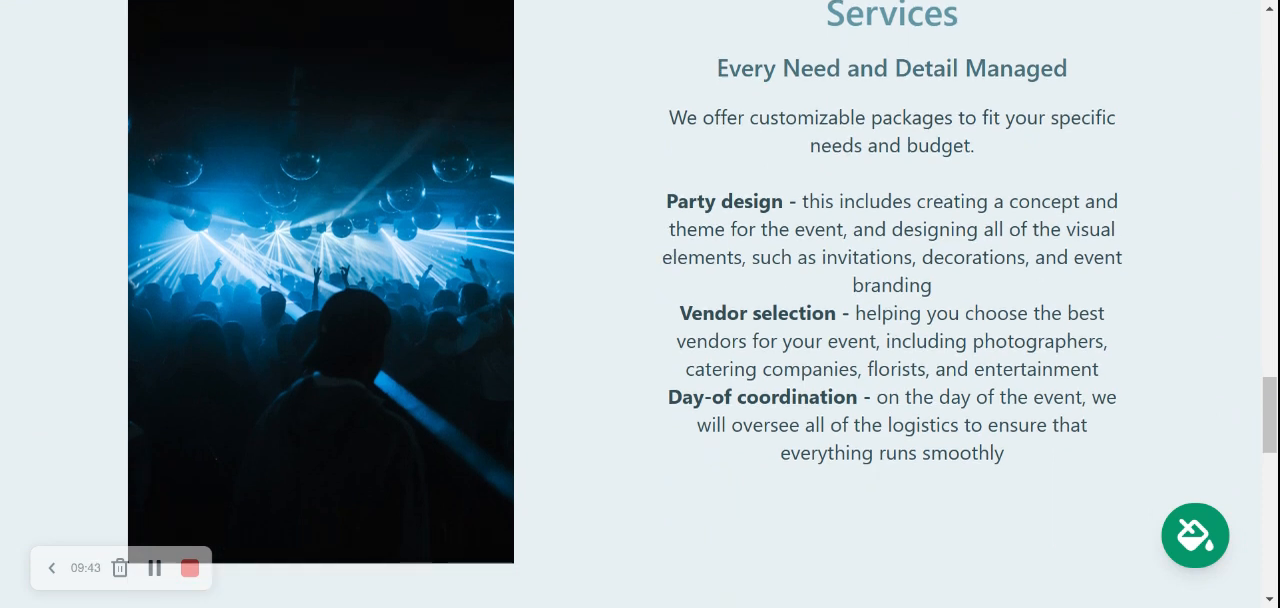
mouse_move(547, 192)
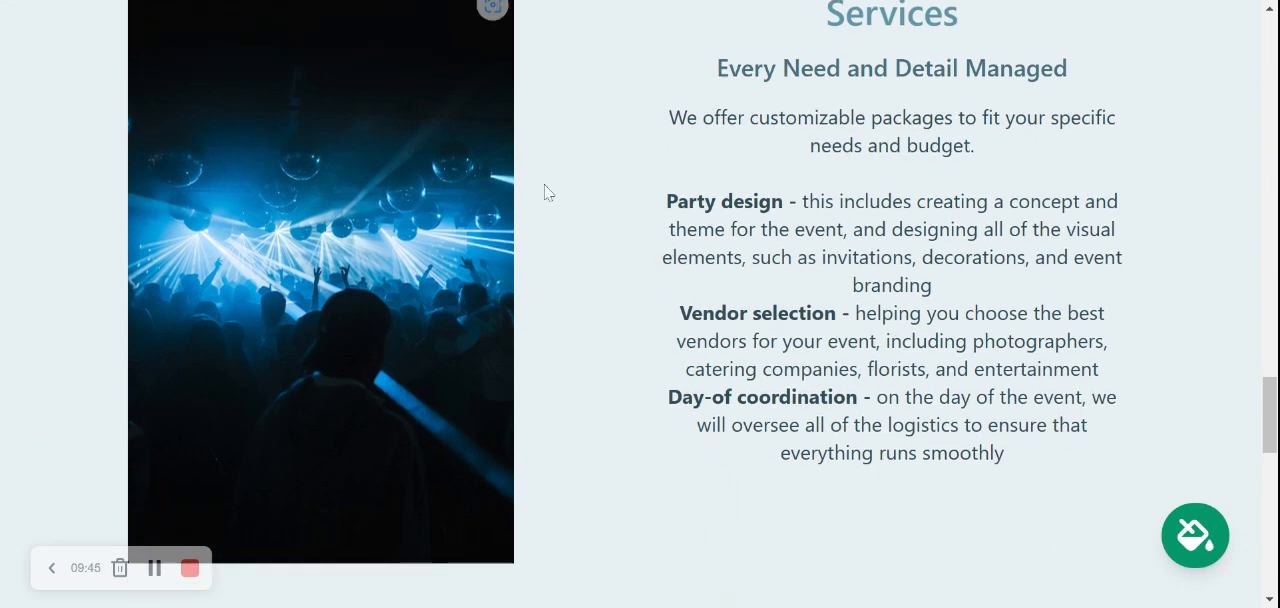
scroll(down, 3)
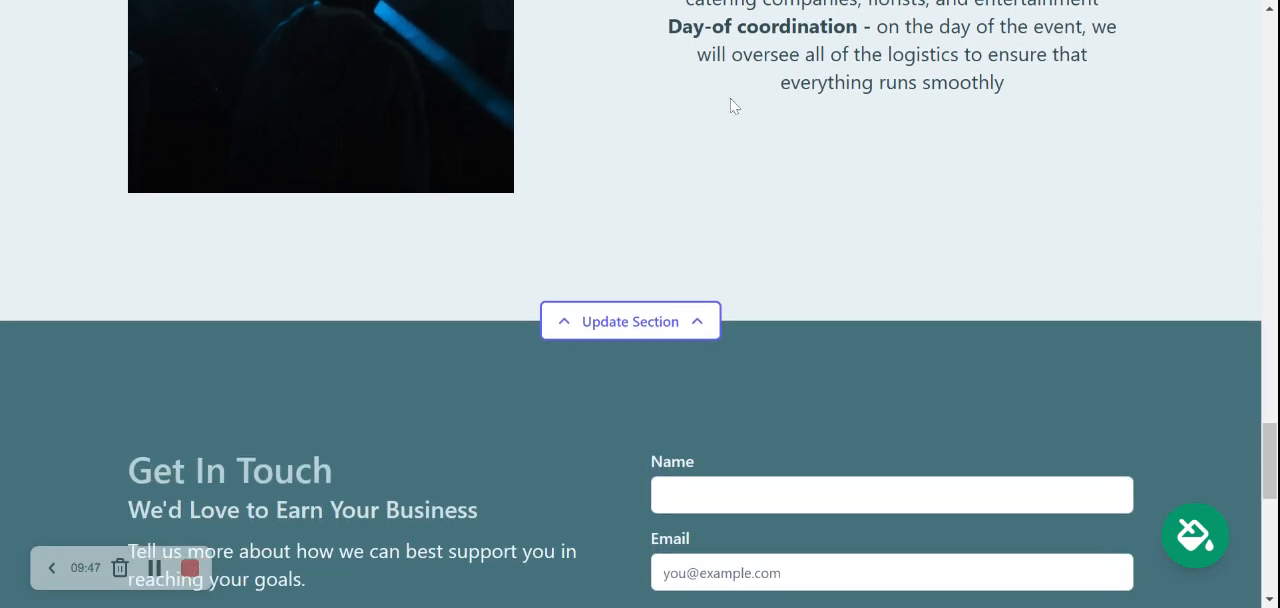
scroll(down, 3)
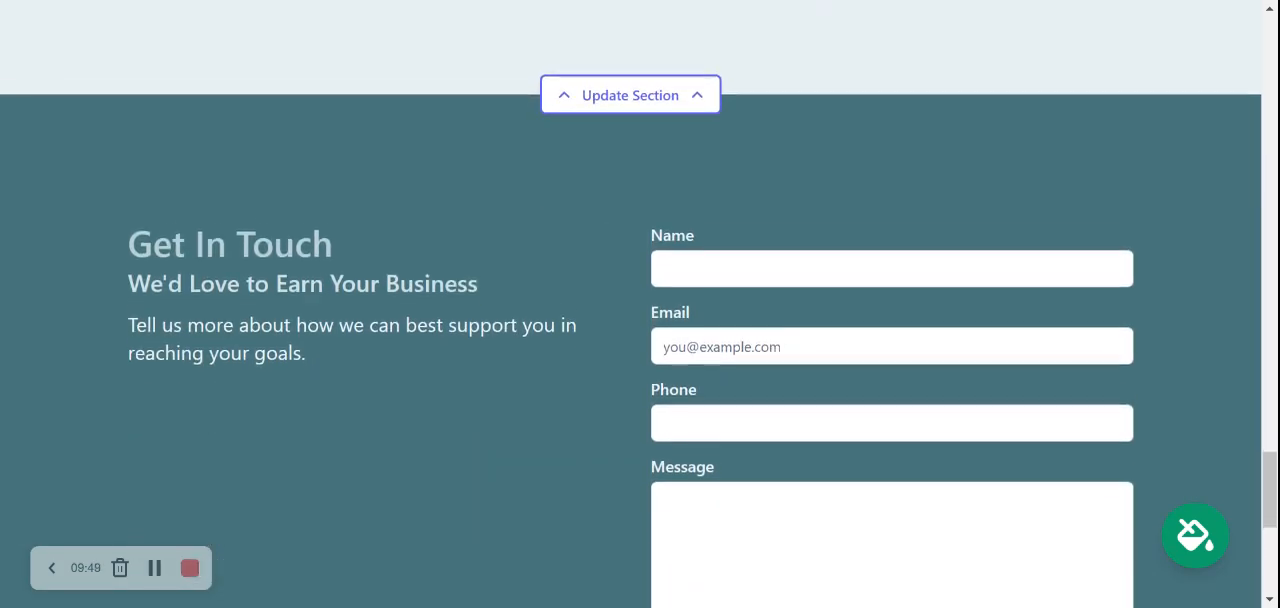
scroll(down, 3)
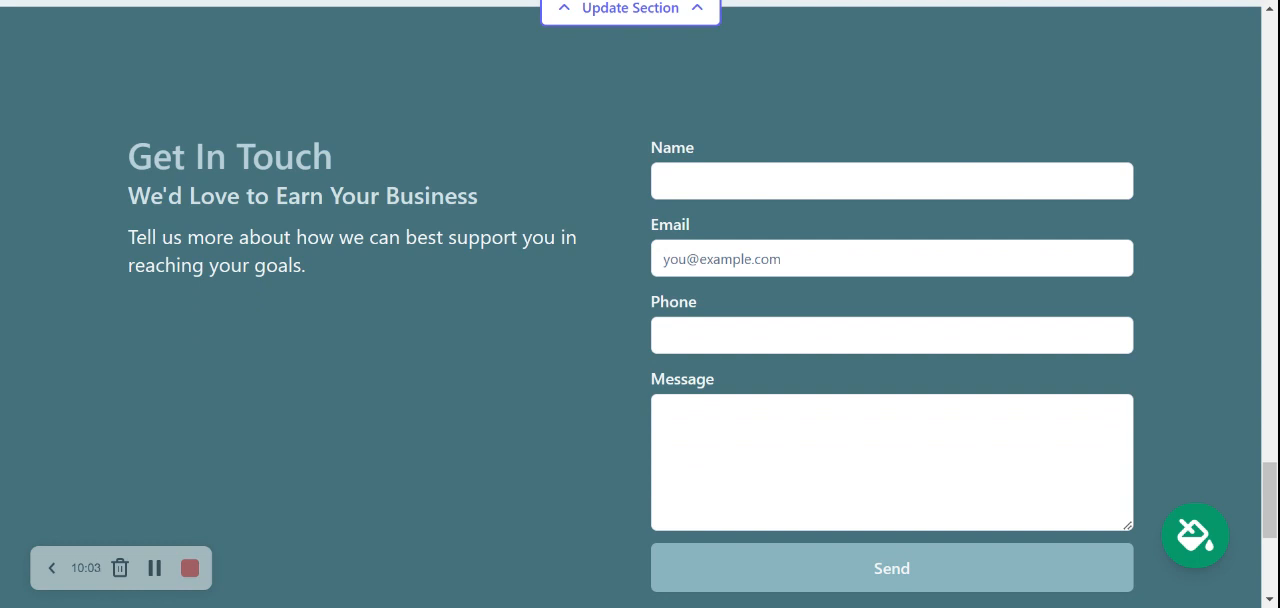
mouse_move(1050, 305)
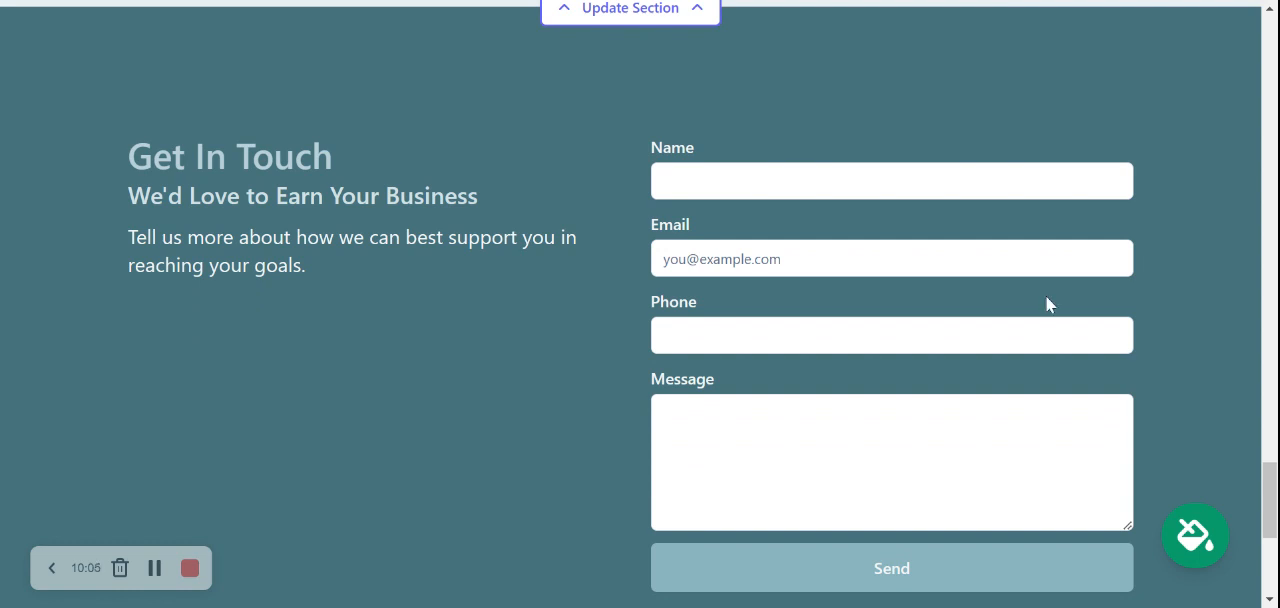
mouse_move(817, 103)
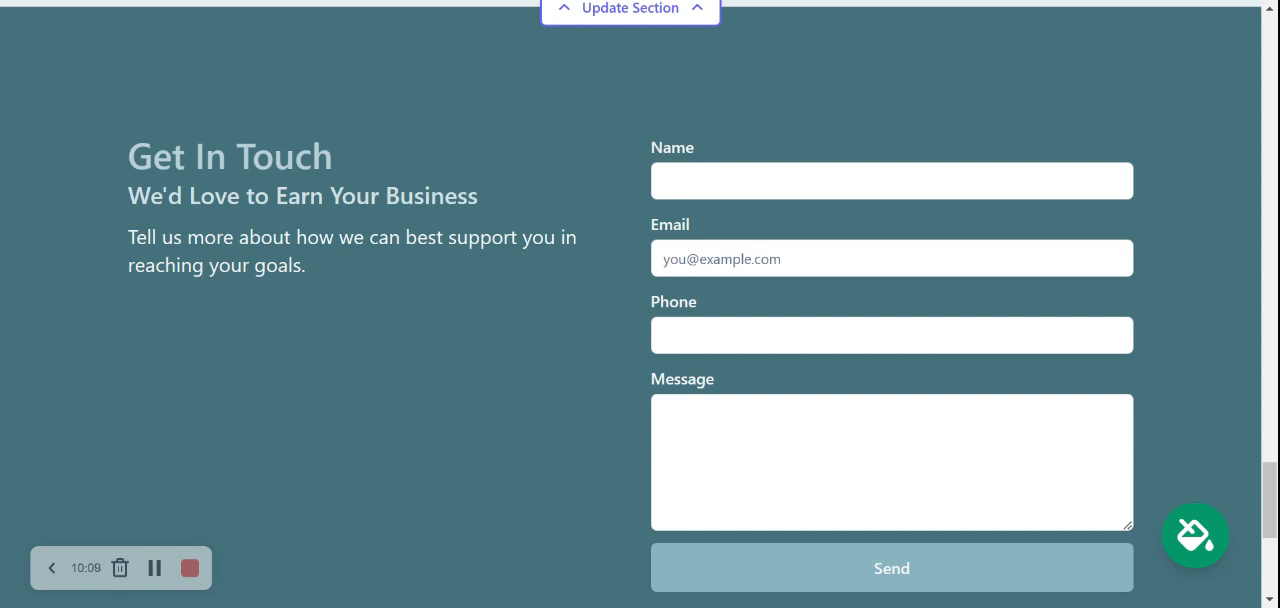
scroll(down, 3)
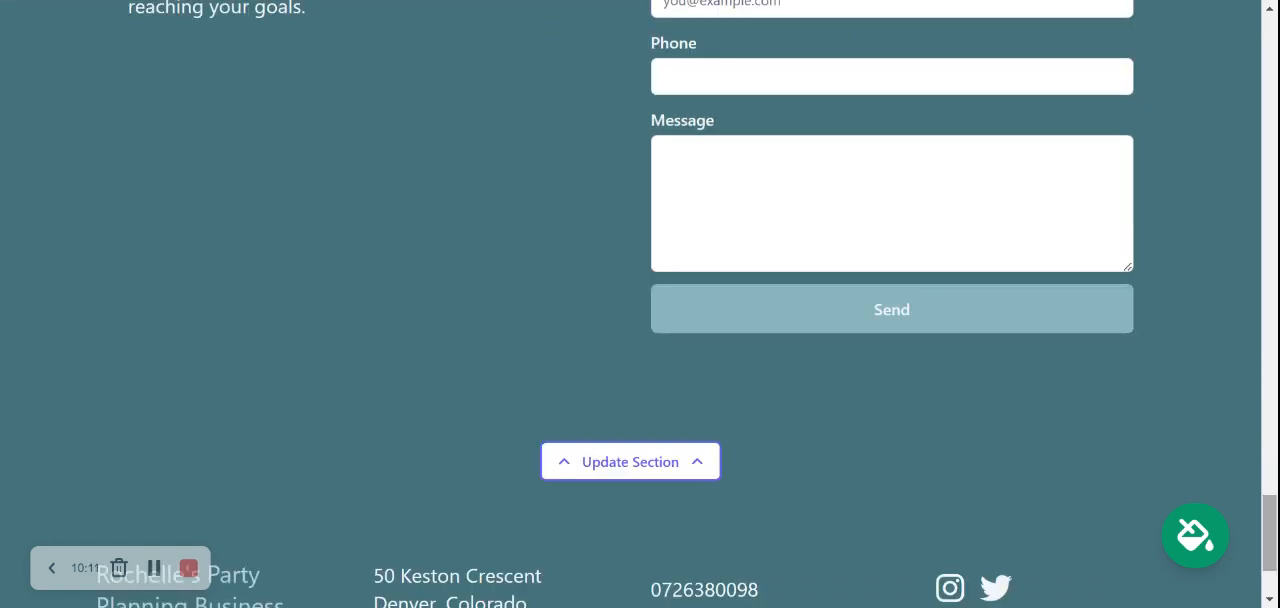
scroll(down, 3)
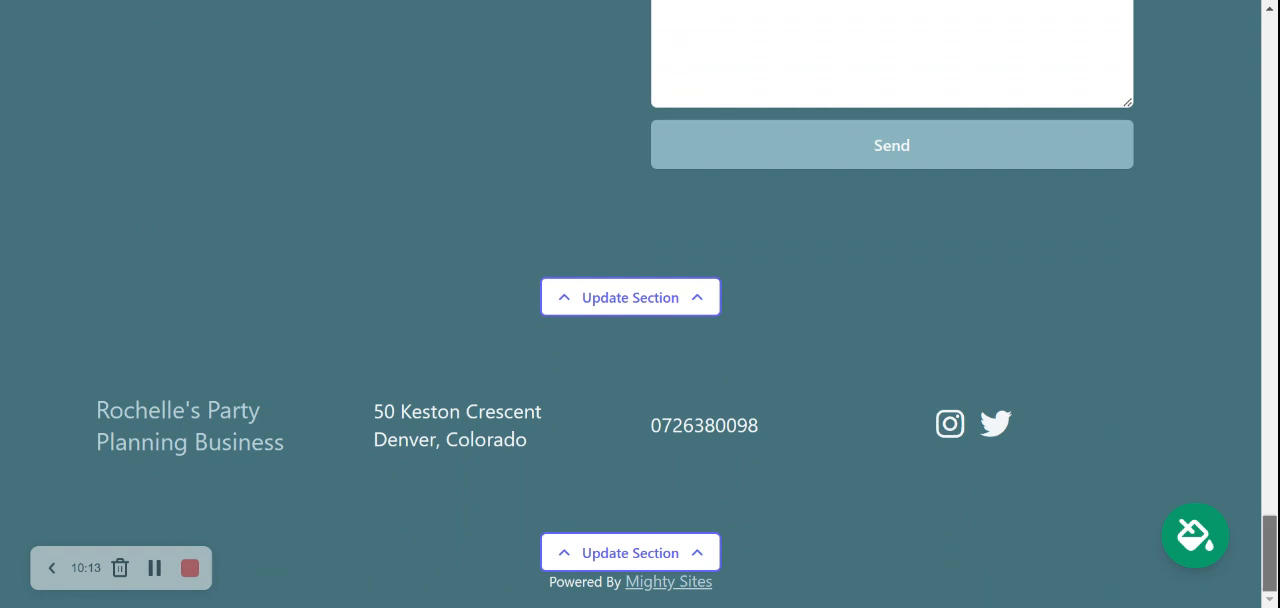
Turn off editing mode and open the Rochelle's Party Planning Business site dashboard
scroll(up, 3)
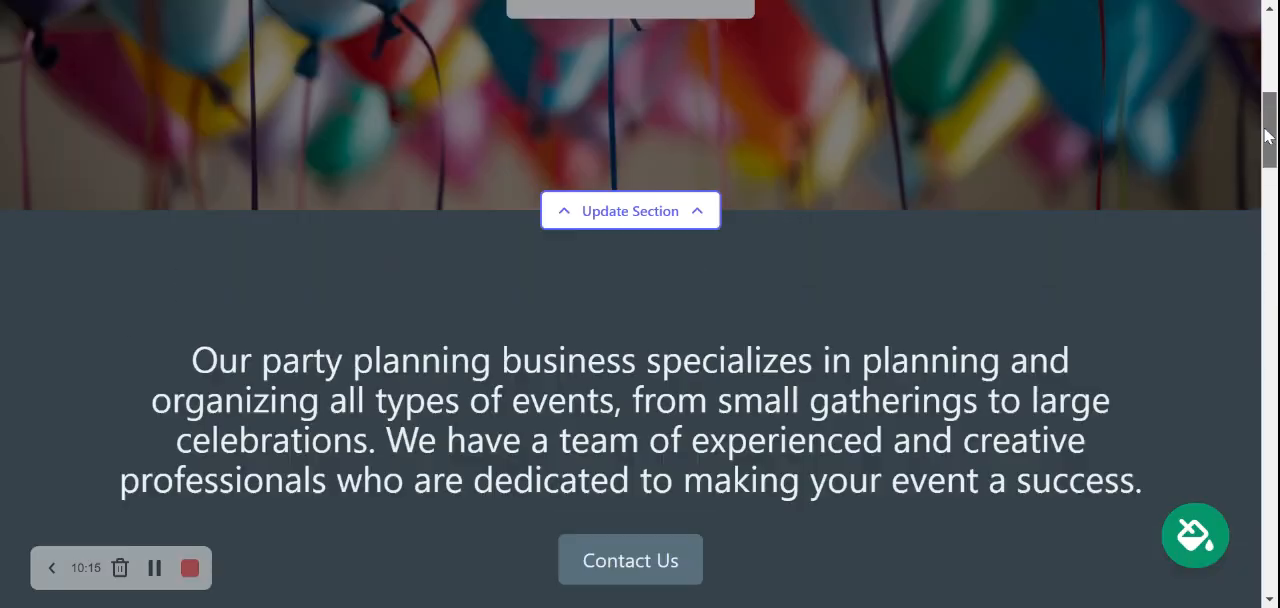
scroll(up, 3)
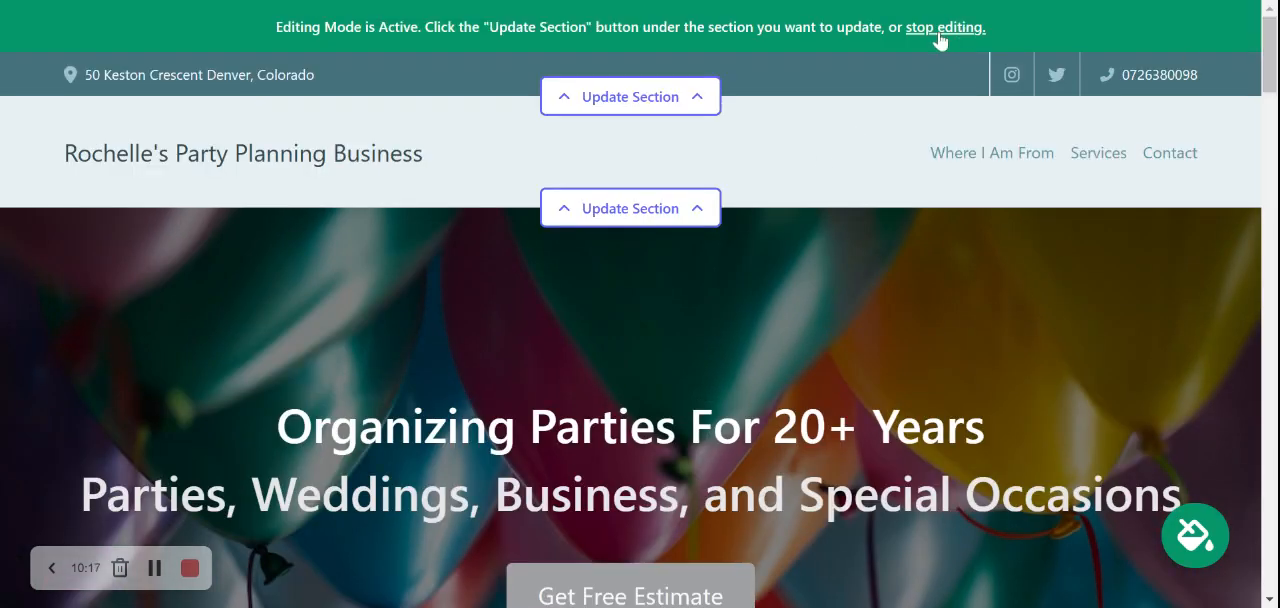
click(944, 27)
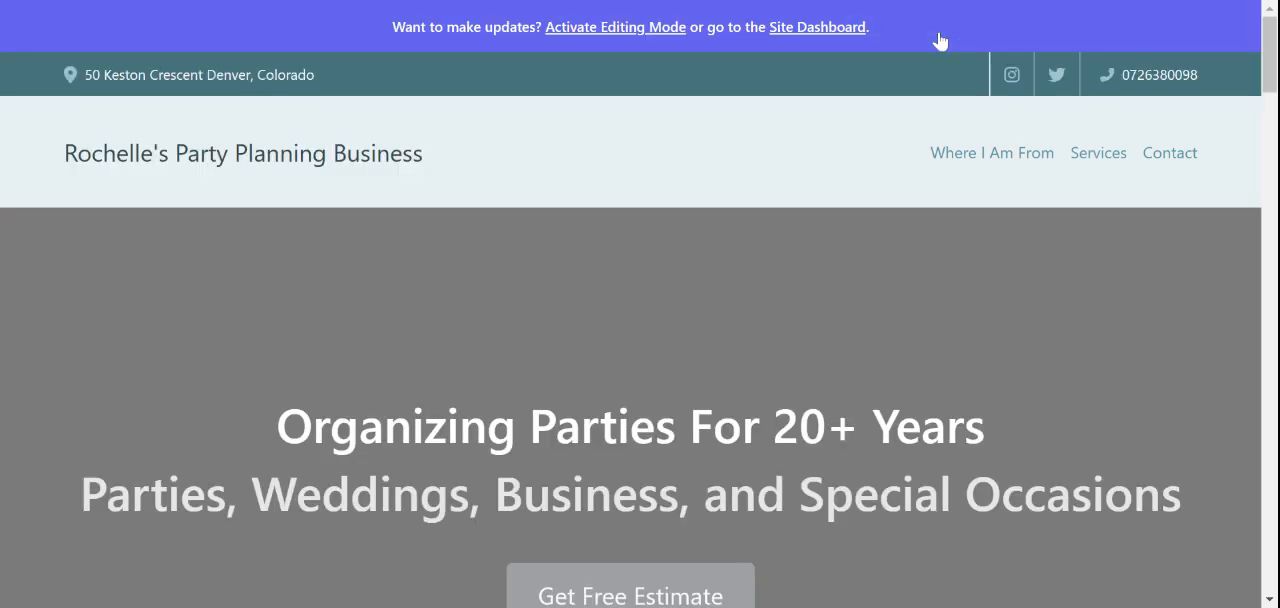
mouse_move(817, 27)
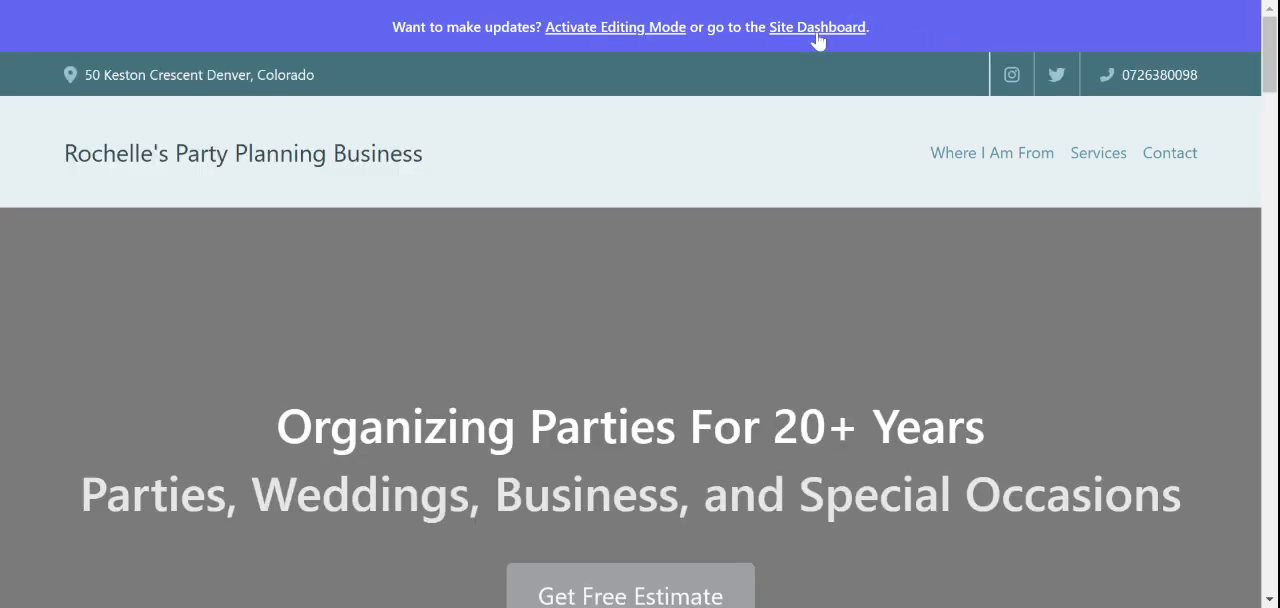
click(817, 27)
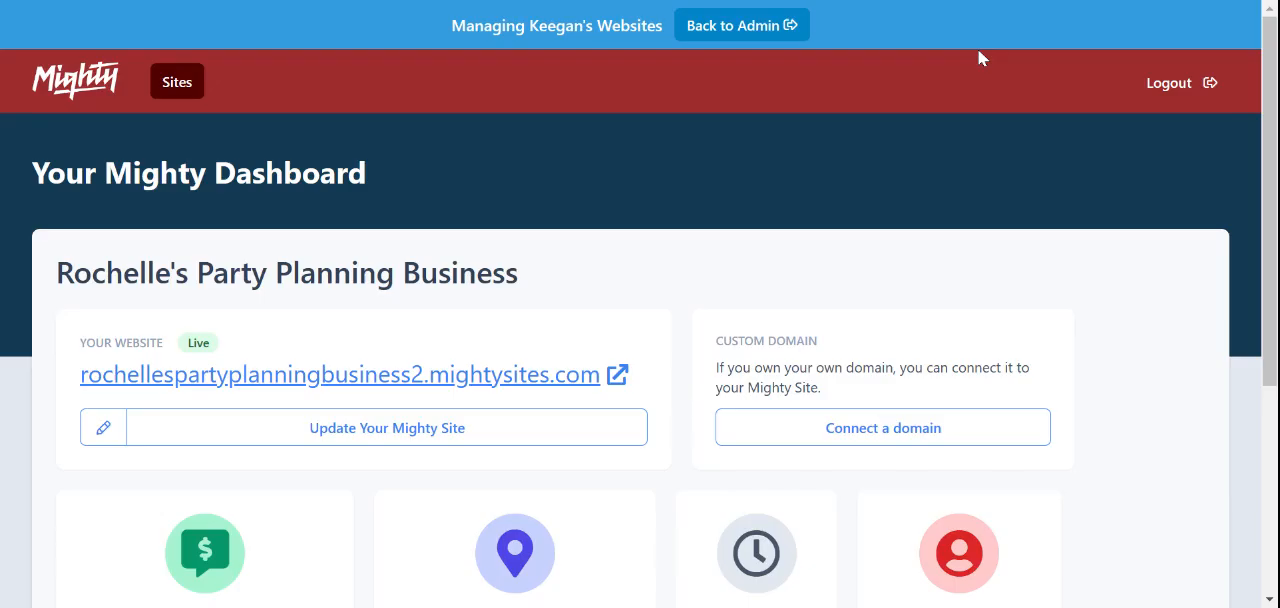
scroll(down, 3)
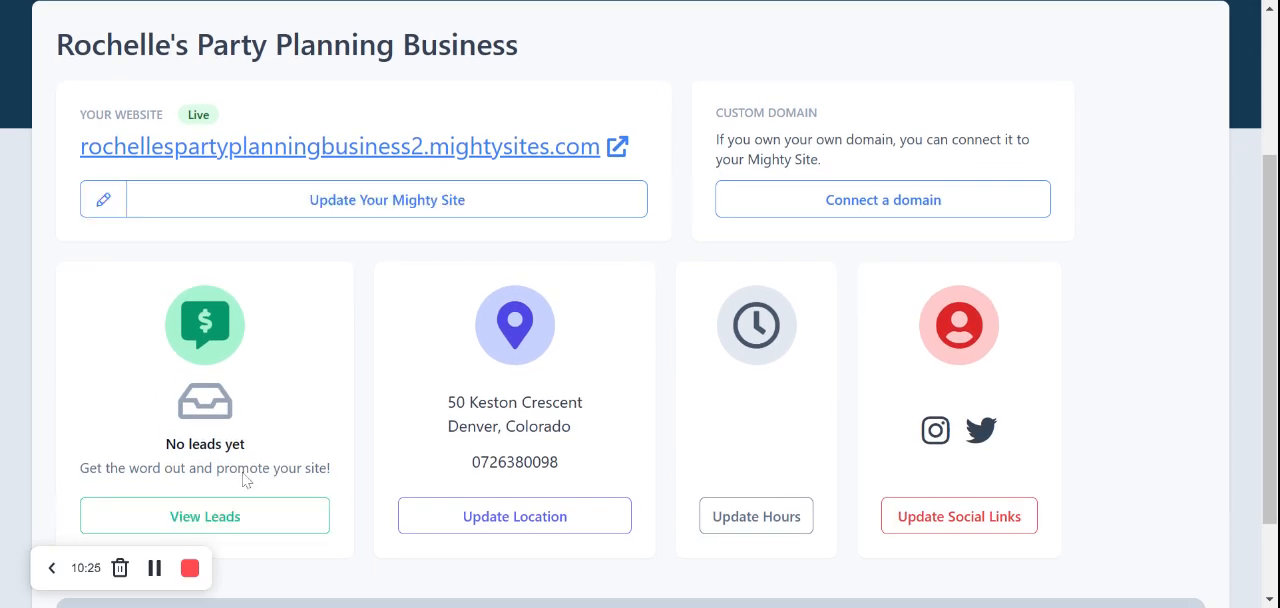
mouse_move(62, 367)
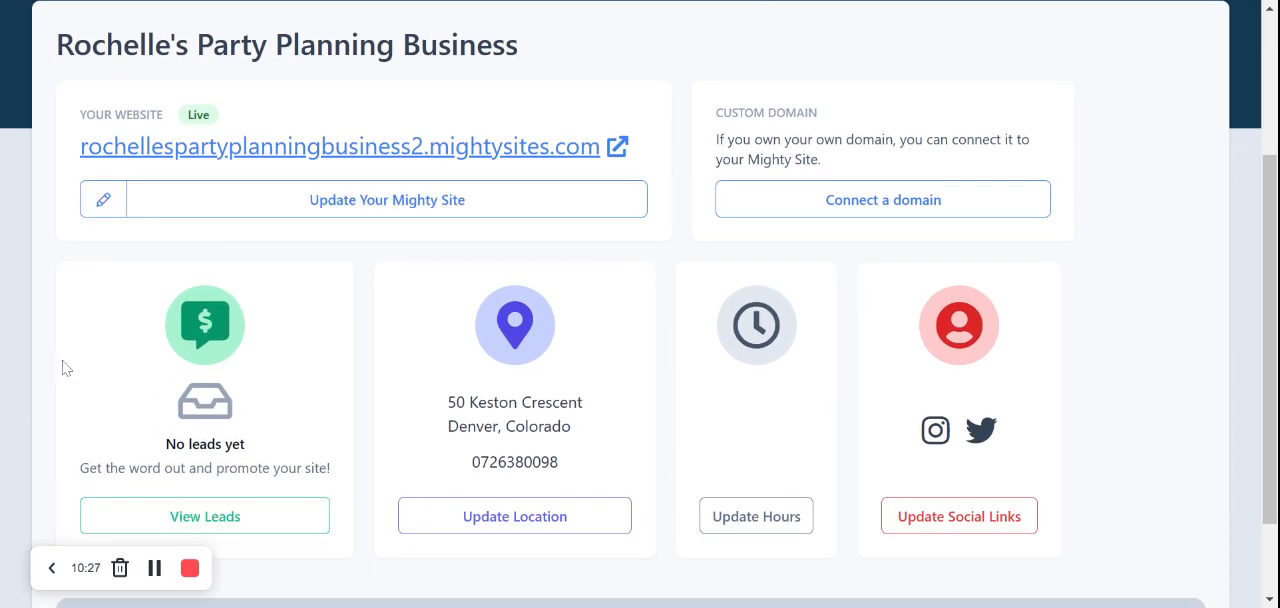
mouse_move(735, 404)
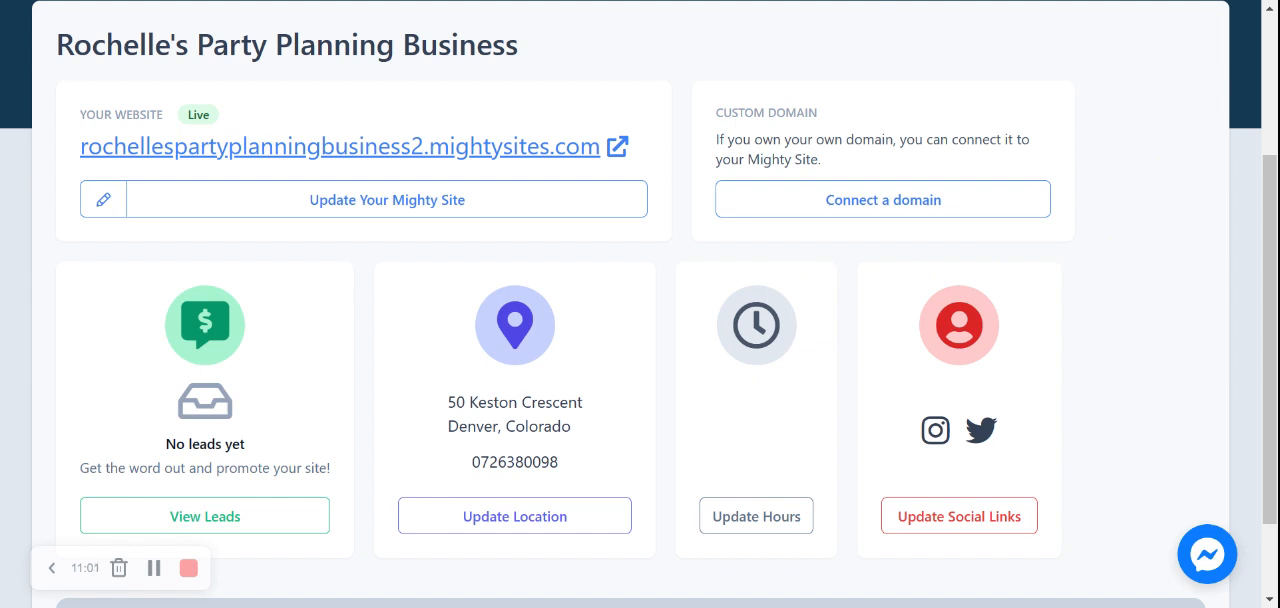
scroll(up, 3)
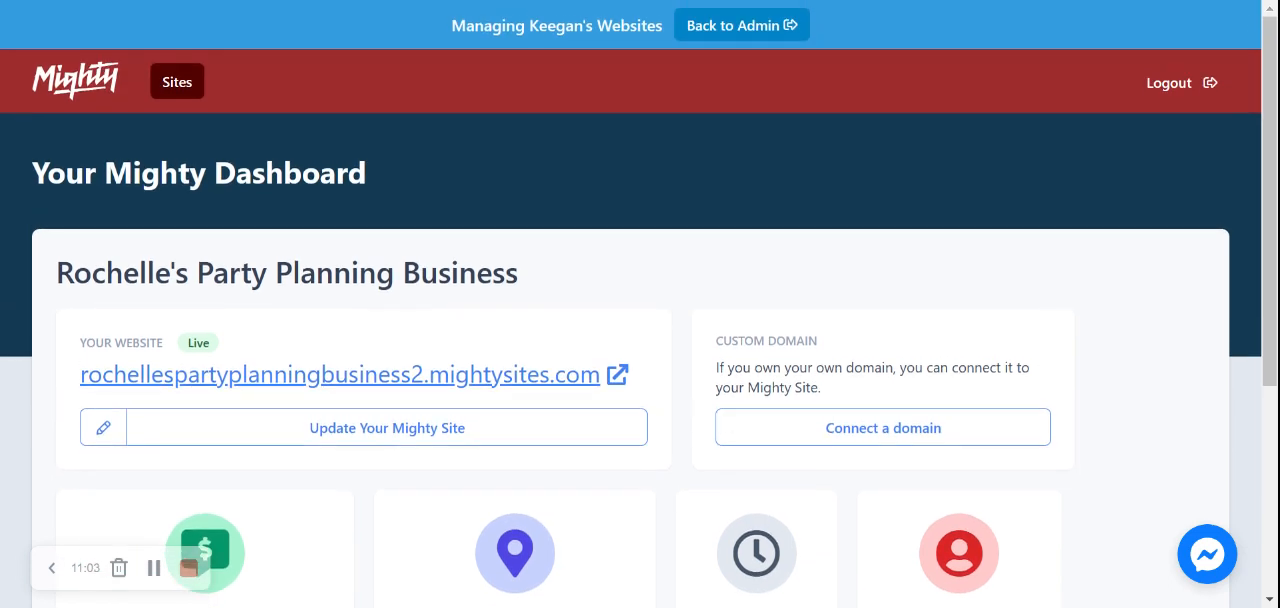